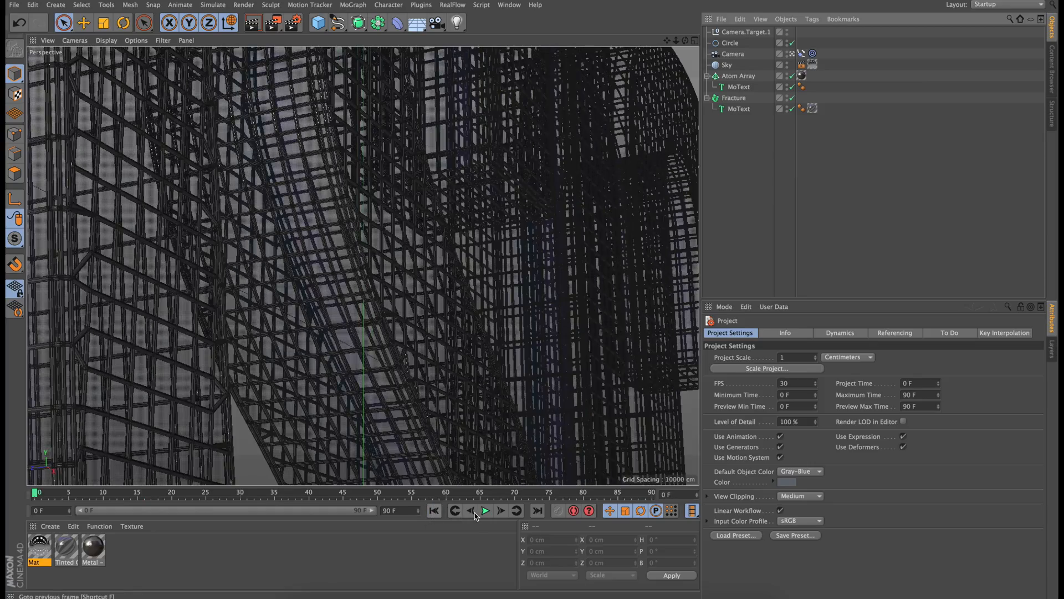
Step: Play through the finished animation of the BASIC text to preview the result
{"action": "left_click", "coordinate": [485, 510]}
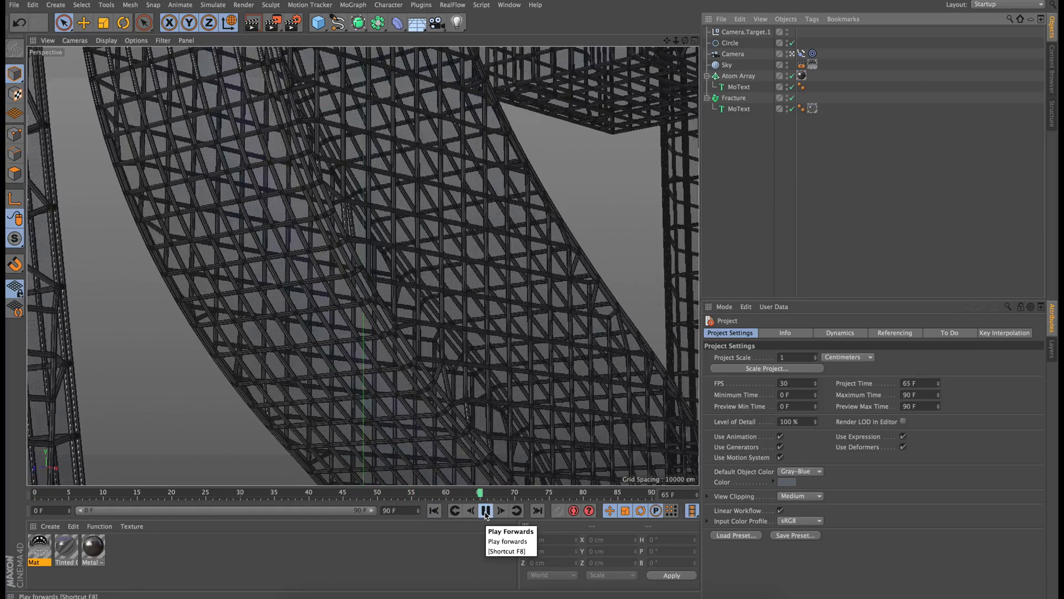
{"action": "left_click", "coordinate": [486, 510]}
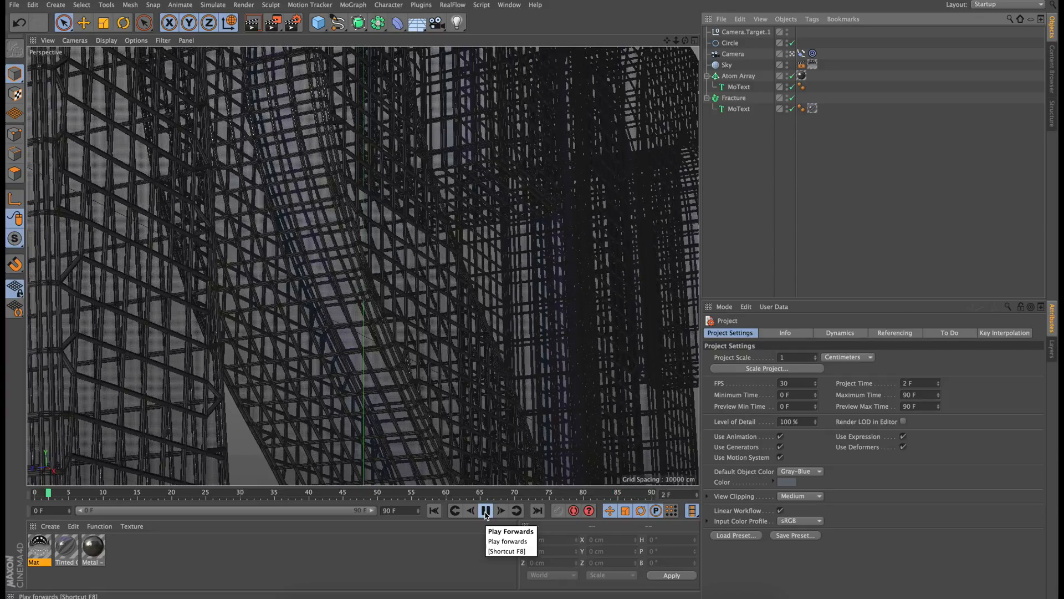
{"action": "left_click", "coordinate": [485, 510]}
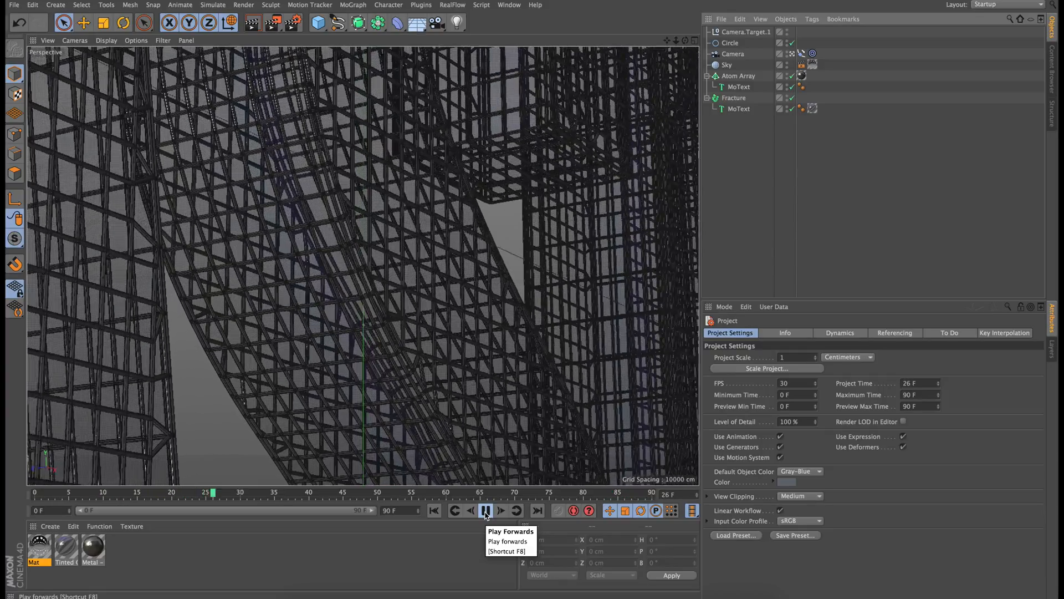
{"action": "left_click", "coordinate": [486, 510]}
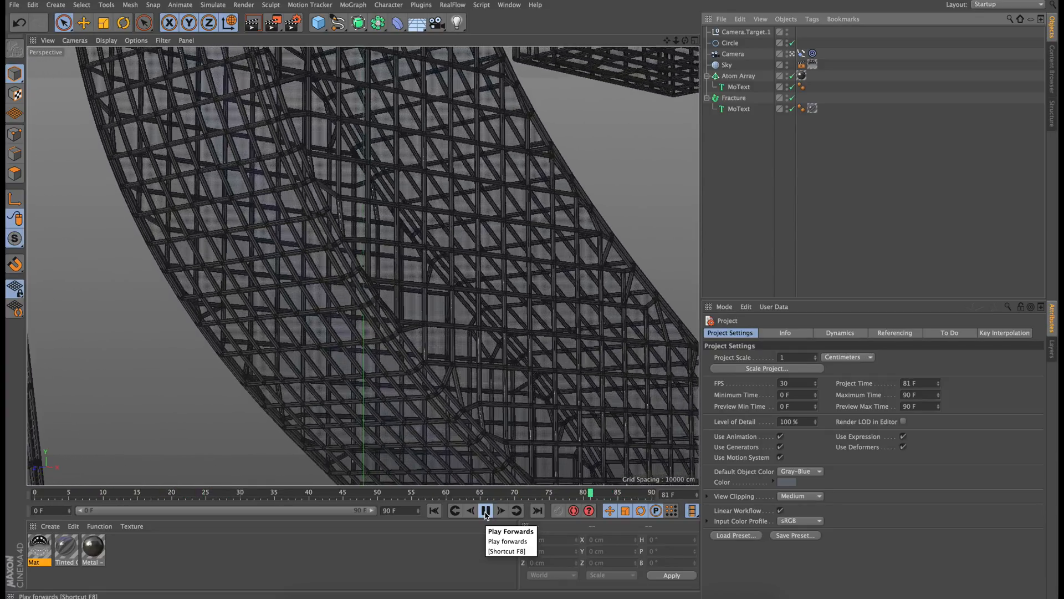
{"action": "left_click", "coordinate": [486, 510]}
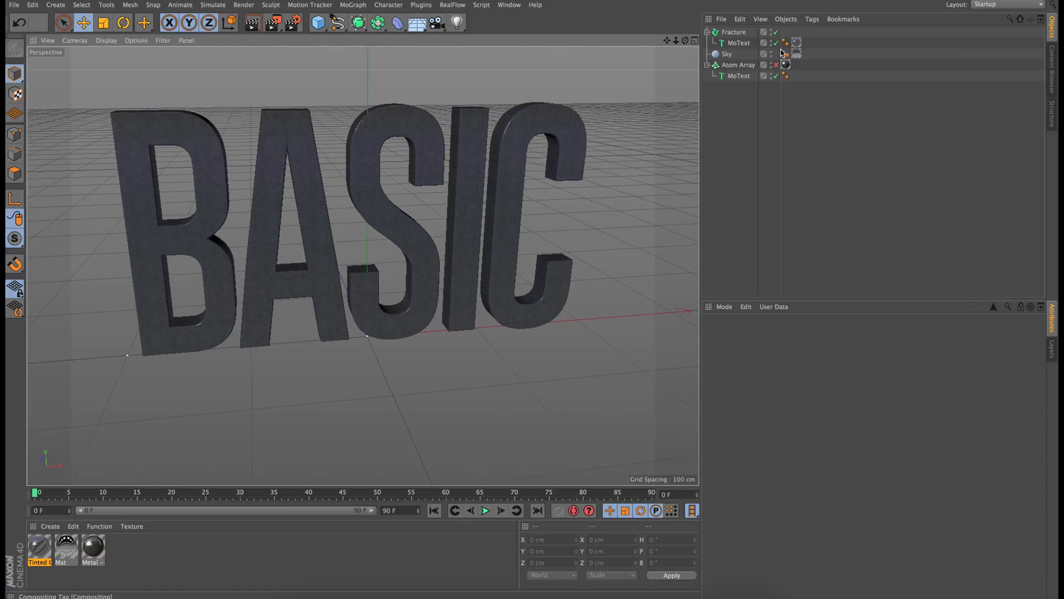
{"action": "mouse_move", "coordinate": [776, 66]}
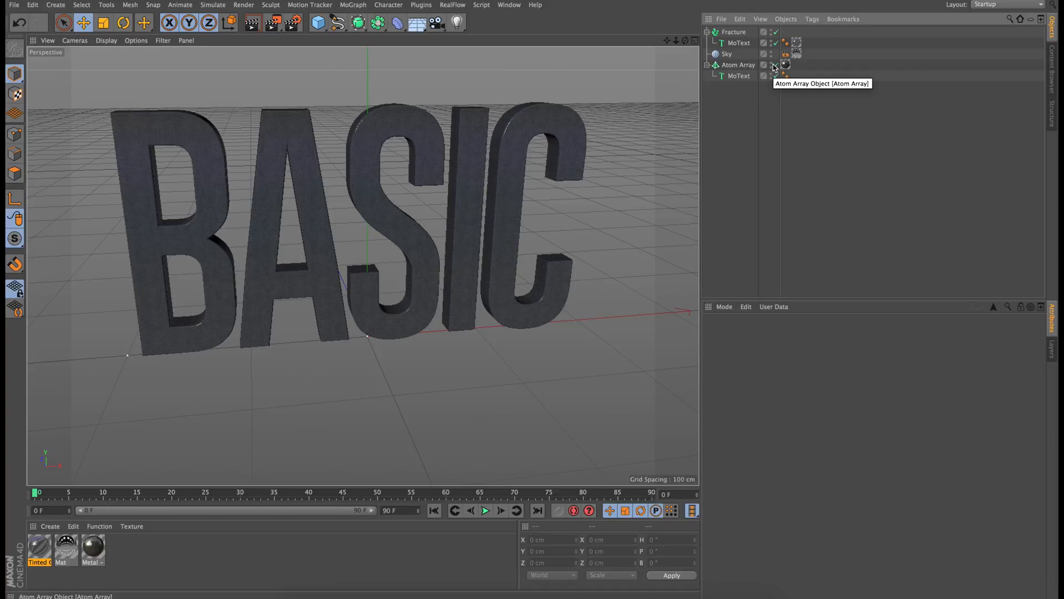
Step: Add a camera object to the scene at the current view
{"action": "left_click", "coordinate": [777, 64]}
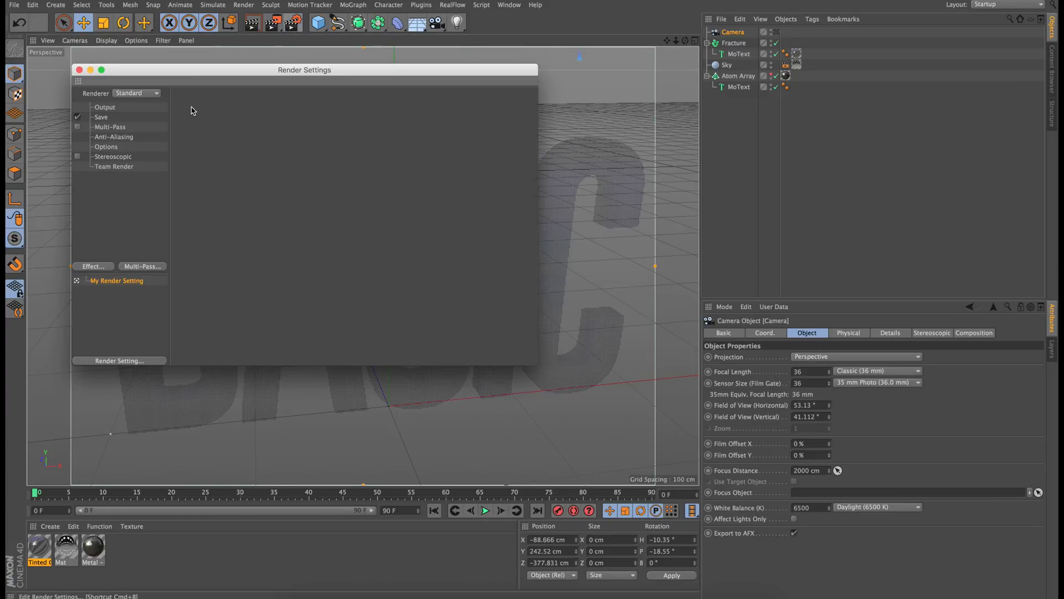
Step: Confirm the render output is 1920×1080 and close the render settings
{"action": "left_click", "coordinate": [104, 106]}
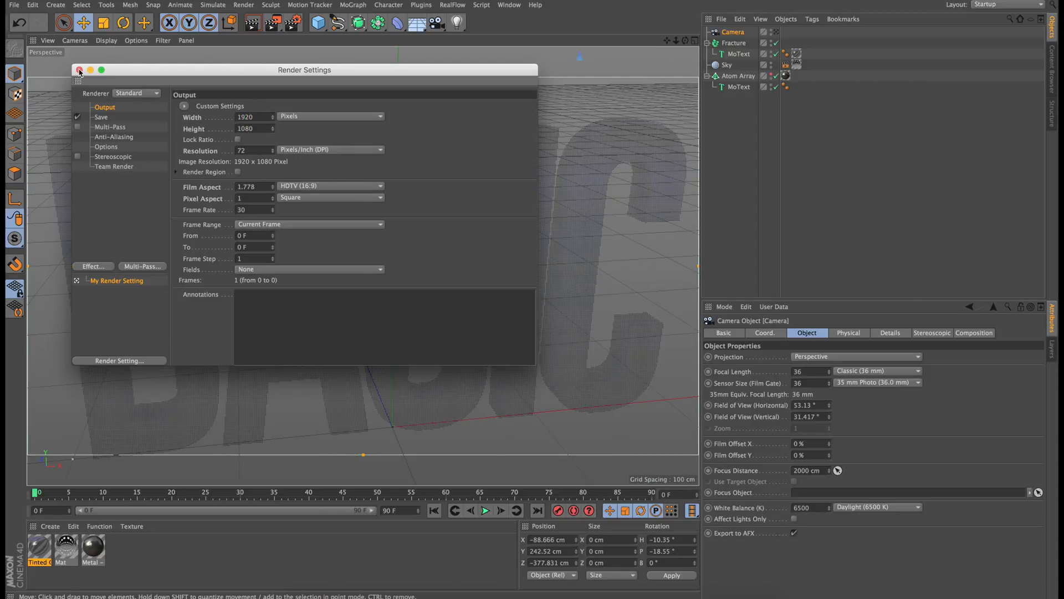
{"action": "left_click", "coordinate": [80, 70]}
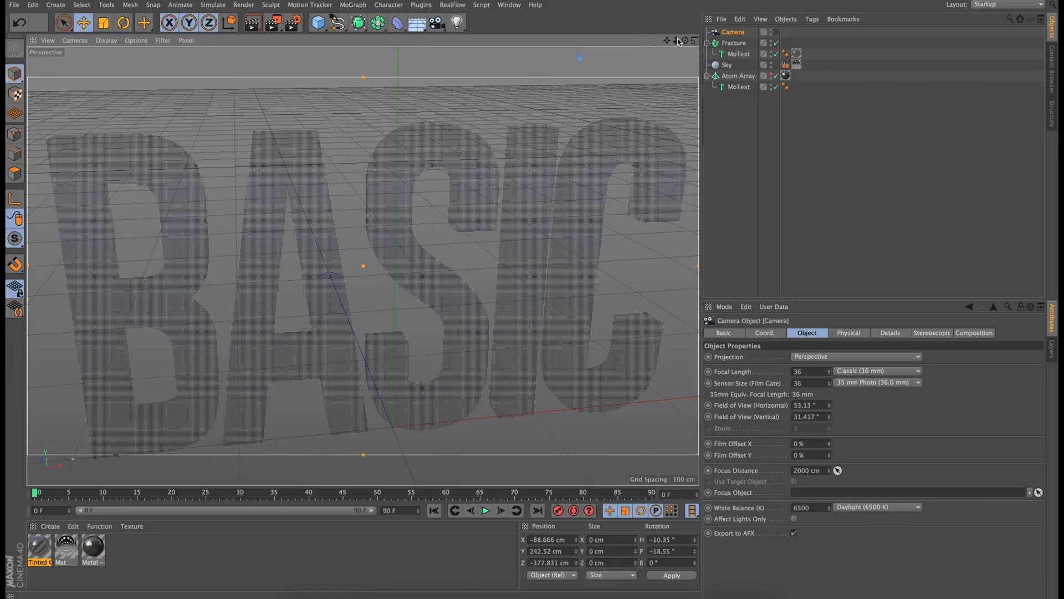
Step: Switch the viewport off the scene camera to see the camera and its frustum from outside
{"action": "left_click", "coordinate": [732, 31]}
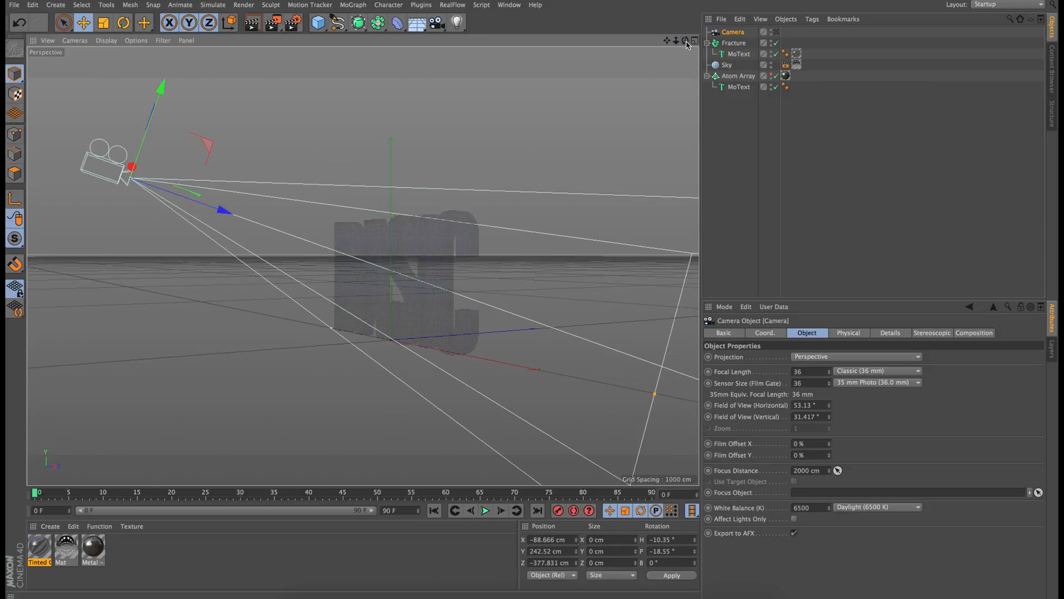
{"action": "mouse_move", "coordinate": [772, 285]}
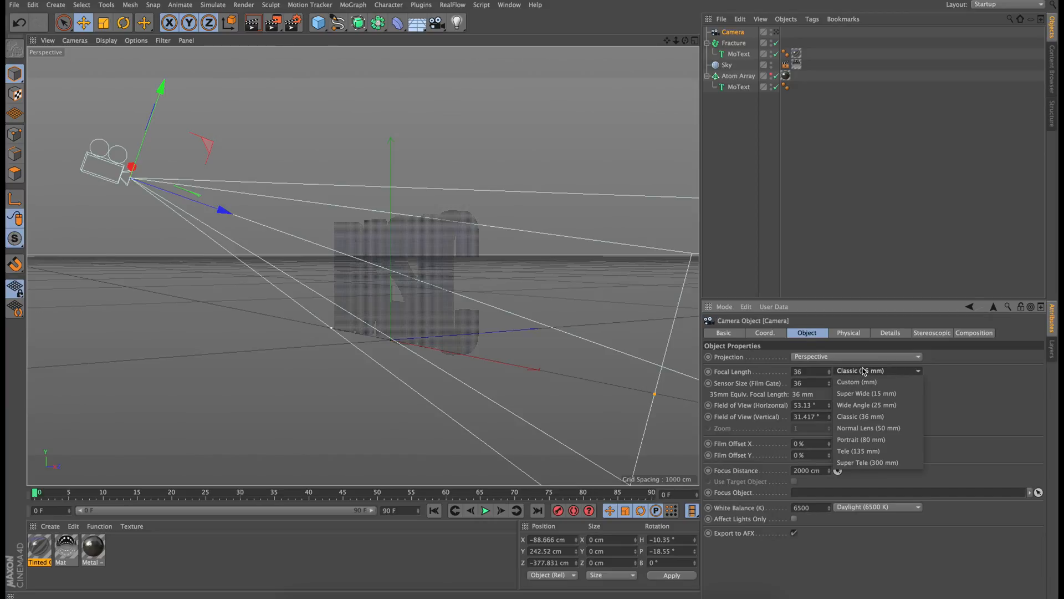
Step: Give the camera an 80 mm portrait lens and move it back and low, aiming up at the letters
{"action": "left_click", "coordinate": [861, 439]}
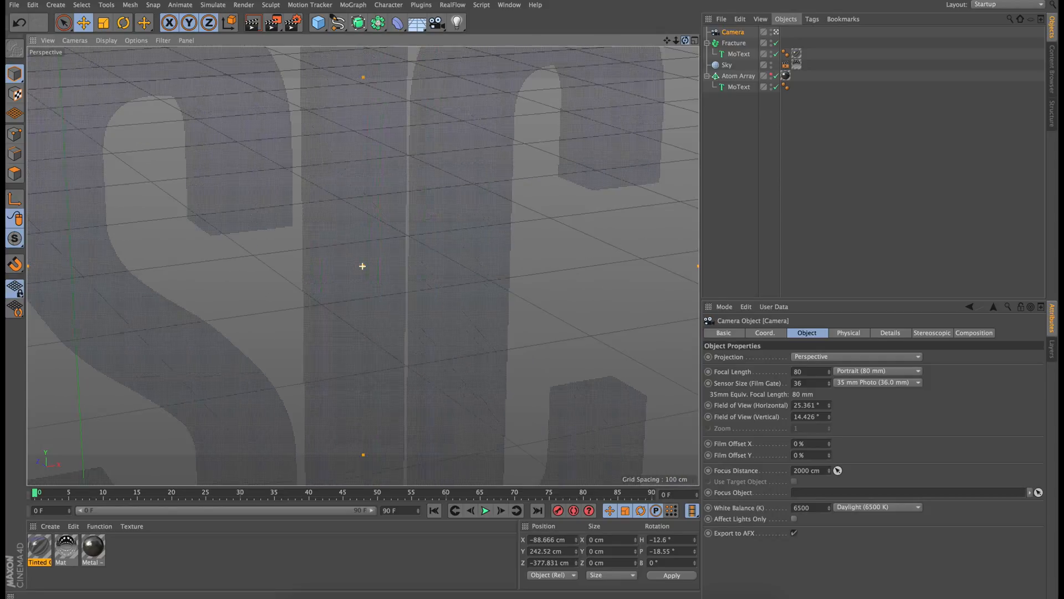
{"action": "left_click_drag", "start_coordinate": [362, 265], "coordinate": [476, 237]}
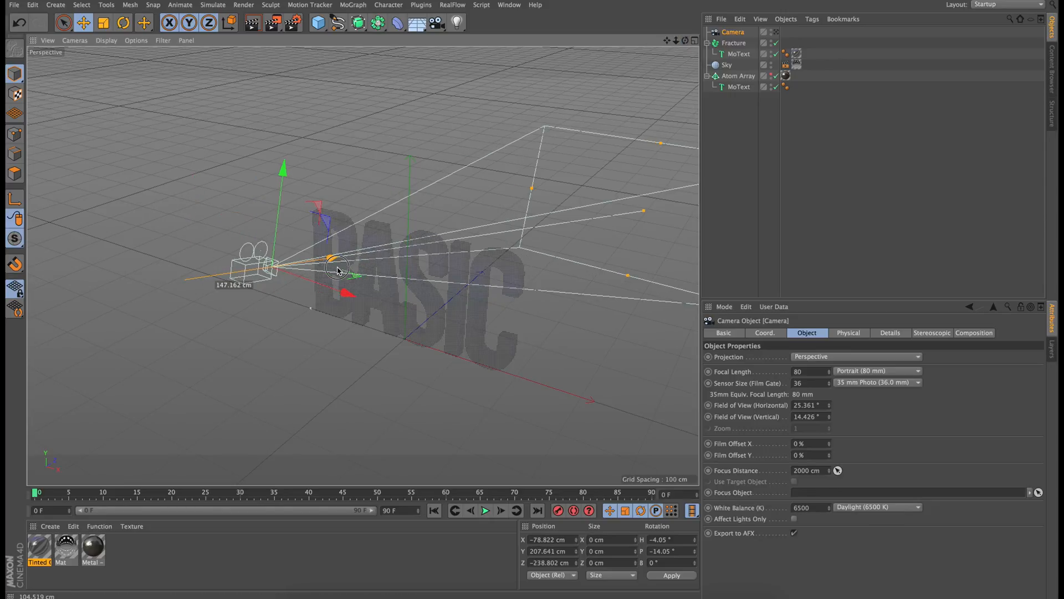
{"action": "left_click_drag", "start_coordinate": [336, 268], "coordinate": [255, 278]}
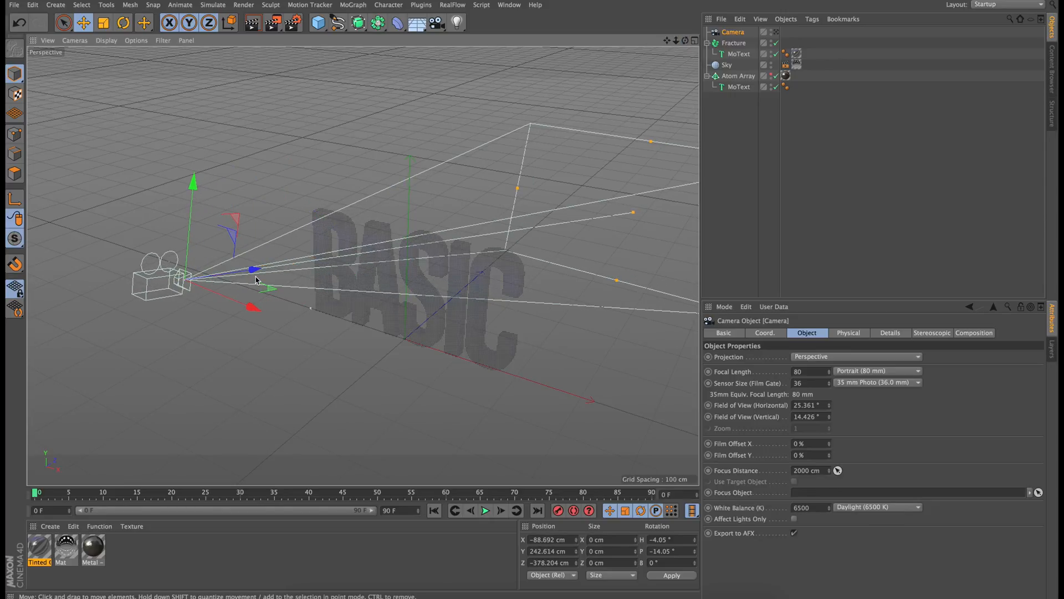
{"action": "mouse_move", "coordinate": [306, 239]}
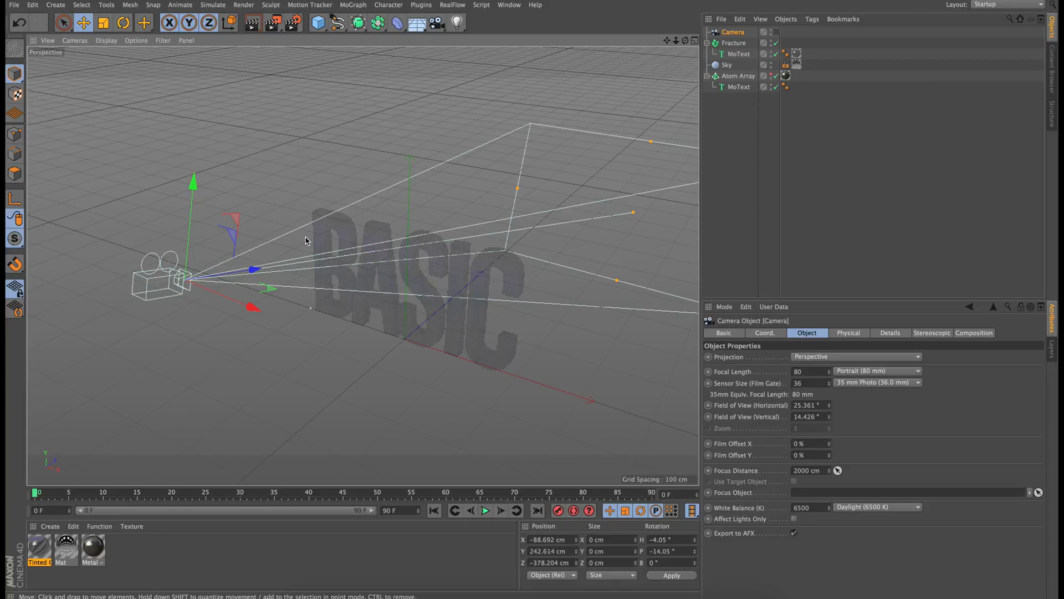
{"action": "mouse_move", "coordinate": [633, 222]}
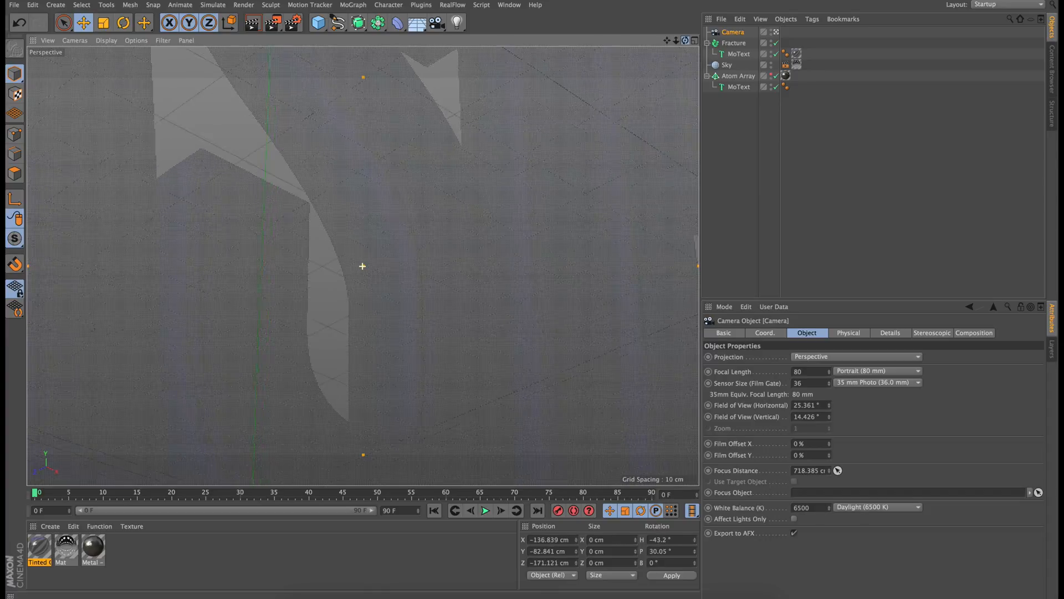
{"action": "left_click_drag", "start_coordinate": [362, 266], "coordinate": [415, 213]}
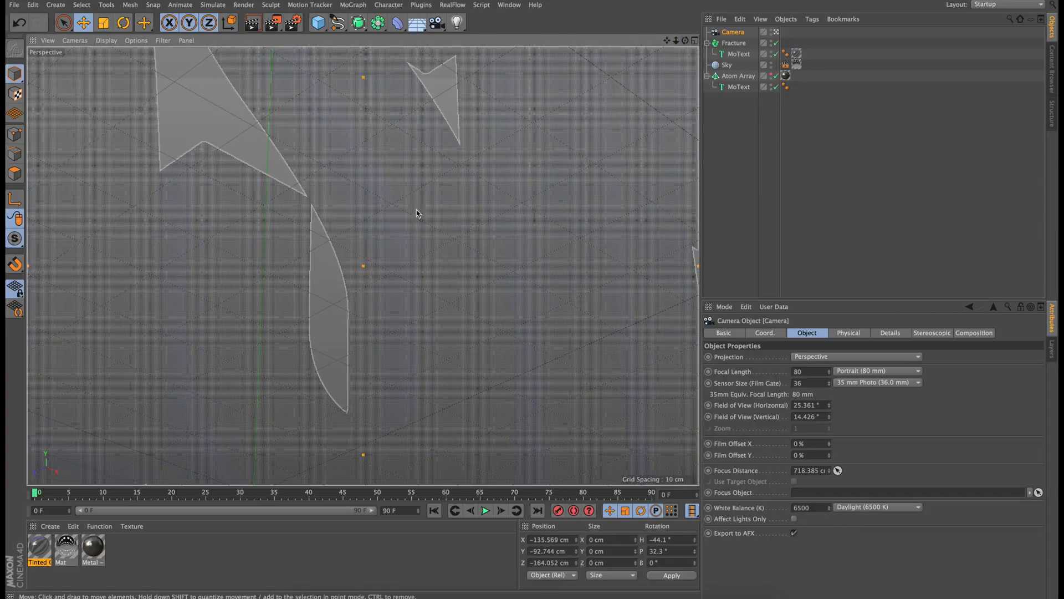
{"action": "mouse_move", "coordinate": [425, 242]}
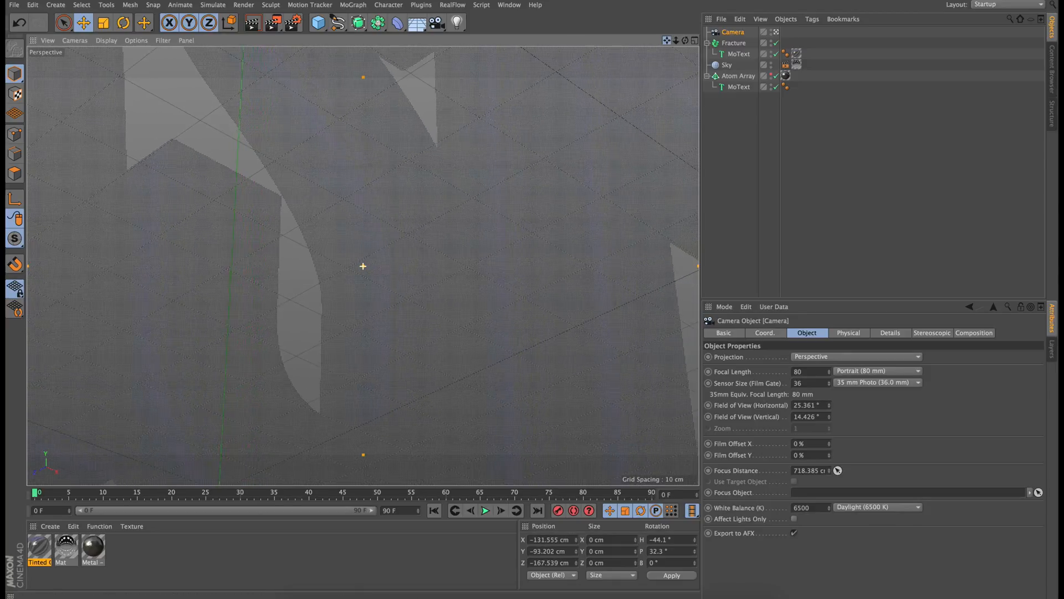
{"action": "left_click_drag", "start_coordinate": [364, 266], "coordinate": [359, 272]}
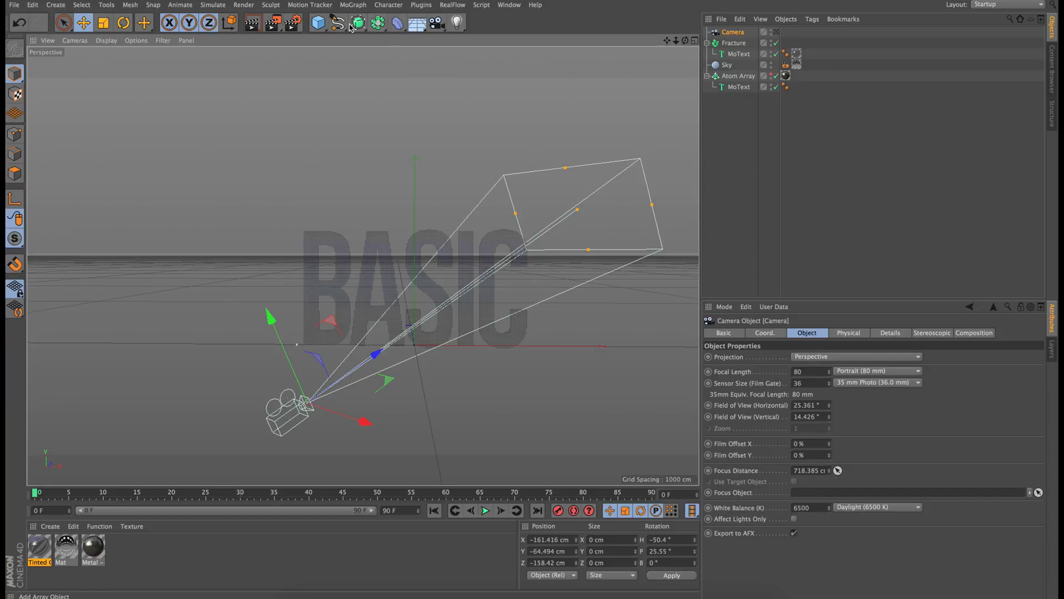
Step: Add a circle spline and tilt it about 70 degrees to lie nearly flat around the text
{"action": "left_click", "coordinate": [337, 22]}
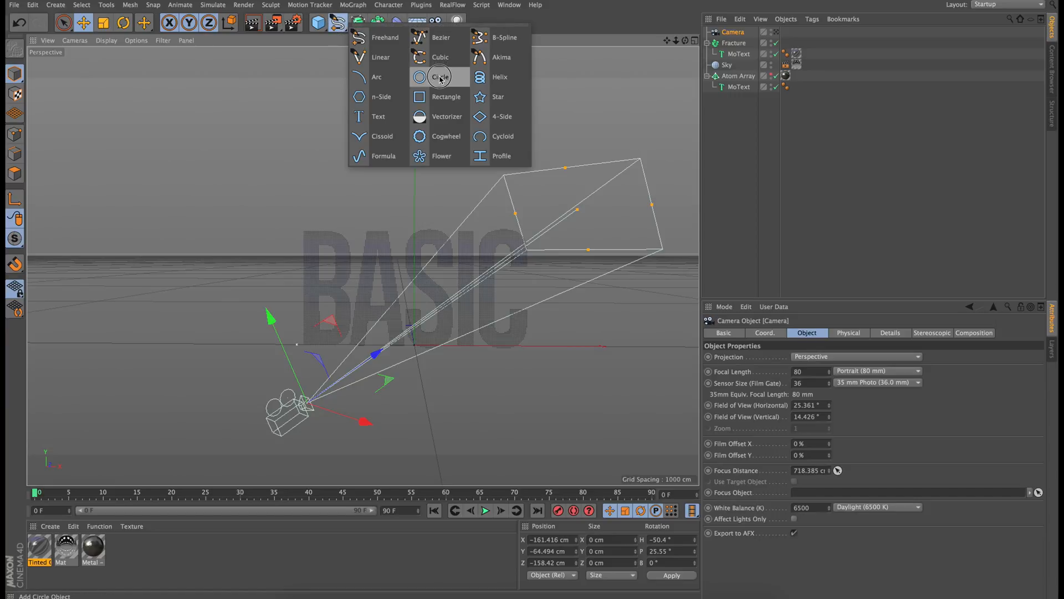
{"action": "left_click", "coordinate": [440, 76]}
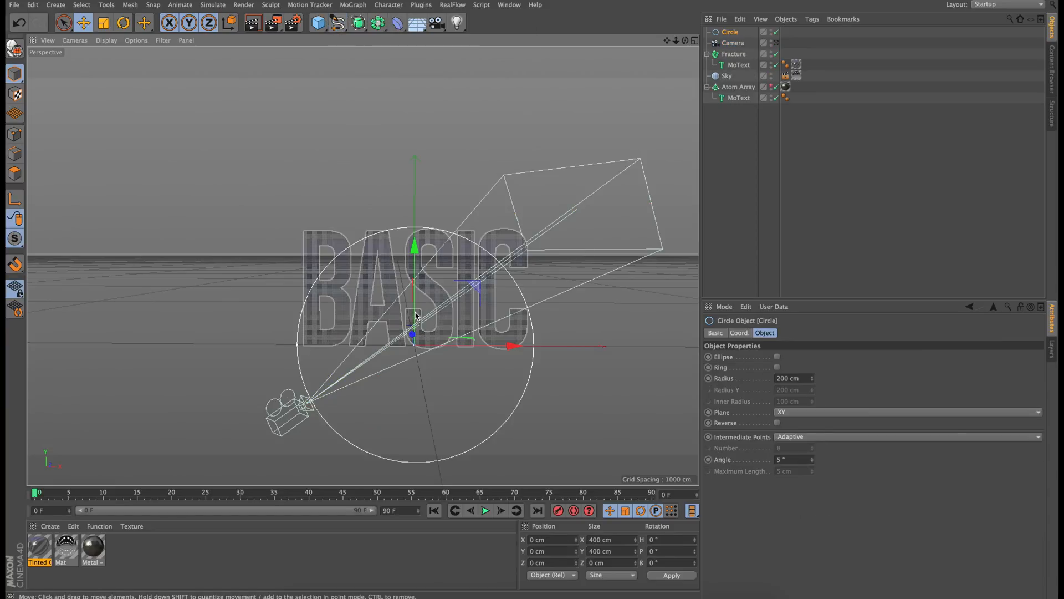
{"action": "left_click_drag", "start_coordinate": [414, 313], "coordinate": [525, 302]}
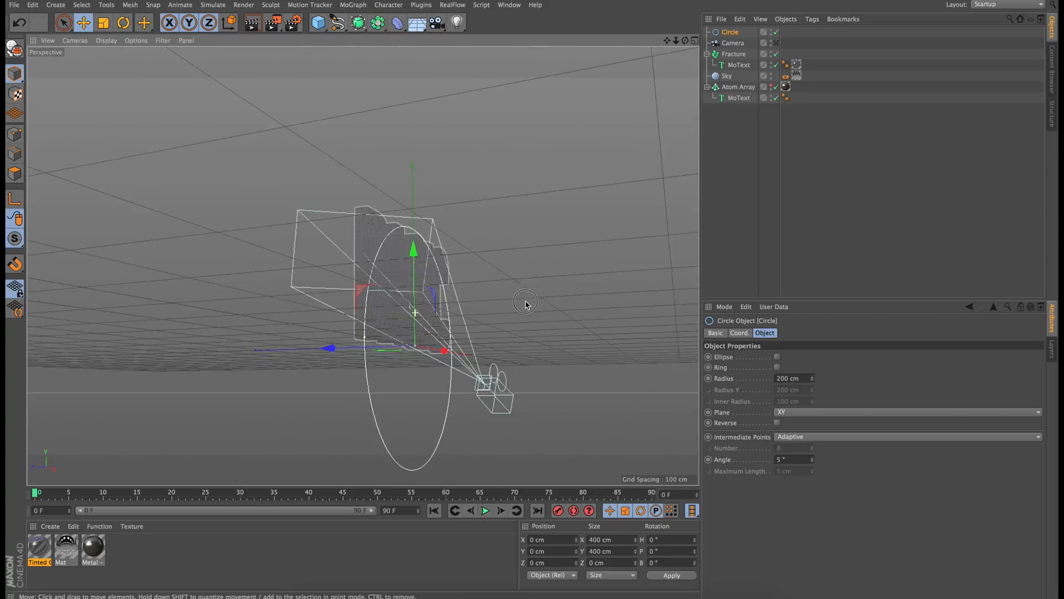
{"action": "left_click", "coordinate": [122, 22]}
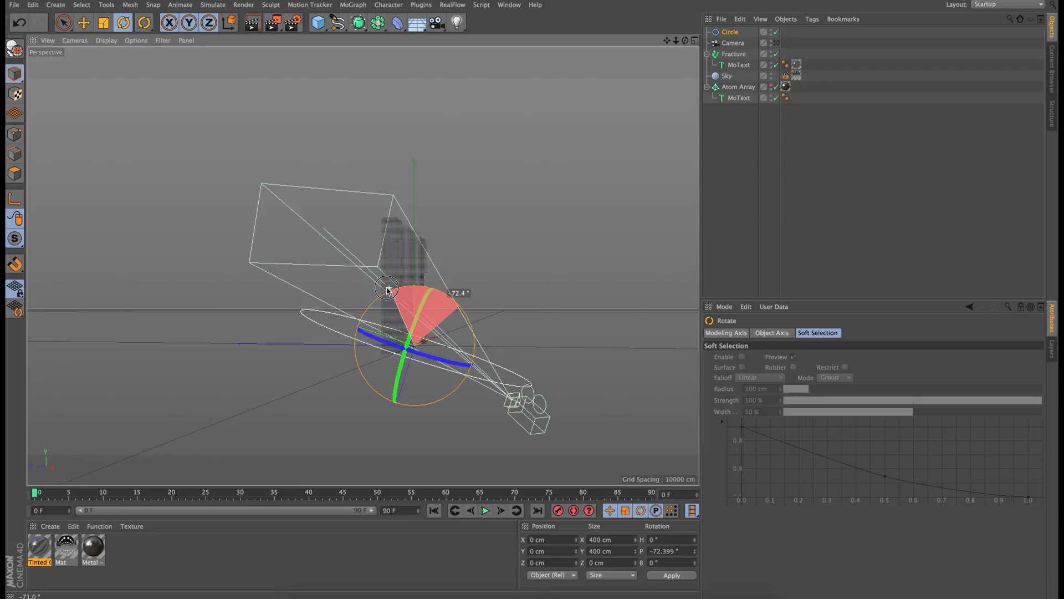
{"action": "left_click_drag", "start_coordinate": [387, 289], "coordinate": [399, 284]}
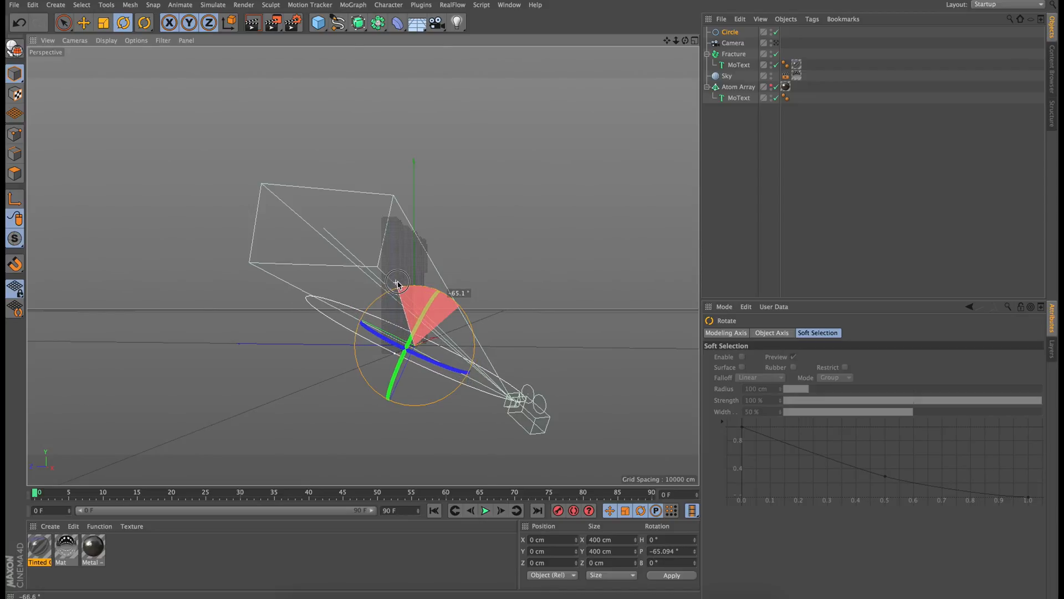
{"action": "left_click_drag", "start_coordinate": [398, 282], "coordinate": [394, 298]}
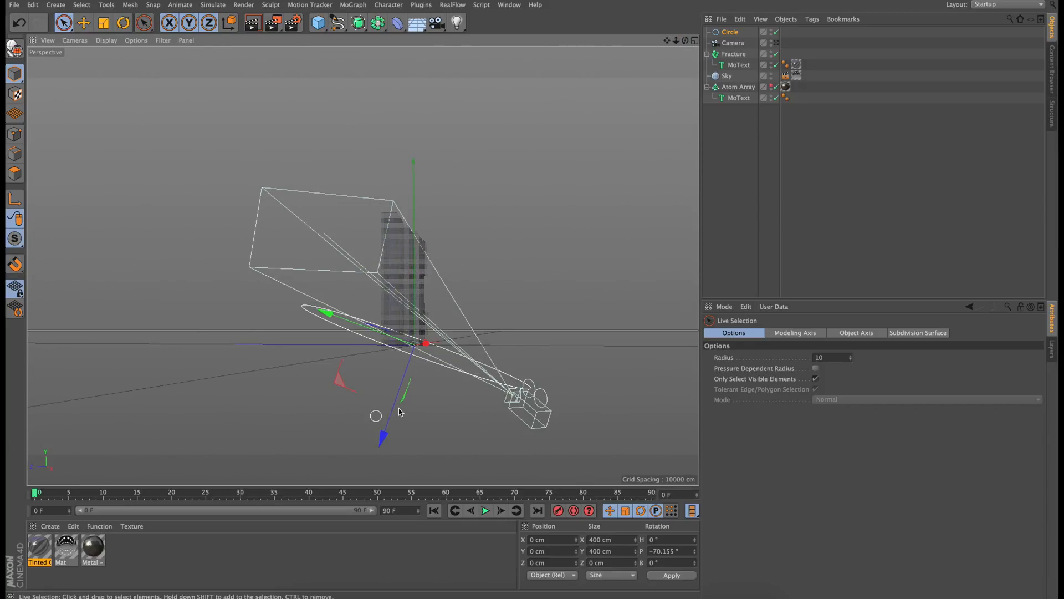
Step: Lower the circle slightly in world coordinates and enlarge its radius to 241 cm
{"action": "left_click", "coordinate": [231, 22]}
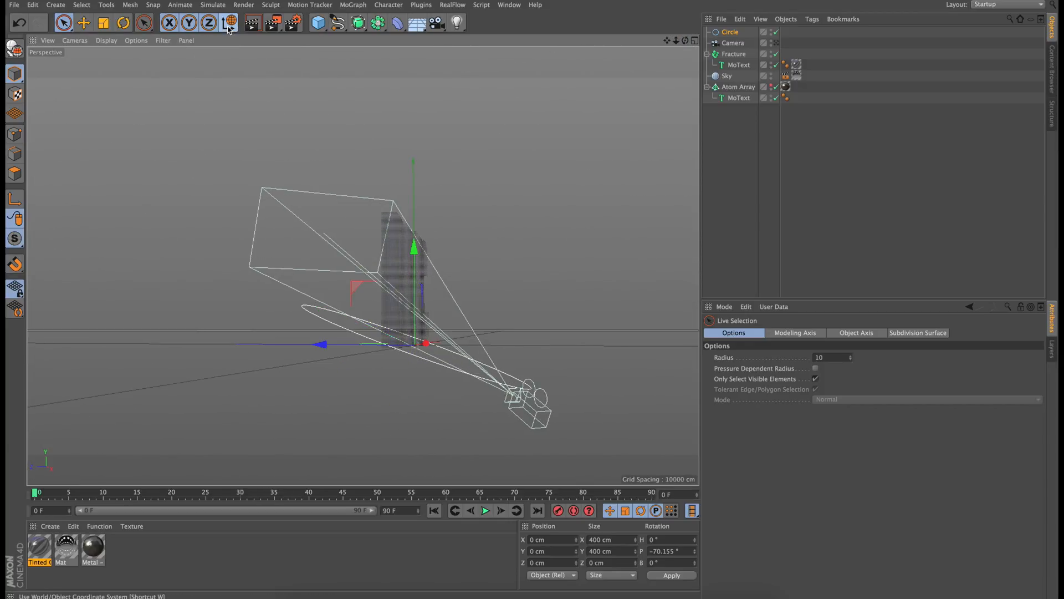
{"action": "mouse_move", "coordinate": [230, 22]}
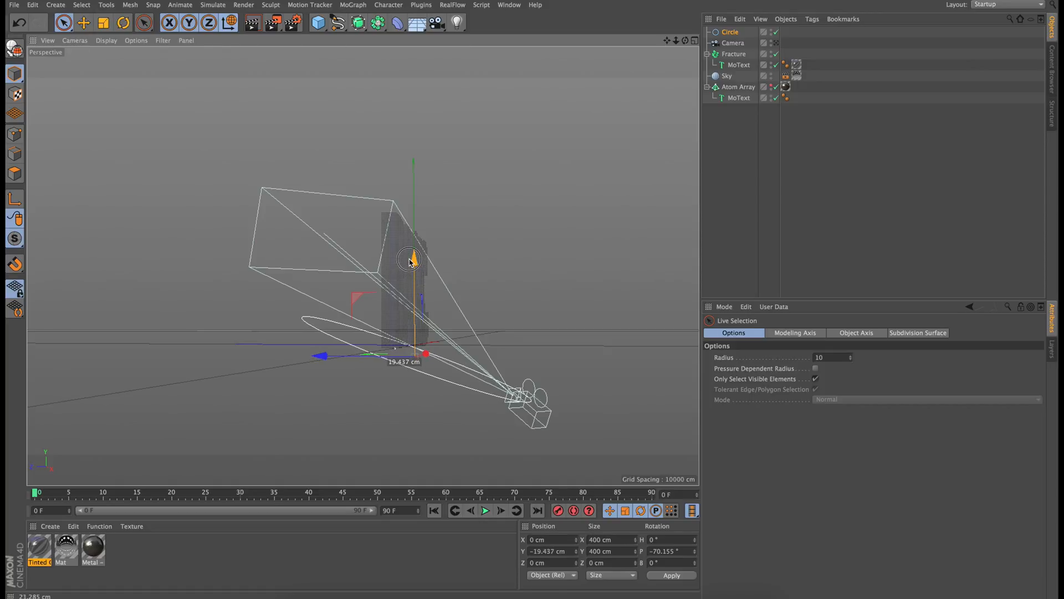
{"action": "left_click_drag", "start_coordinate": [409, 260], "coordinate": [467, 353]}
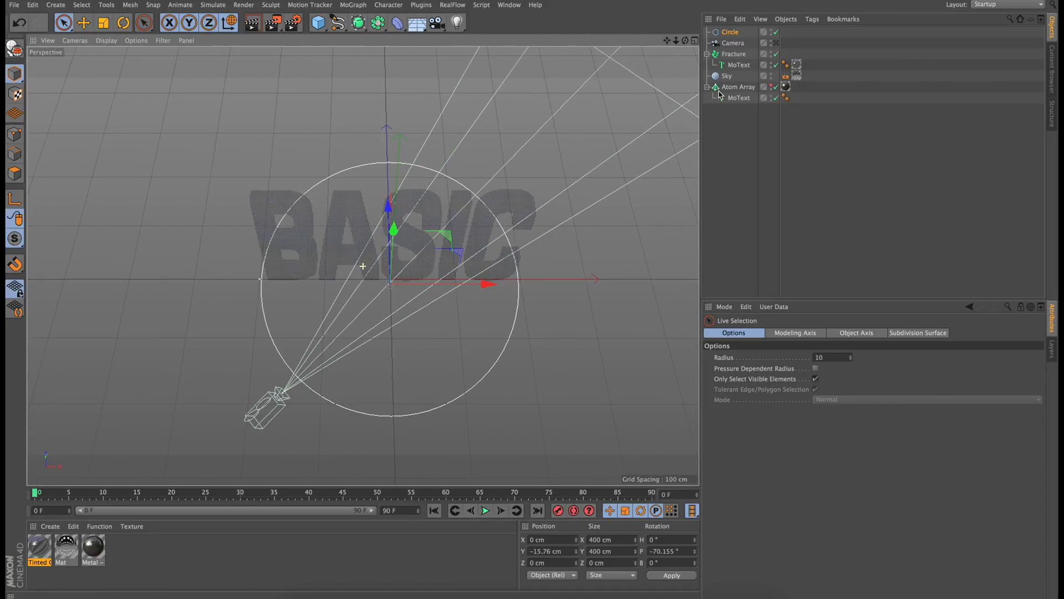
{"action": "left_click", "coordinate": [730, 31]}
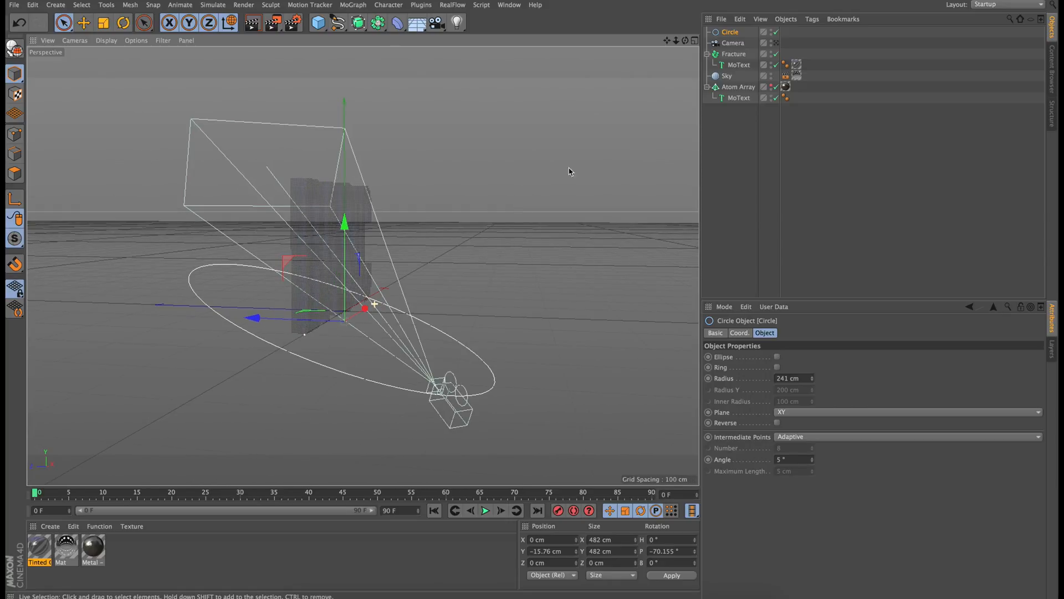
Step: Add an Align to Spline tag to the camera with the Circle as its spline path
{"action": "right_click", "coordinate": [733, 43]}
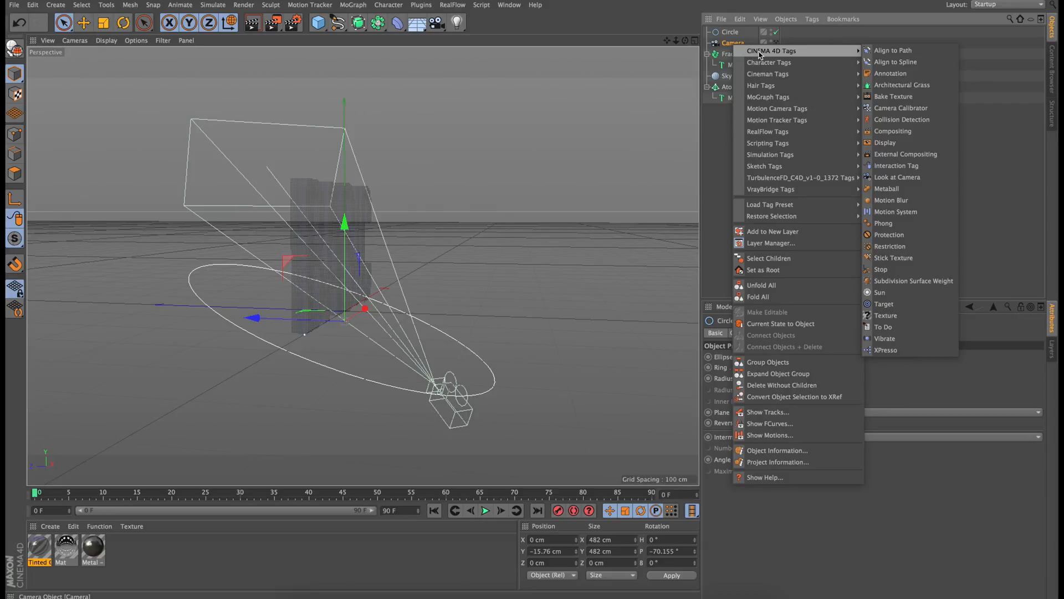
{"action": "mouse_move", "coordinate": [896, 62]}
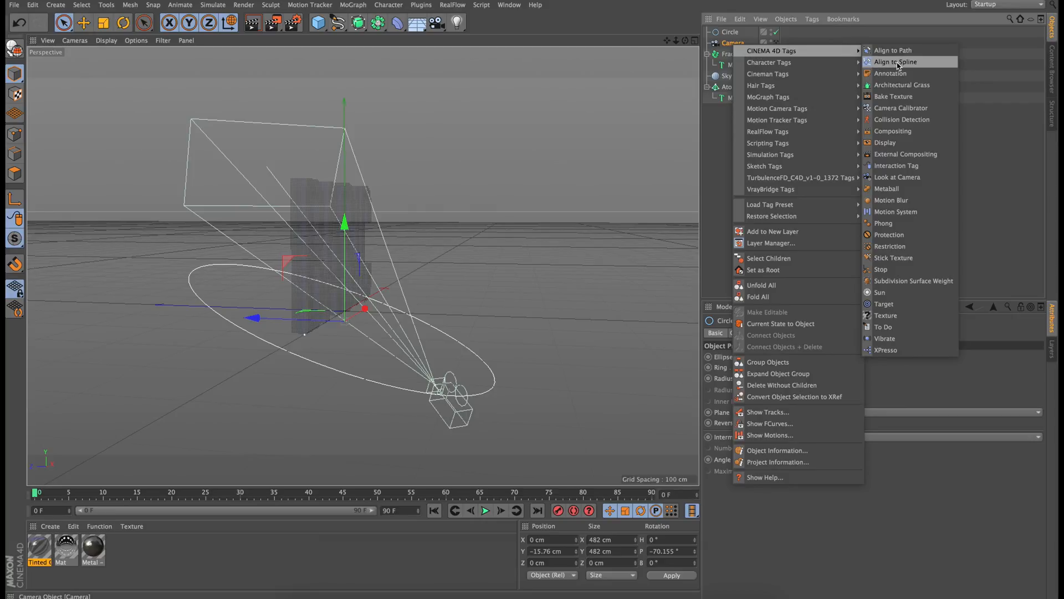
{"action": "left_click", "coordinate": [895, 63]}
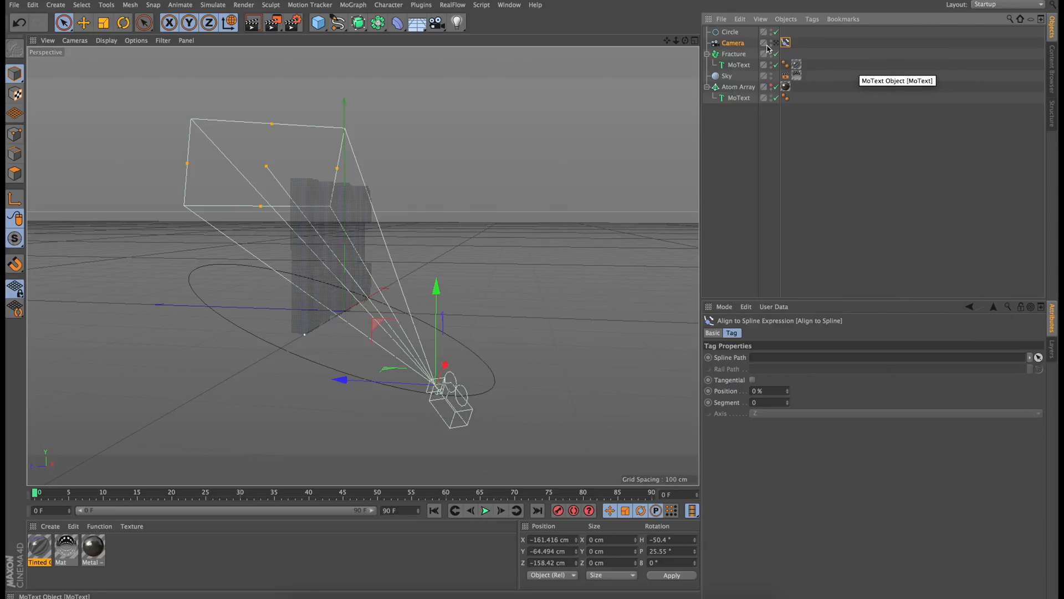
{"action": "left_click", "coordinate": [731, 31]}
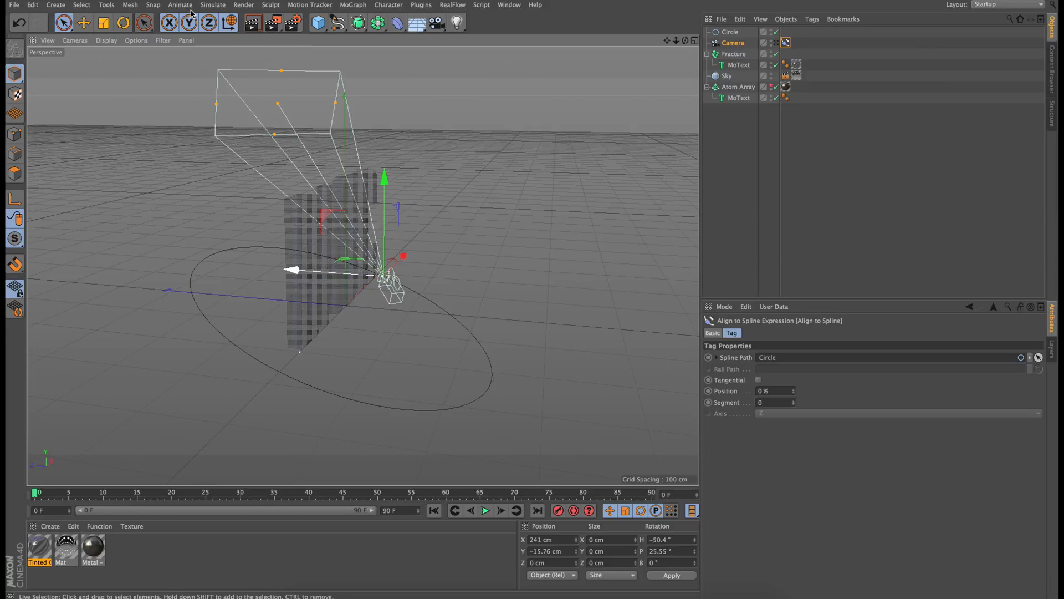
{"action": "left_click", "coordinate": [731, 32]}
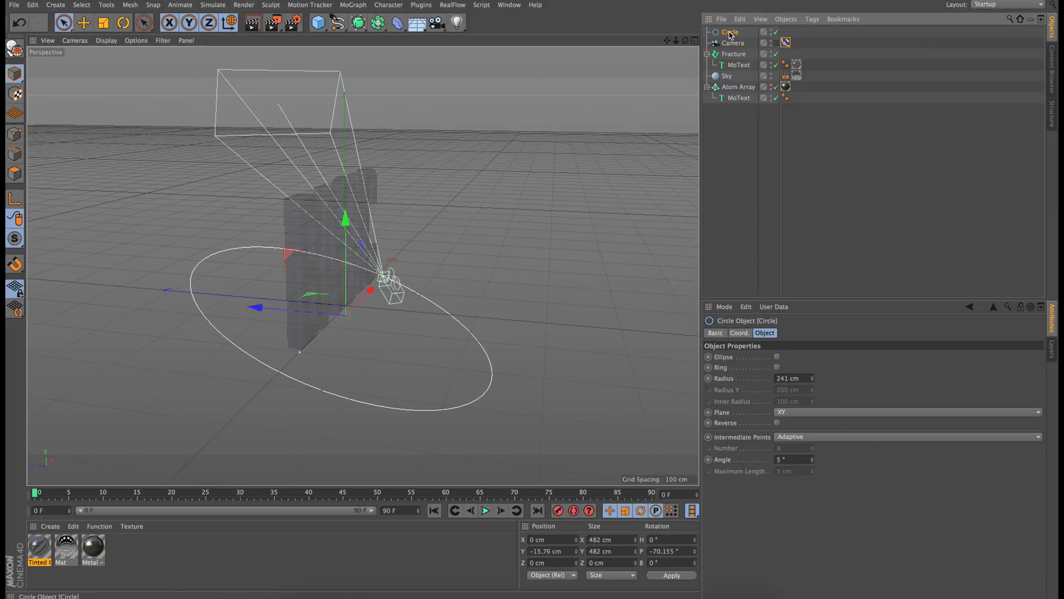
Step: Rotate the circle about 156 degrees in world space to carry the camera round to the front
{"action": "left_click", "coordinate": [231, 23]}
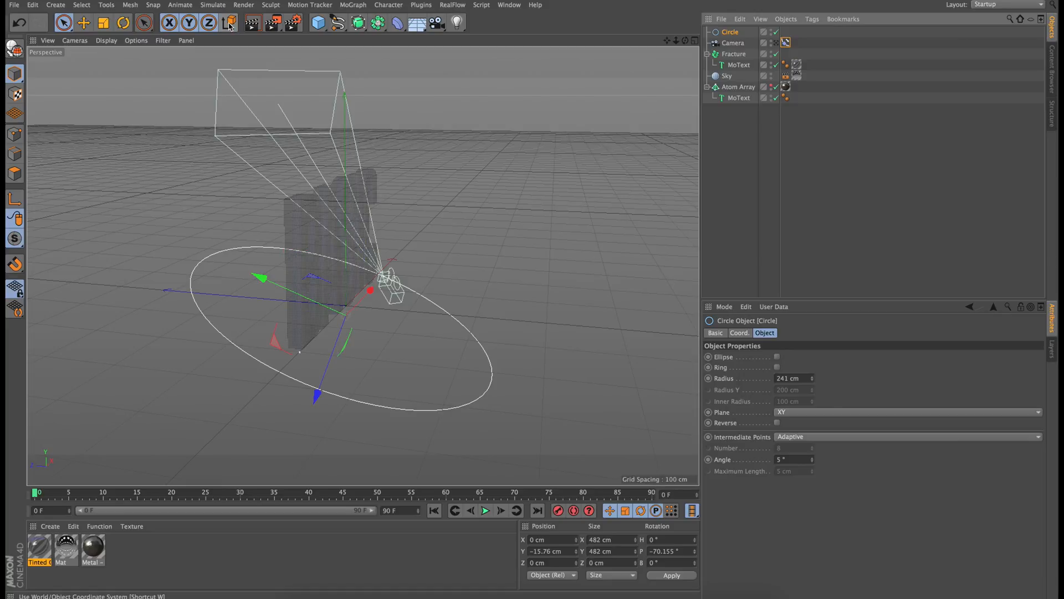
{"action": "mouse_move", "coordinate": [123, 22]}
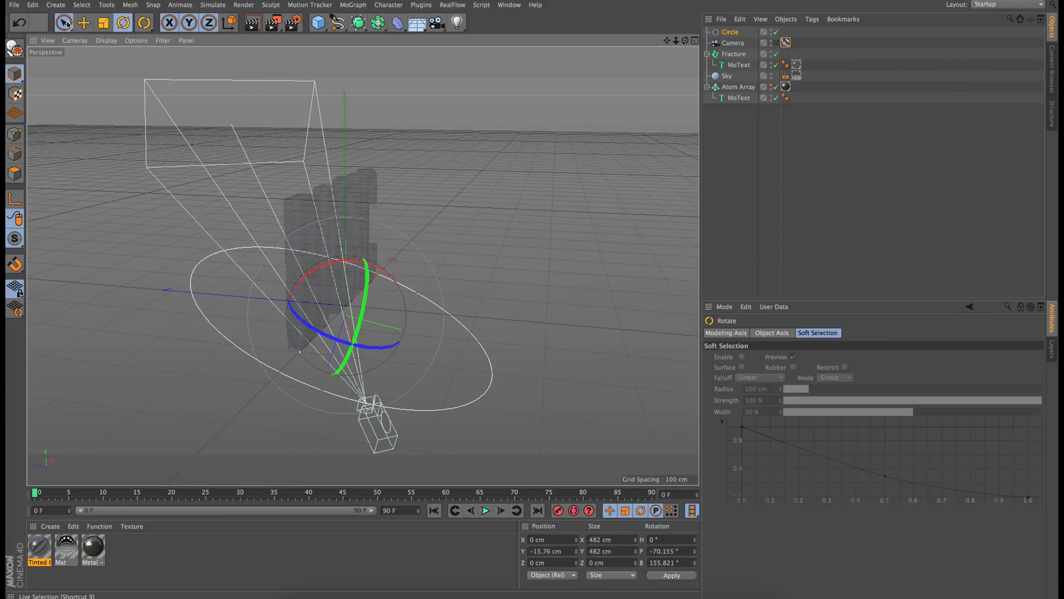
{"action": "left_click", "coordinate": [65, 23]}
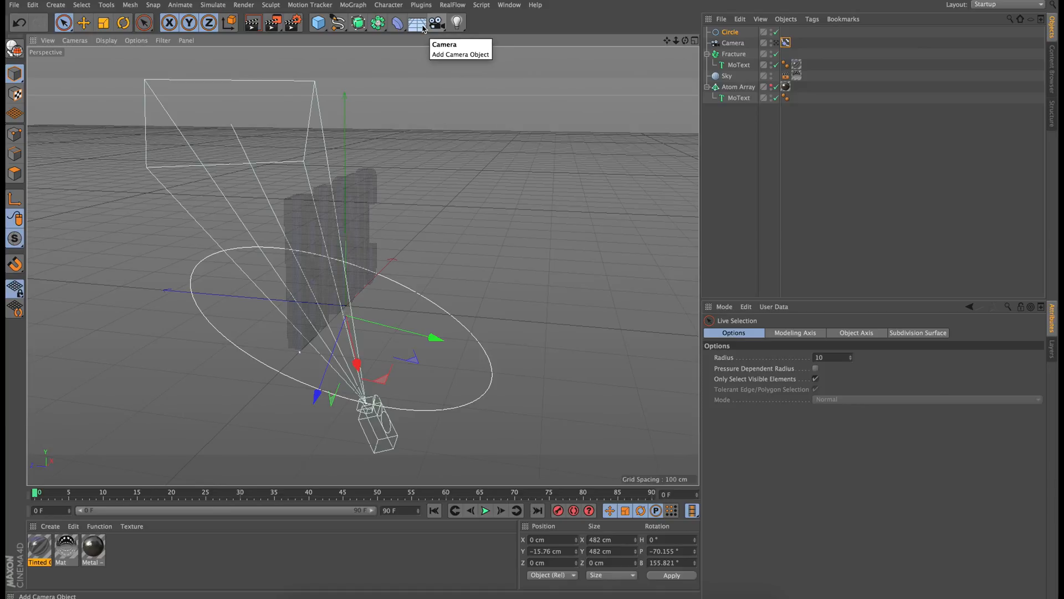
{"action": "mouse_move", "coordinate": [439, 26]}
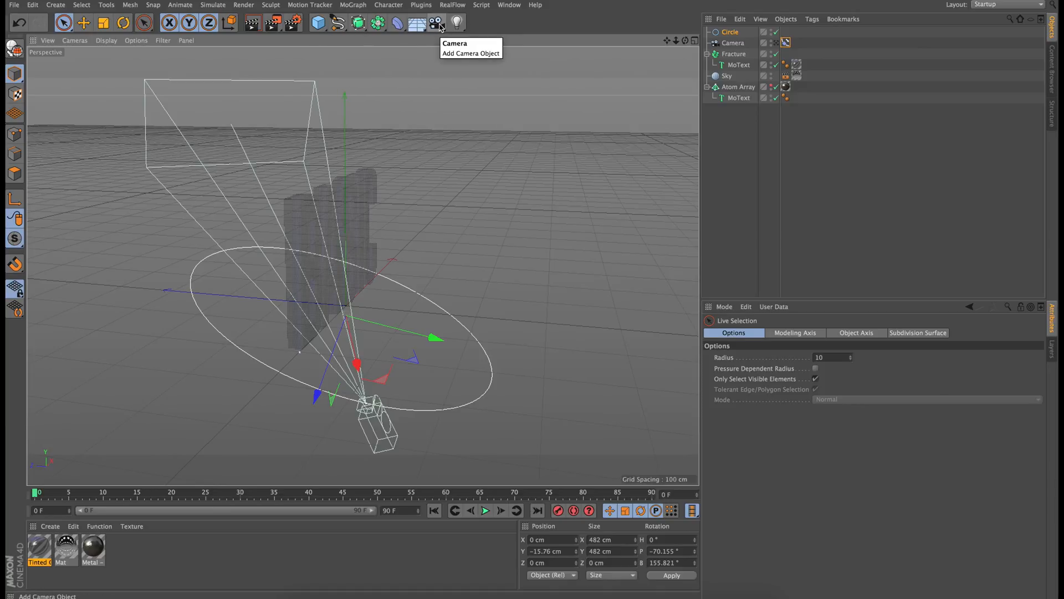
Step: Convert the camera into a Target Camera and select its new Camera.Target.1 null
{"action": "left_click", "coordinate": [436, 22]}
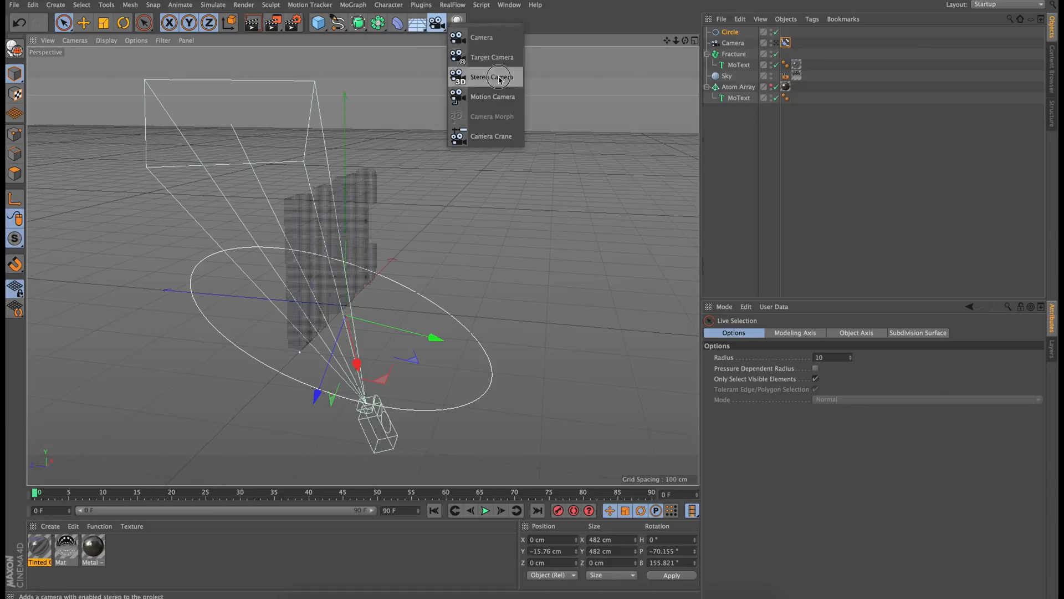
{"action": "mouse_move", "coordinate": [493, 56]}
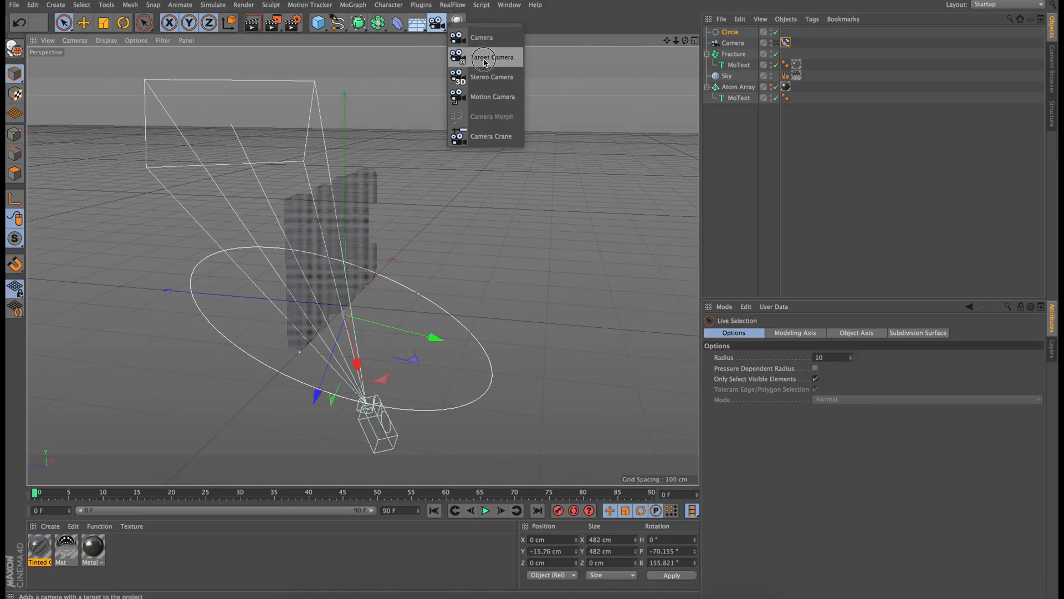
{"action": "left_click", "coordinate": [493, 57]}
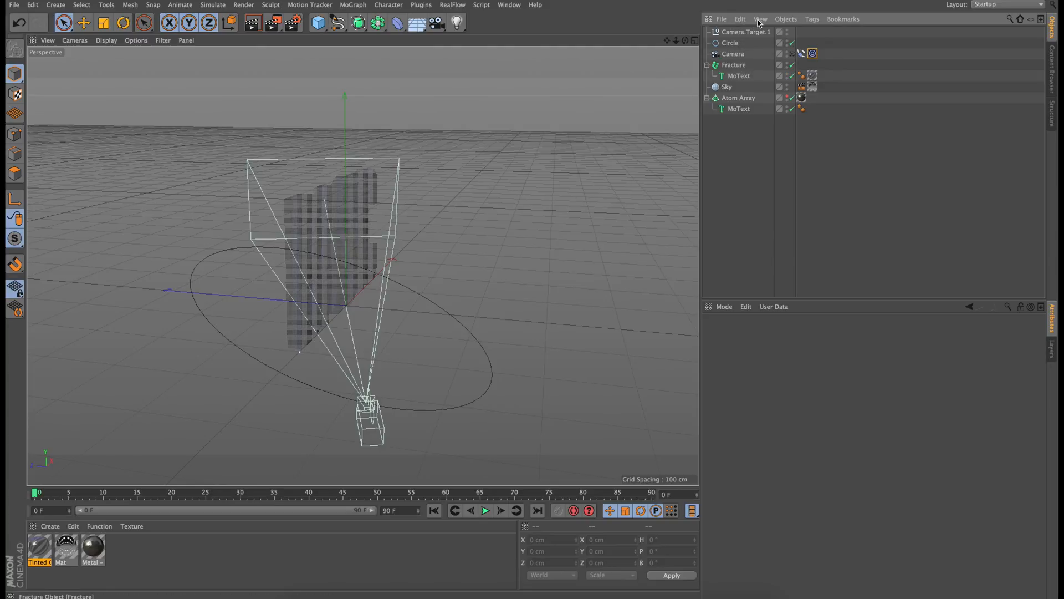
{"action": "left_click", "coordinate": [744, 32]}
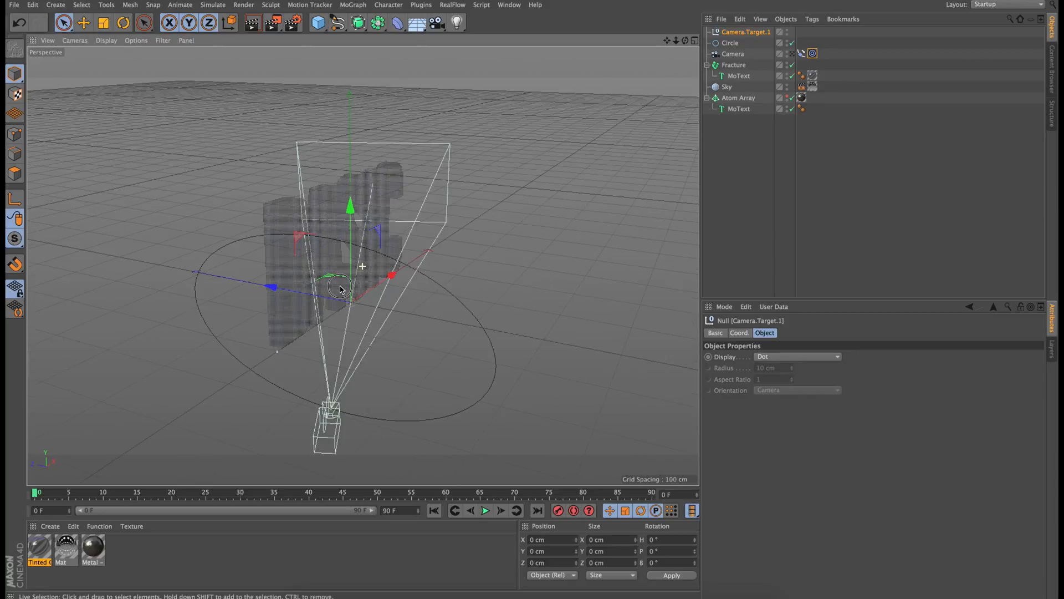
Step: Move the camera target about 41 cm along X into the BASIC text and adjust its height
{"action": "left_click_drag", "start_coordinate": [340, 289], "coordinate": [468, 277]}
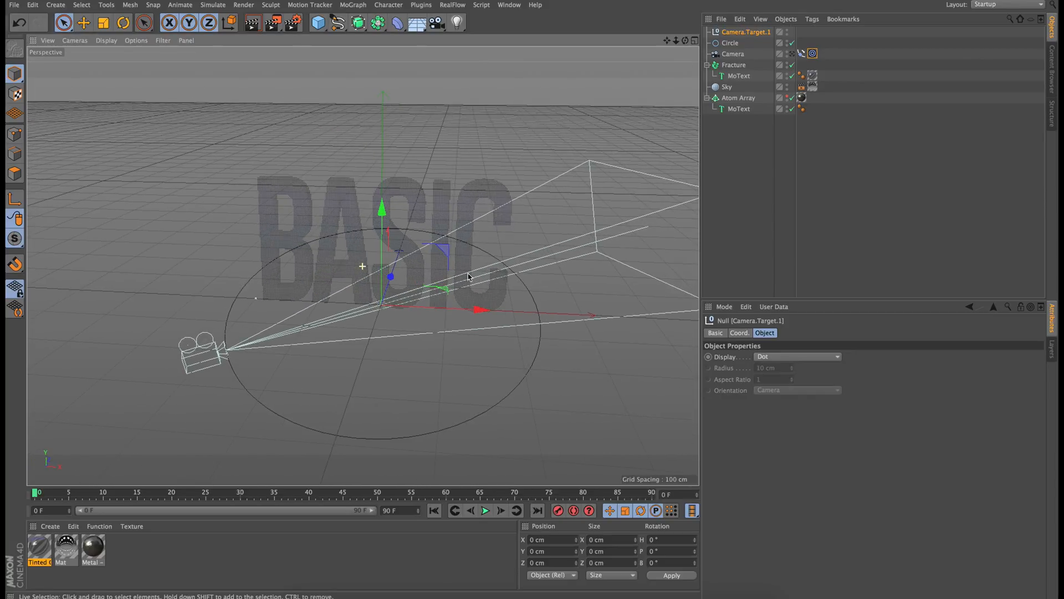
{"action": "left_click_drag", "start_coordinate": [479, 311], "coordinate": [500, 312]}
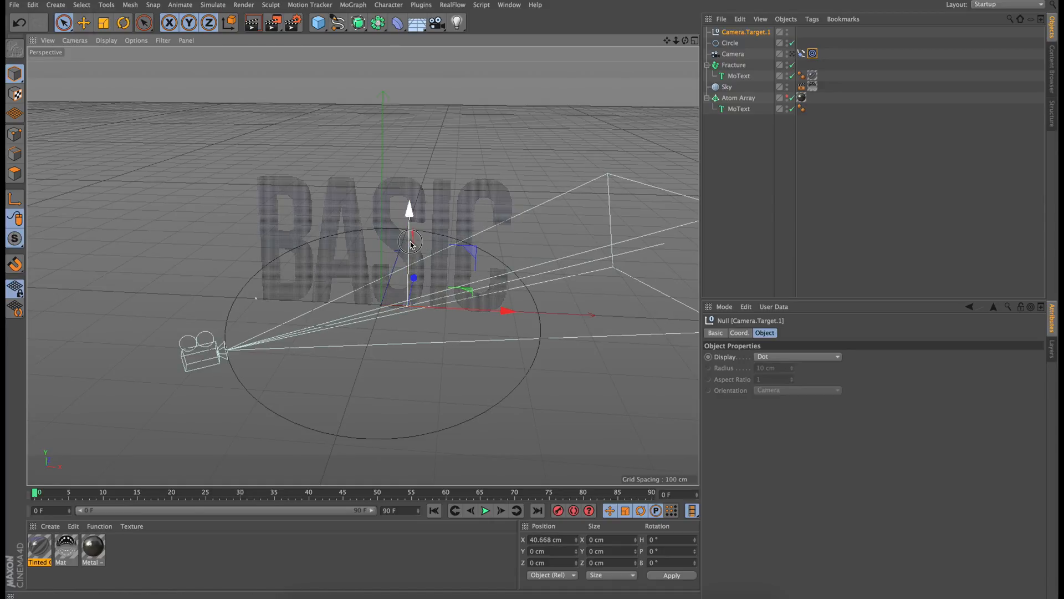
{"action": "left_click_drag", "start_coordinate": [409, 224], "coordinate": [409, 169]}
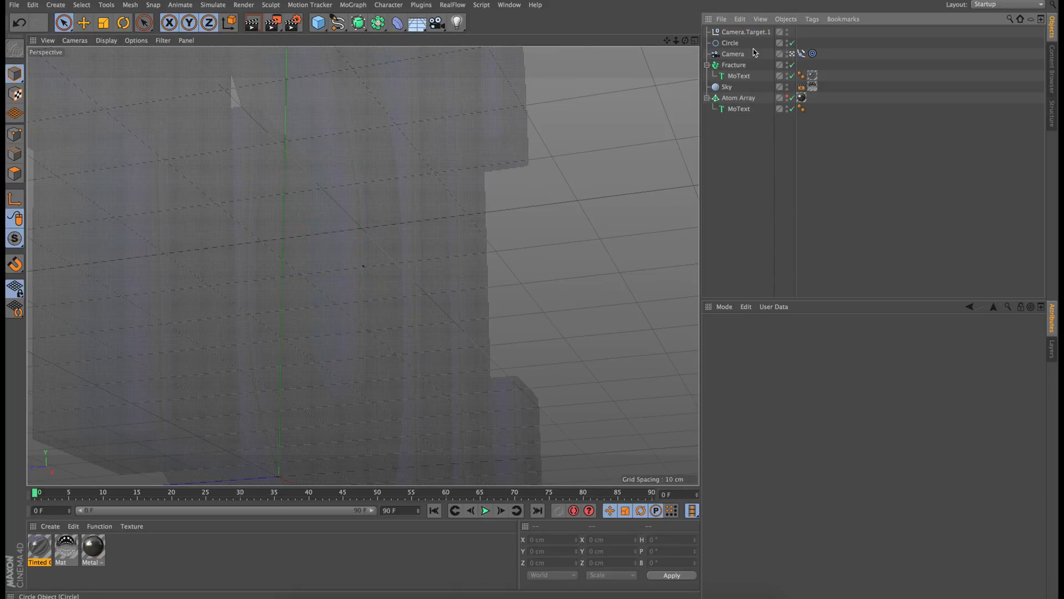
Step: Keyframe the Align to Spline position at 0% on frame 0
{"action": "left_click", "coordinate": [803, 53]}
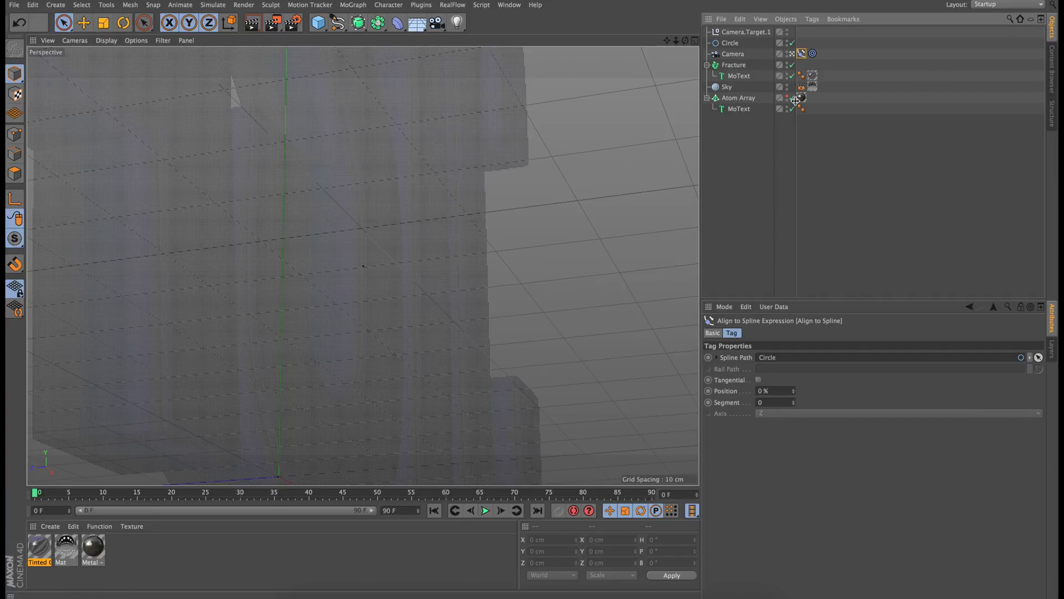
{"action": "mouse_move", "coordinate": [801, 53]}
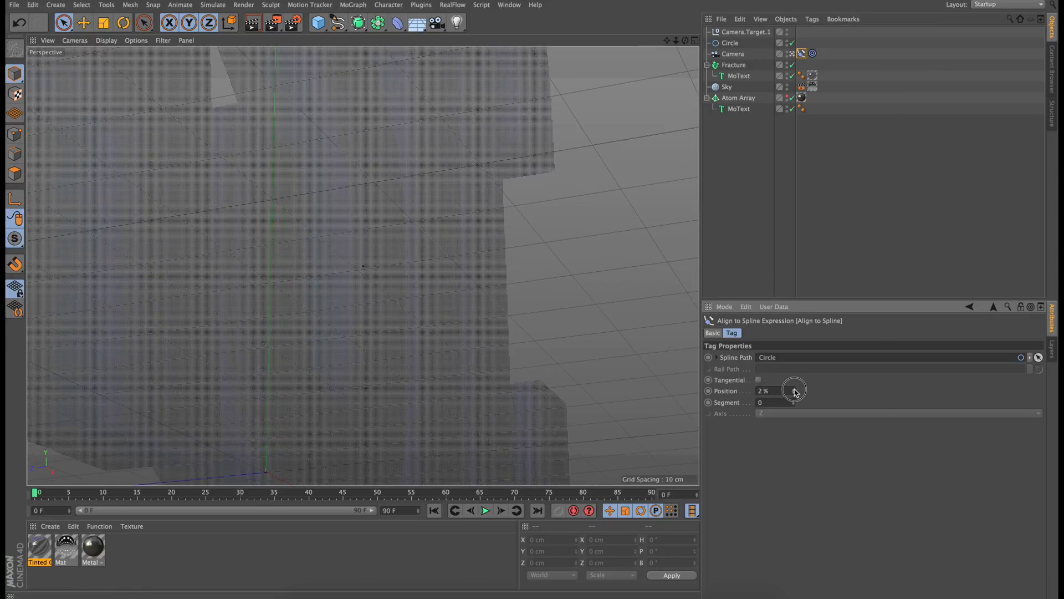
{"action": "left_click_drag", "start_coordinate": [781, 390], "coordinate": [797, 397]}
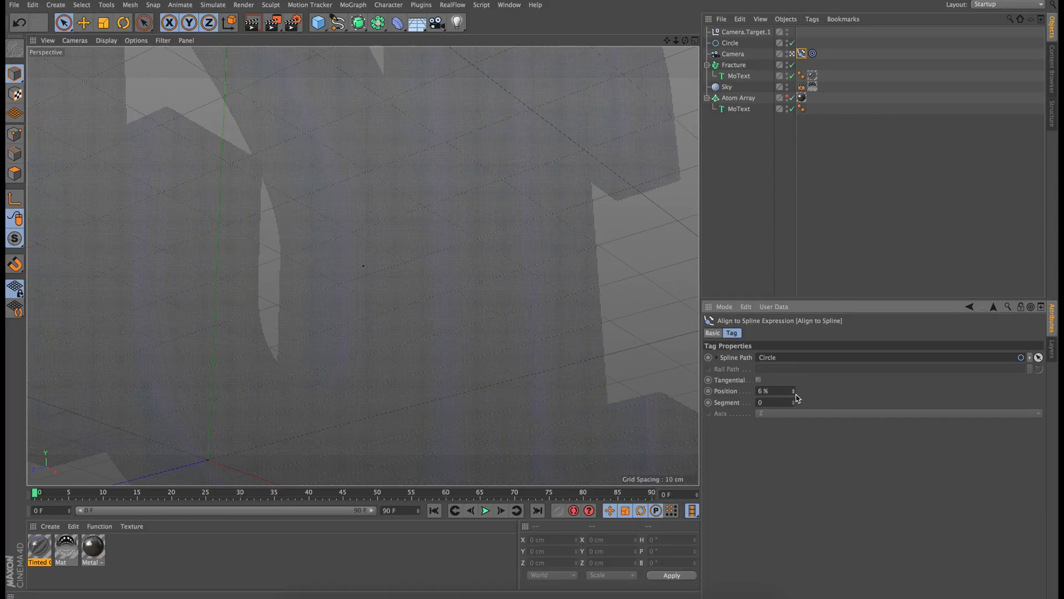
{"action": "left_click_drag", "start_coordinate": [793, 390], "coordinate": [787, 391]}
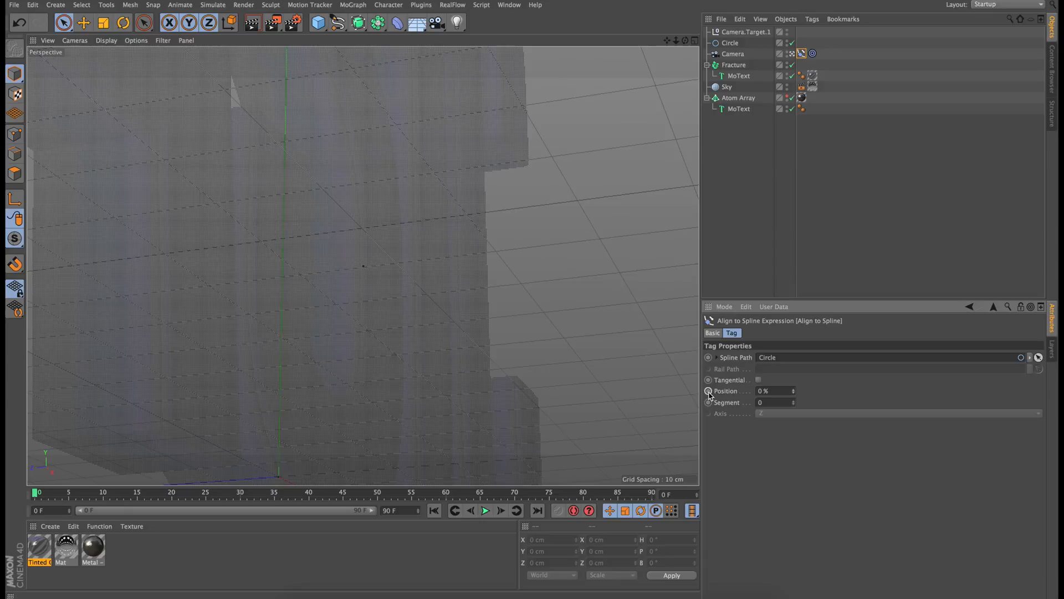
{"action": "left_click", "coordinate": [709, 390]}
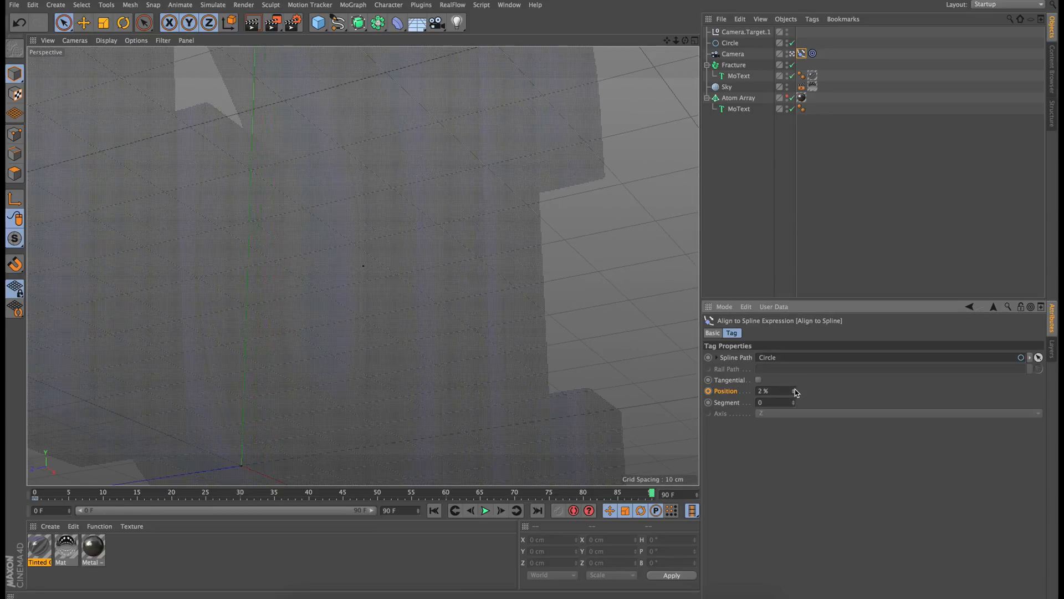
Step: Set the spline position to 10% at frame 90
{"action": "left_click_drag", "start_coordinate": [787, 391], "coordinate": [796, 391]}
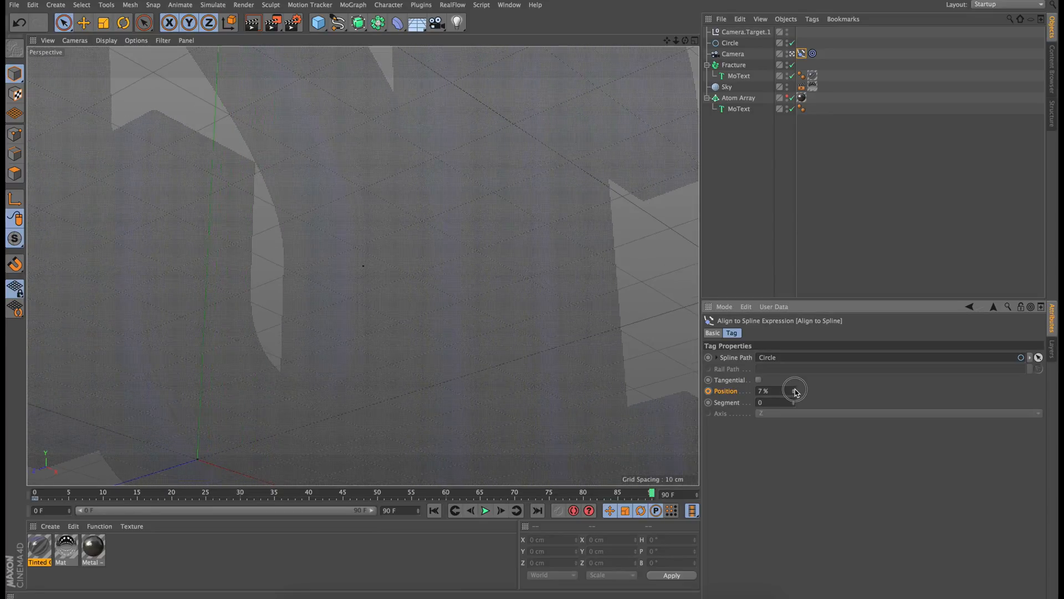
{"action": "left_click_drag", "start_coordinate": [794, 390], "coordinate": [797, 384]}
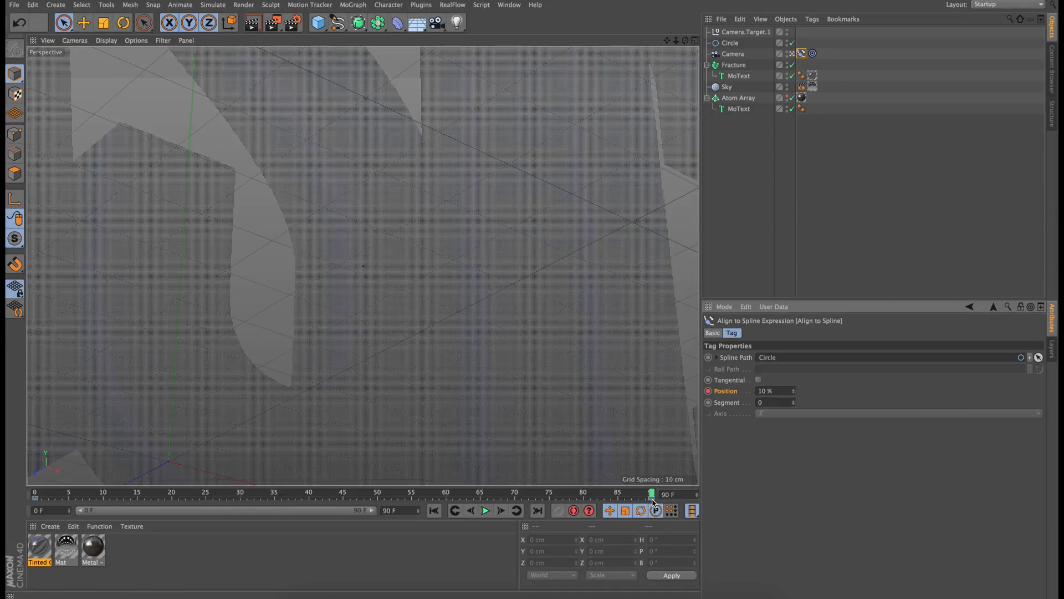
Step: Make the camera's position keyframes at frames 0 and 90 interpolate linearly
{"action": "left_click", "coordinate": [652, 494]}
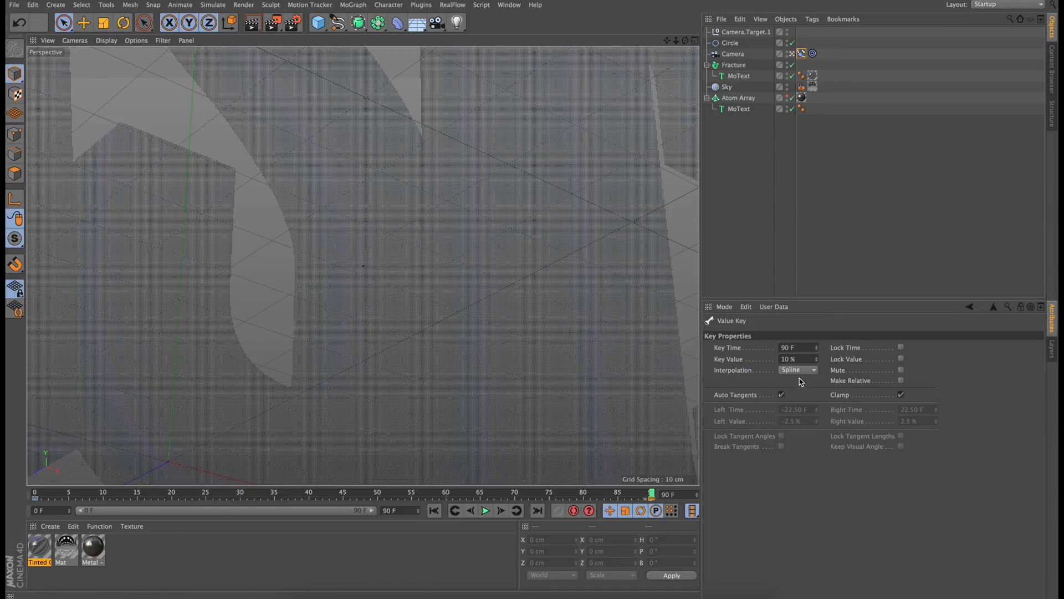
{"action": "left_click", "coordinate": [797, 371]}
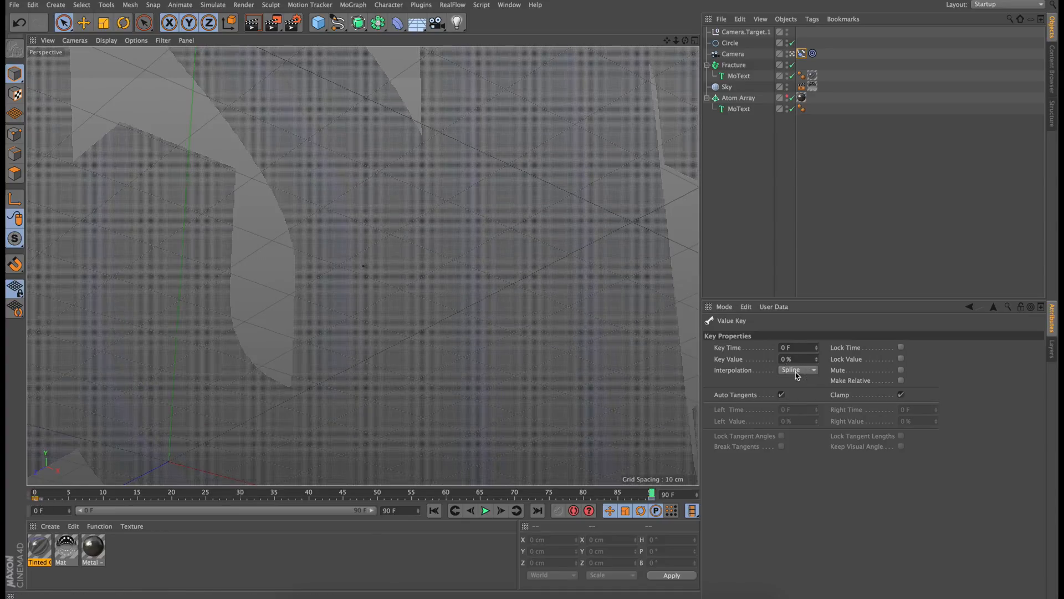
{"action": "left_click", "coordinate": [799, 371]}
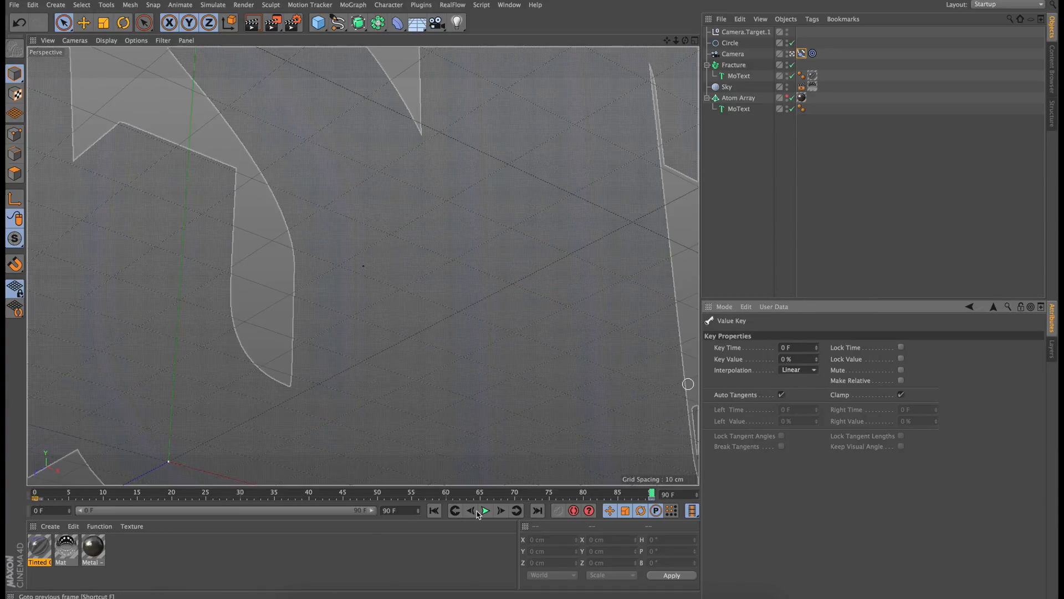
{"action": "mouse_move", "coordinate": [485, 510]}
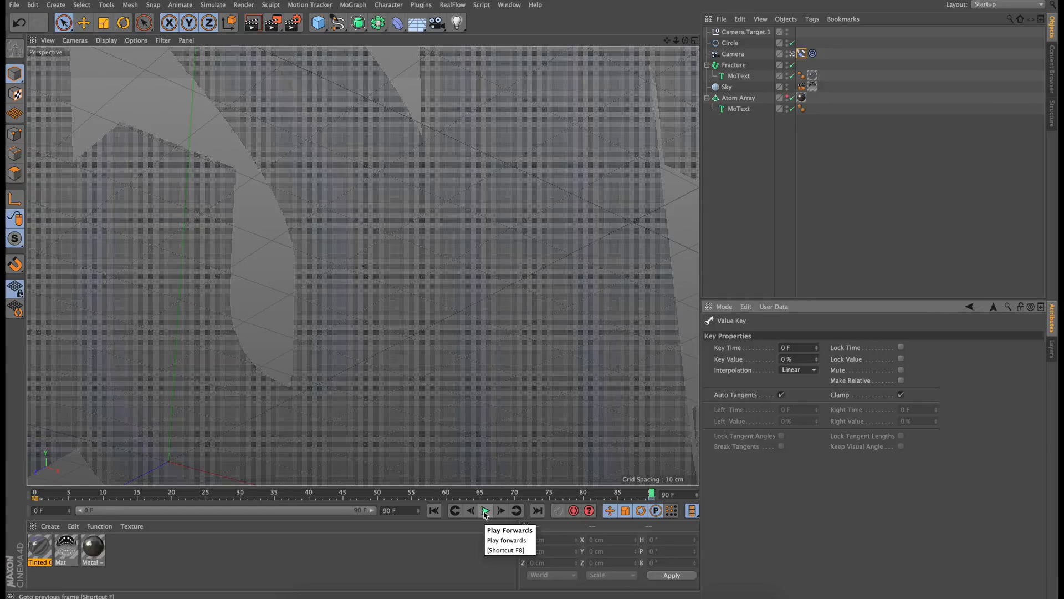
Step: Play the animation to preview the camera gliding along the circle past the BASIC letters
{"action": "left_click", "coordinate": [484, 510]}
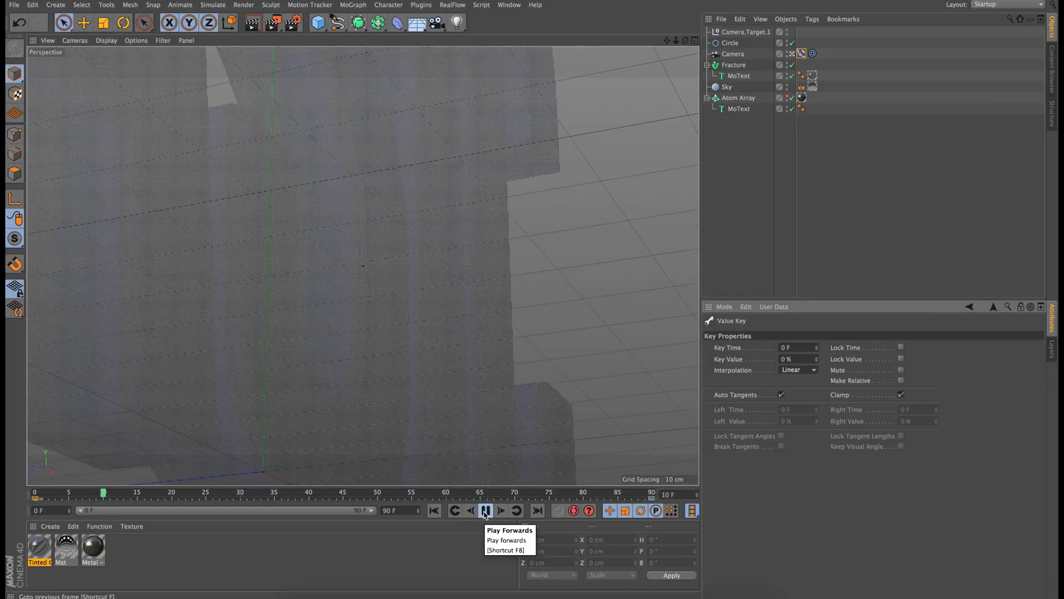
{"action": "left_click", "coordinate": [485, 510]}
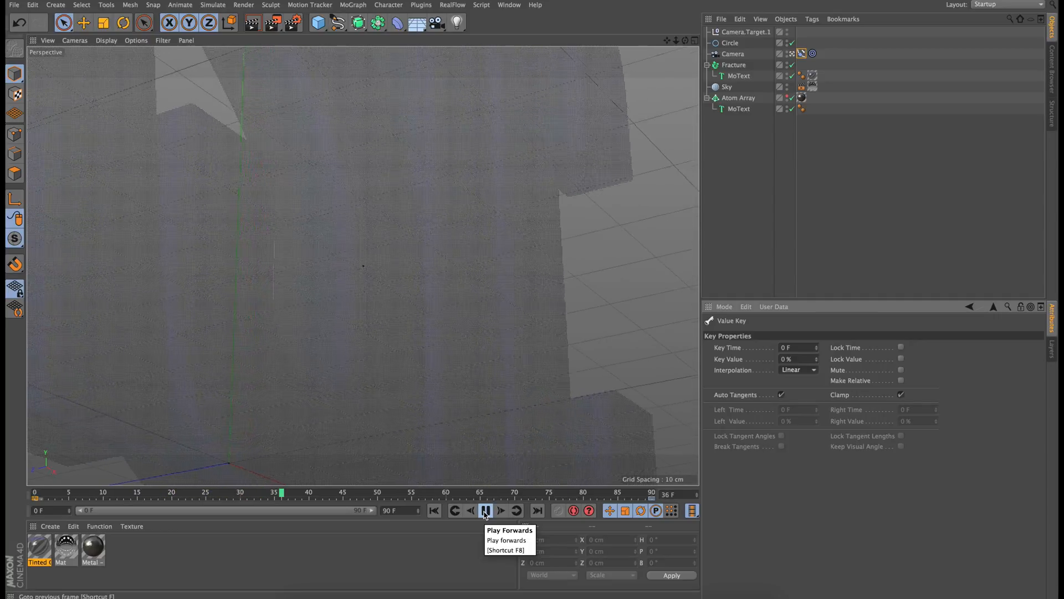
{"action": "left_click", "coordinate": [485, 510]}
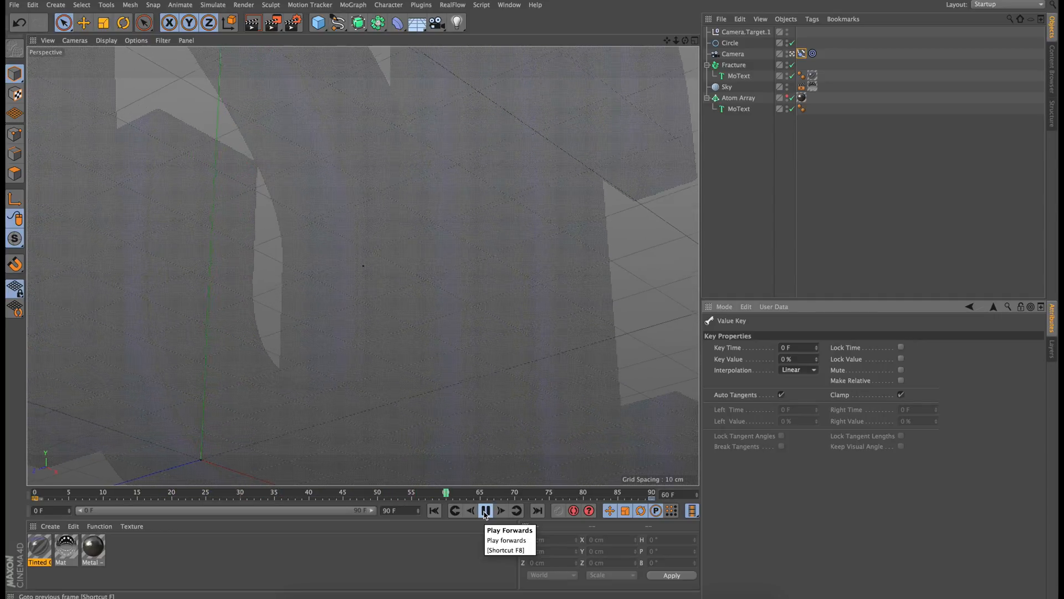
{"action": "left_click", "coordinate": [486, 511]}
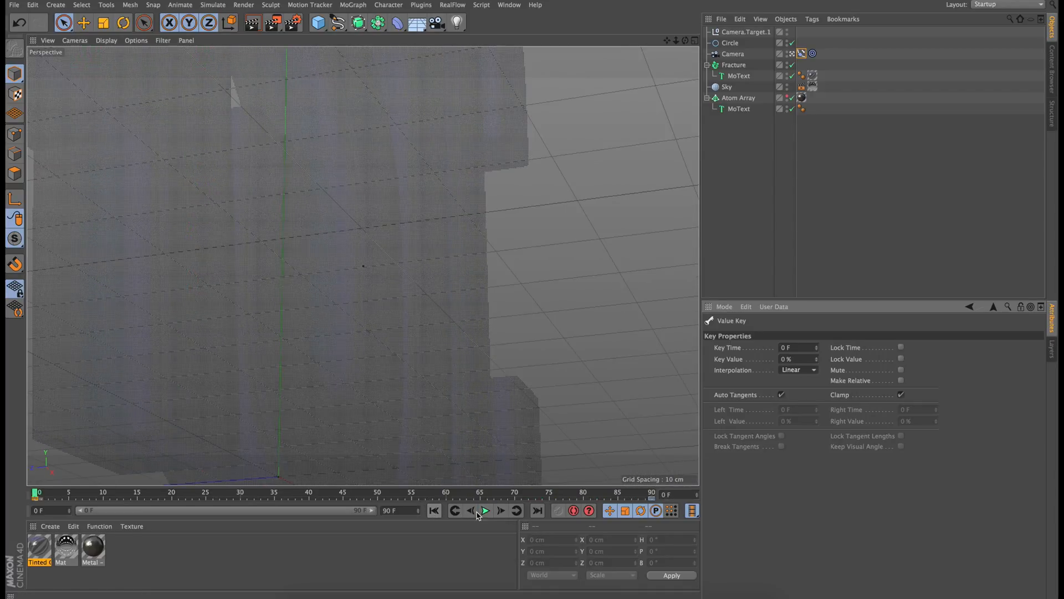
{"action": "left_click", "coordinate": [485, 510]}
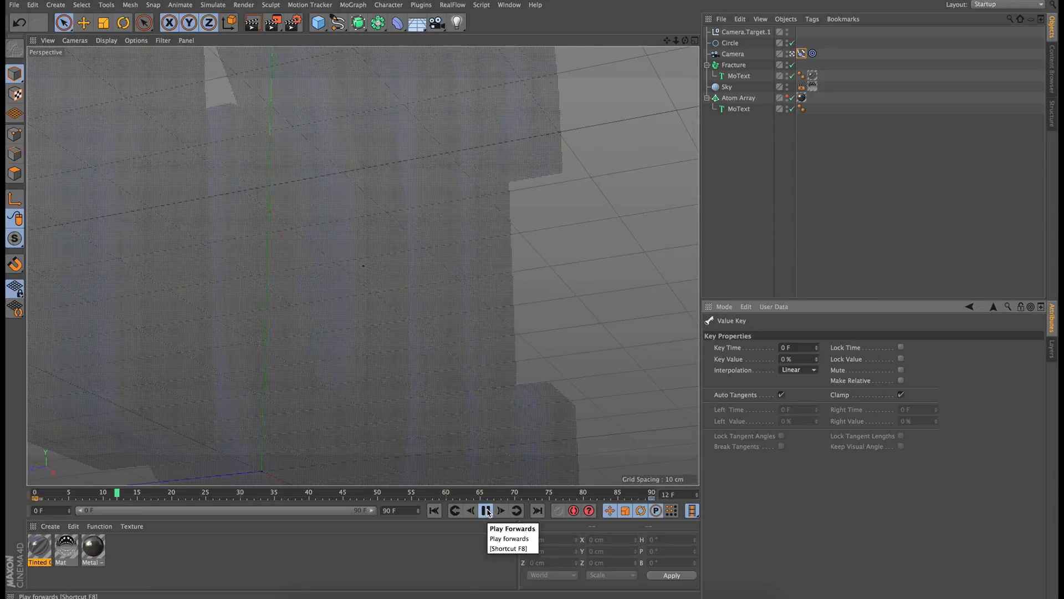
{"action": "left_click", "coordinate": [487, 510]}
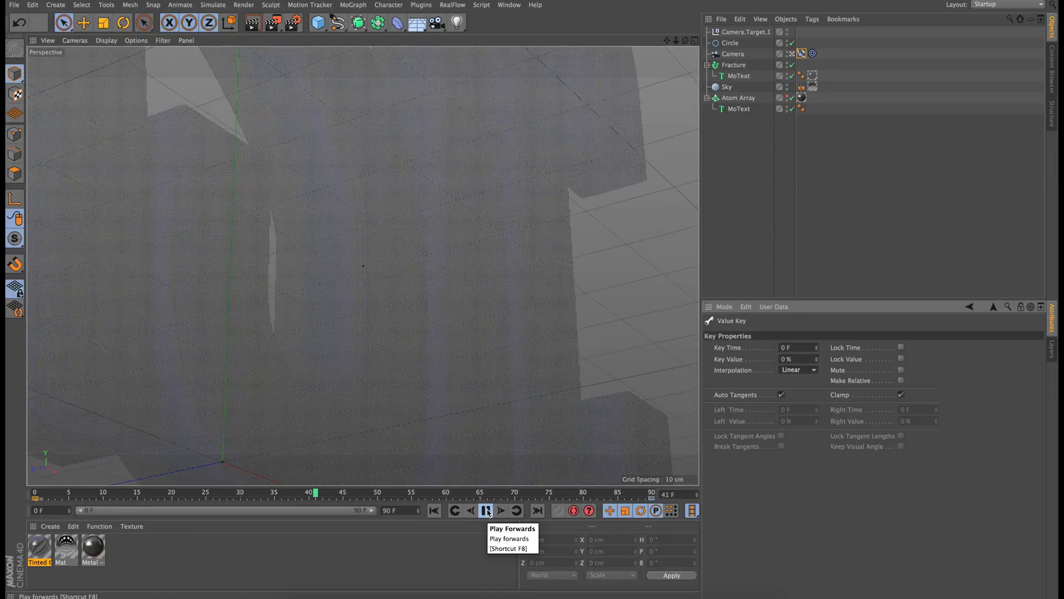
{"action": "left_click", "coordinate": [487, 510]}
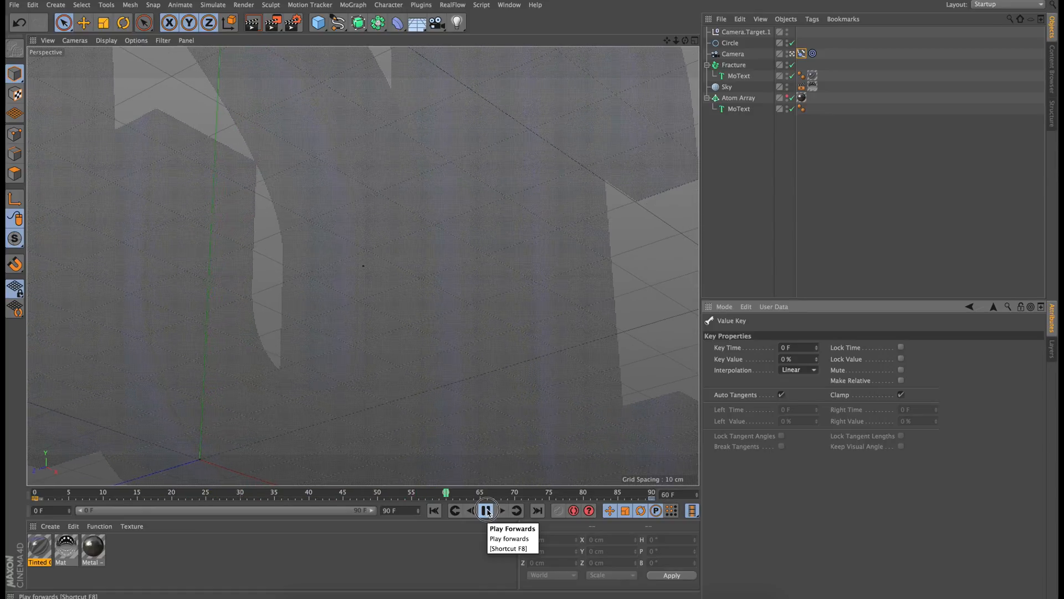
{"action": "left_click", "coordinate": [485, 510]}
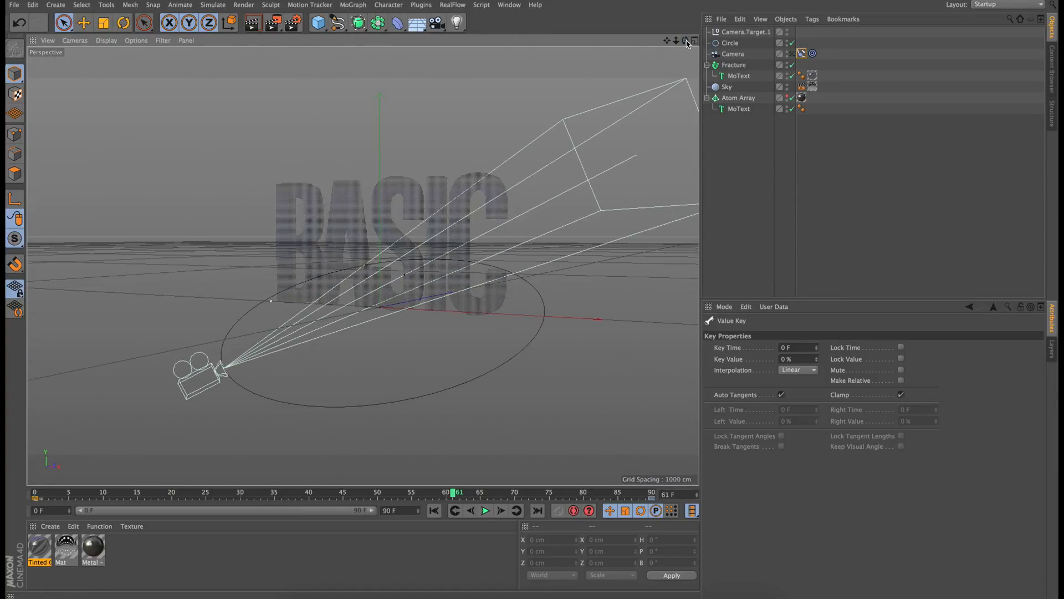
Step: Select the Circle spline and raise it along Y to about 74 cm, lifting the camera's path
{"action": "left_click", "coordinate": [730, 44]}
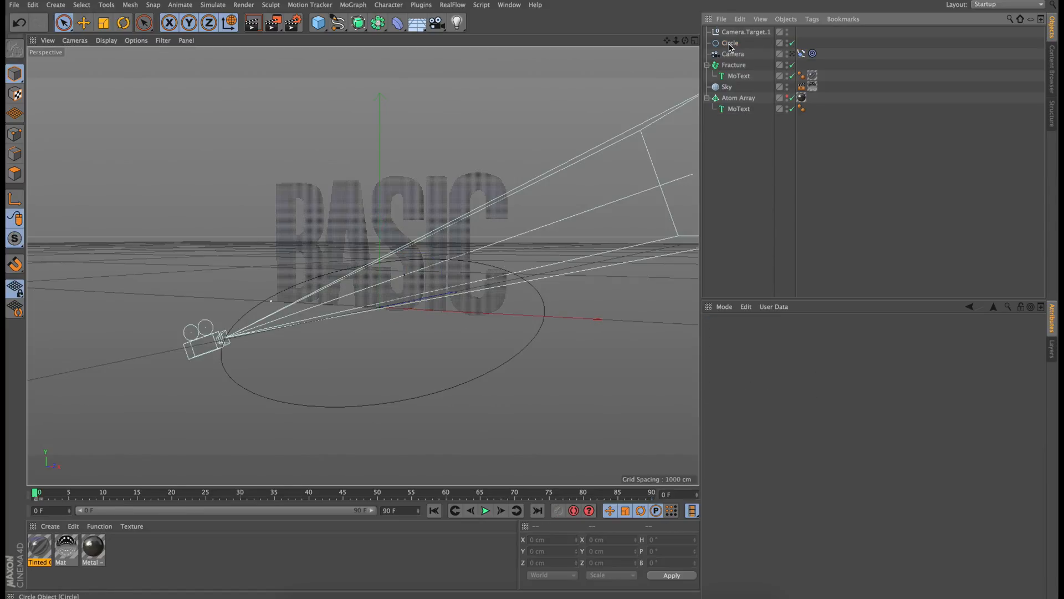
{"action": "left_click", "coordinate": [731, 43]}
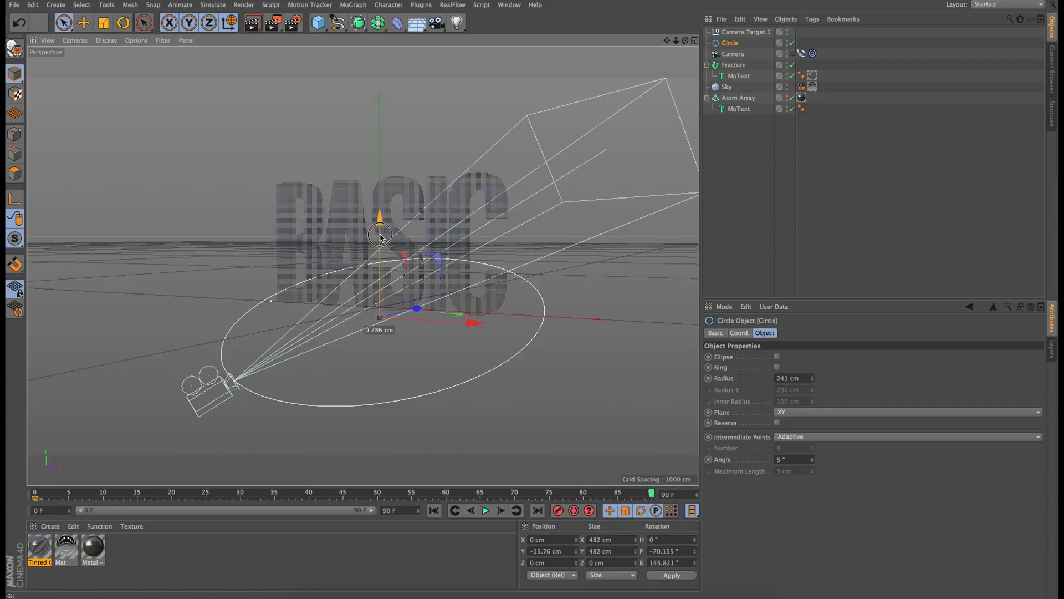
{"action": "left_click_drag", "start_coordinate": [380, 234], "coordinate": [380, 173]}
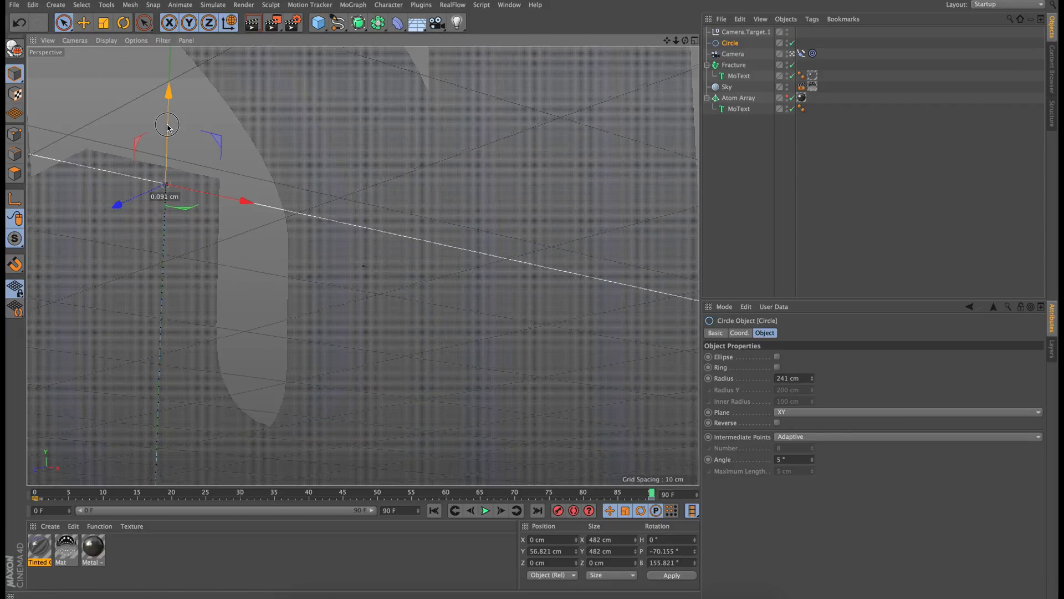
{"action": "left_click_drag", "start_coordinate": [167, 126], "coordinate": [163, 150]}
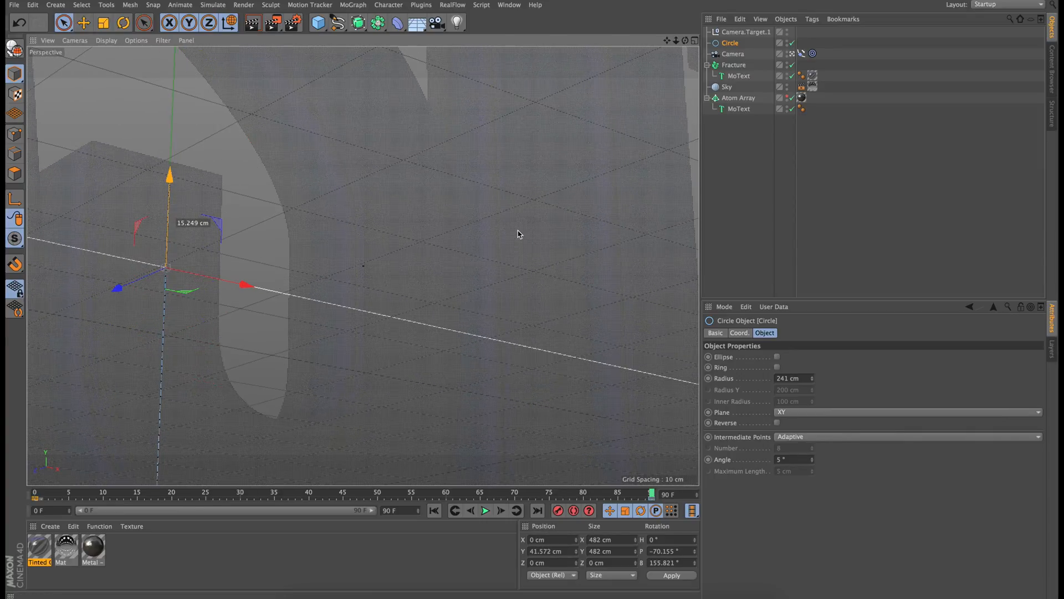
{"action": "left_click_drag", "start_coordinate": [168, 173], "coordinate": [169, 86]}
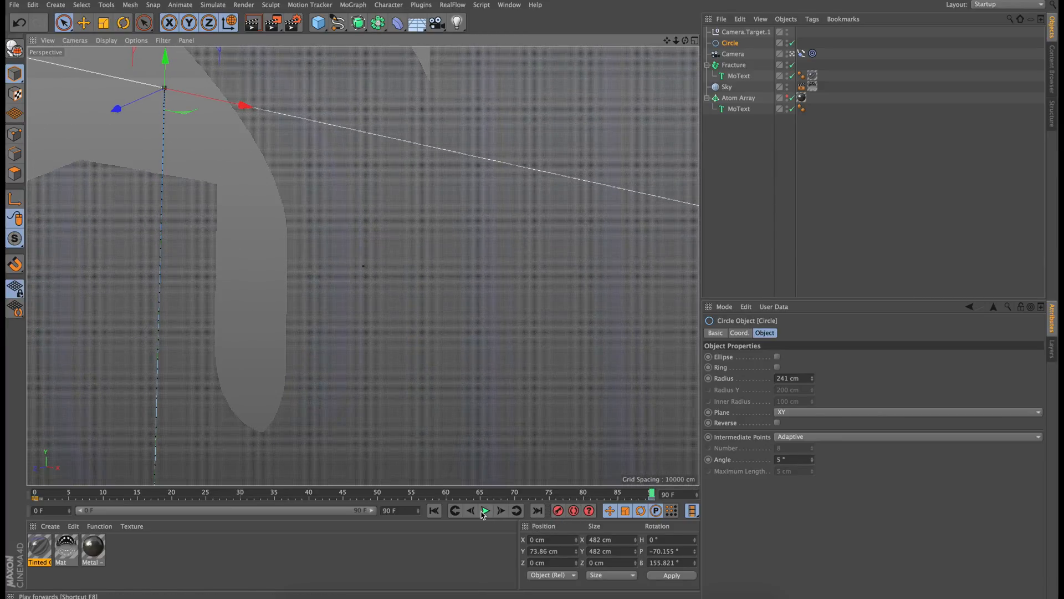
Step: Preview the camera move along the raised circle, settling its height at about 50 cm
{"action": "left_click", "coordinate": [485, 510]}
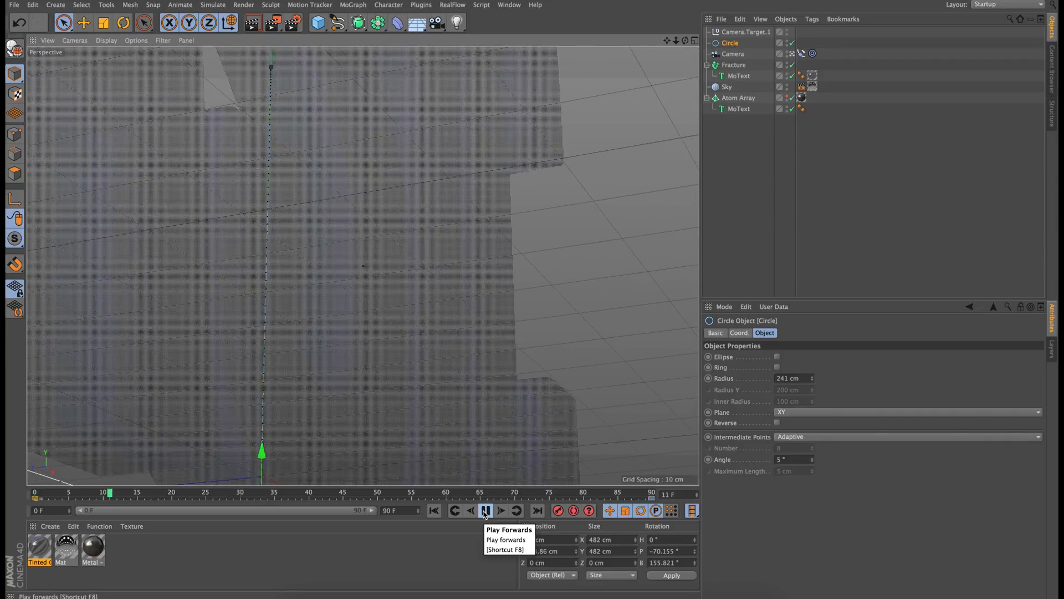
{"action": "left_click", "coordinate": [485, 510]}
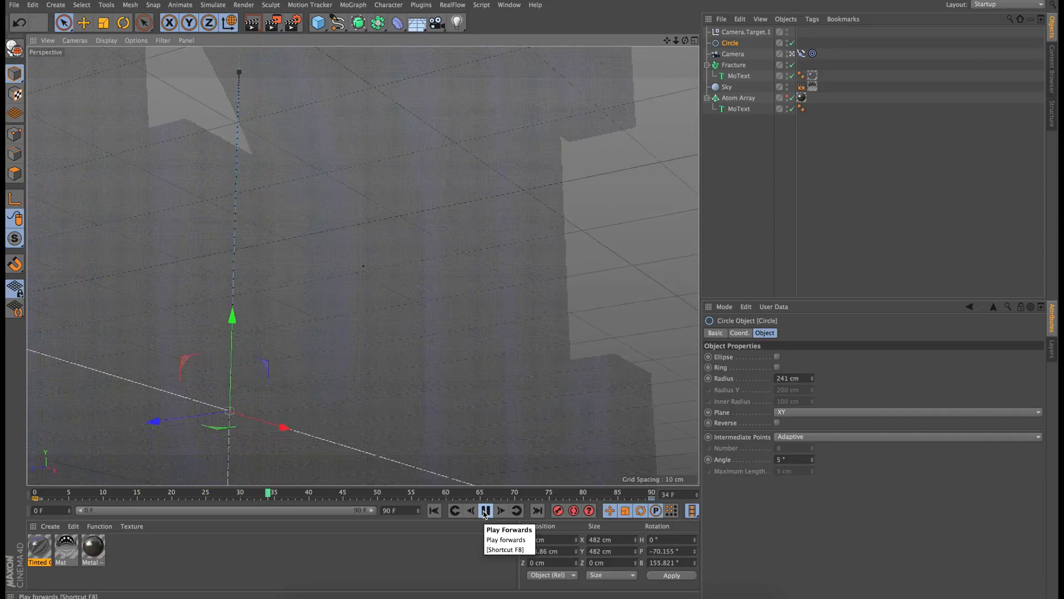
{"action": "left_click", "coordinate": [486, 510]}
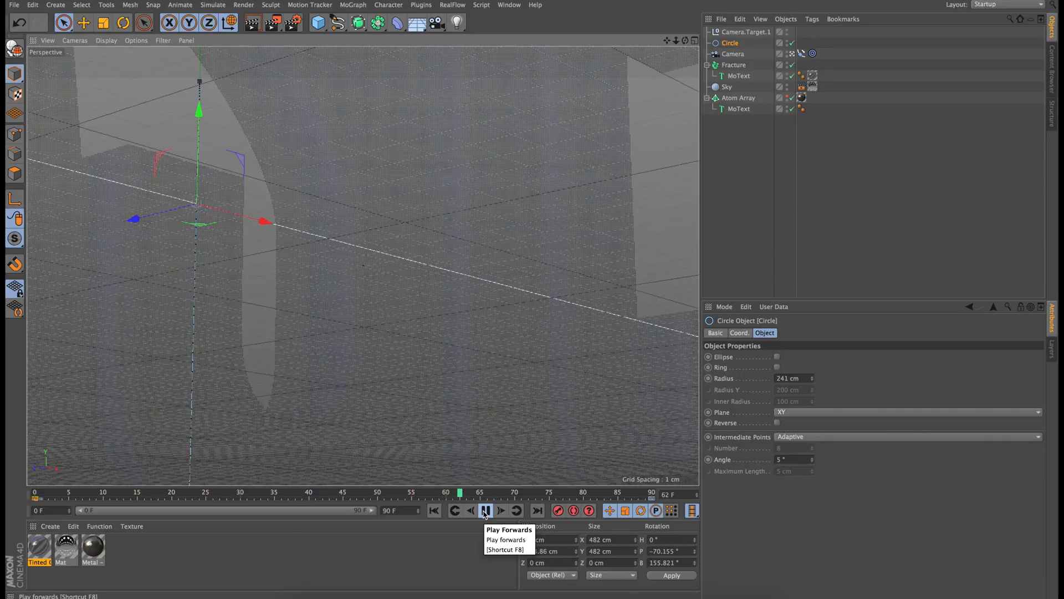
{"action": "left_click", "coordinate": [485, 510]}
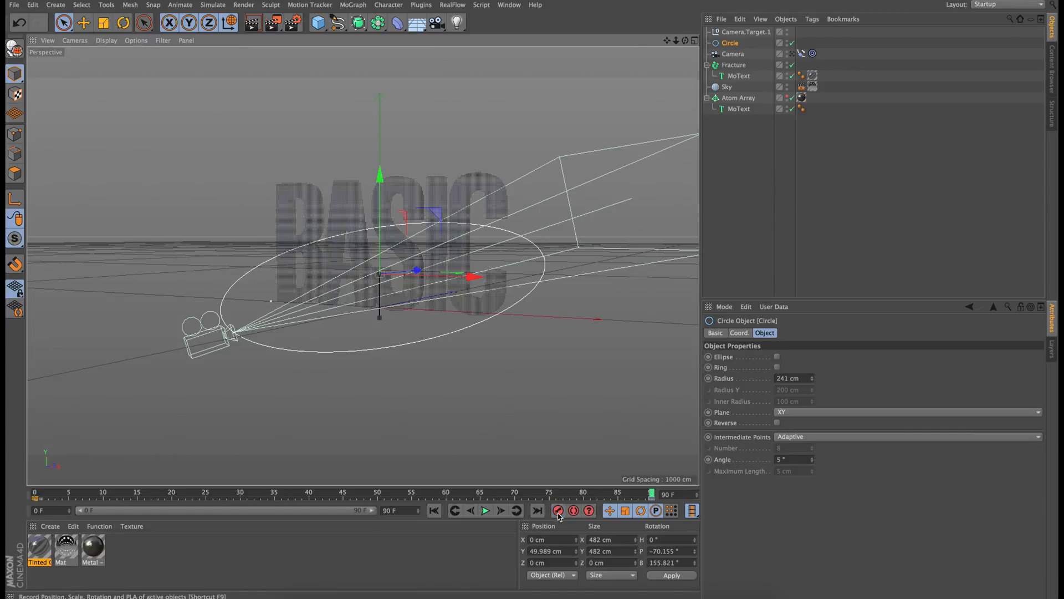
Step: Record a position key for the circle at frame 90 and make its keys linear
{"action": "left_click", "coordinate": [653, 493]}
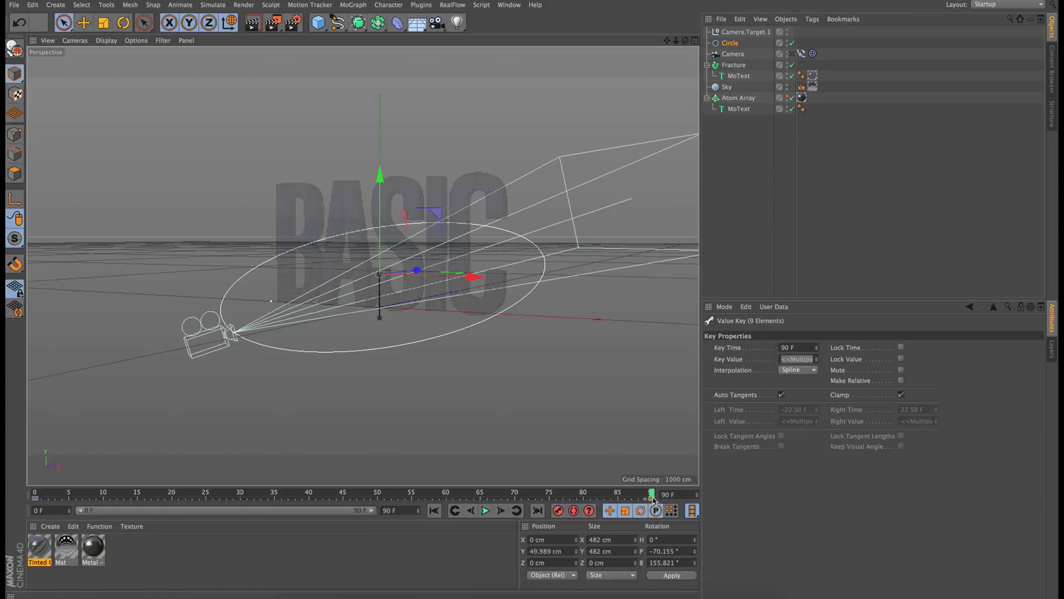
{"action": "left_click", "coordinate": [800, 371]}
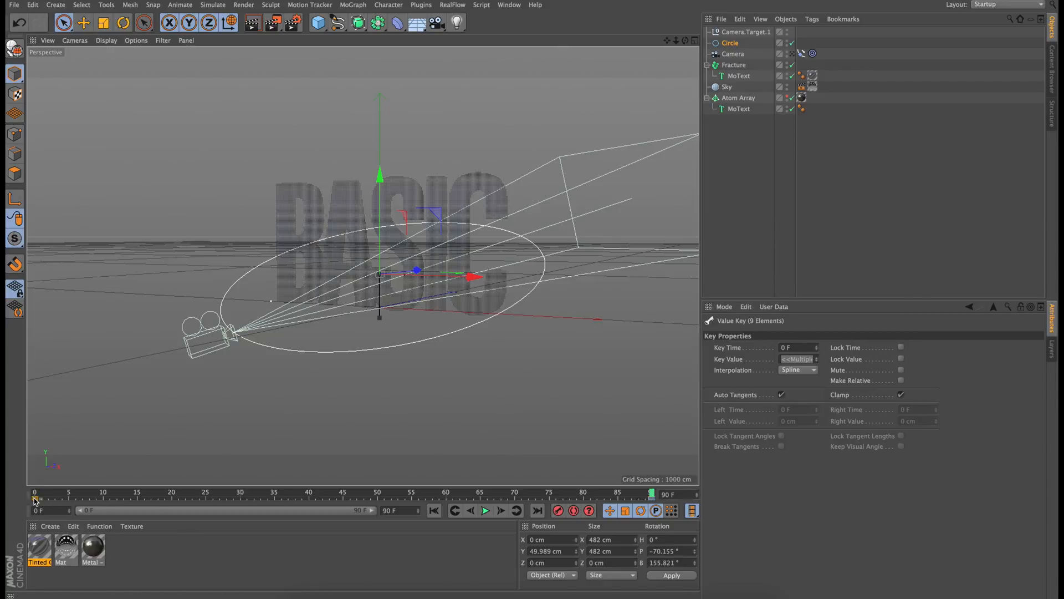
{"action": "left_click", "coordinate": [798, 370]}
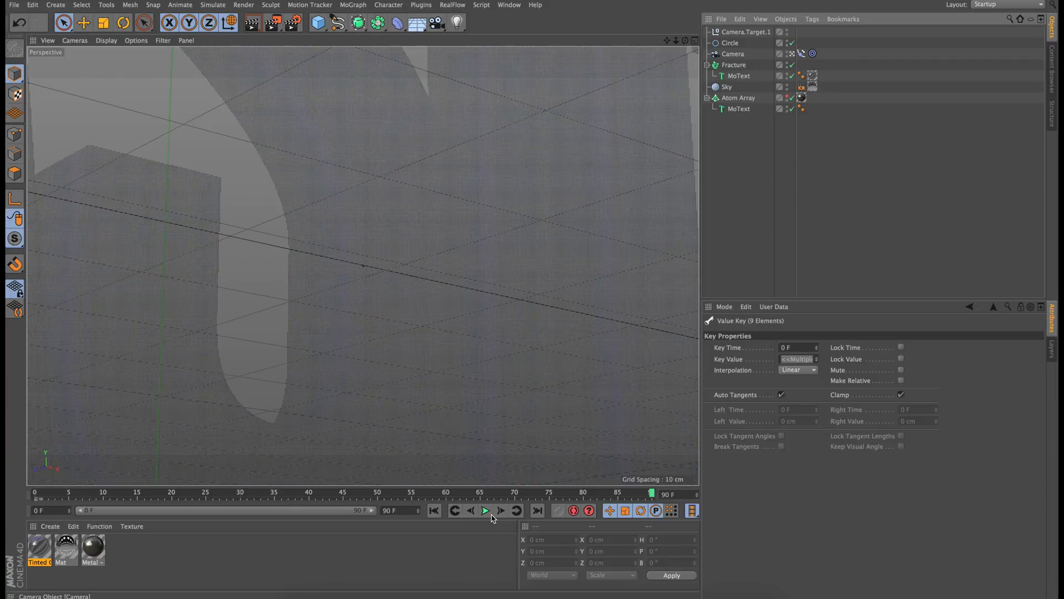
Step: Play the animation to preview the rising camera, then return to the first frame
{"action": "left_click", "coordinate": [485, 510]}
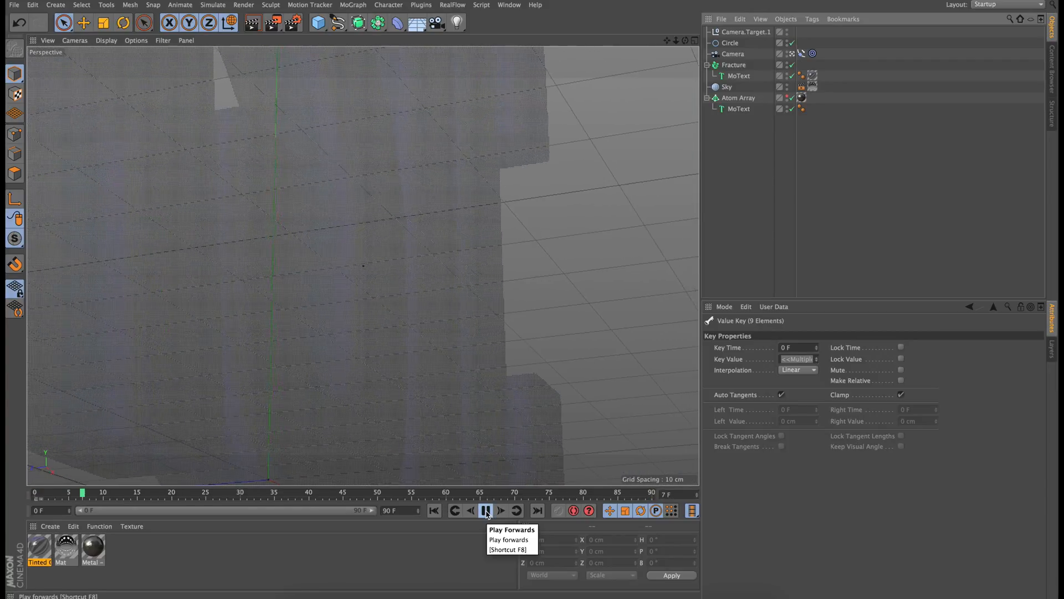
{"action": "left_click", "coordinate": [485, 510]}
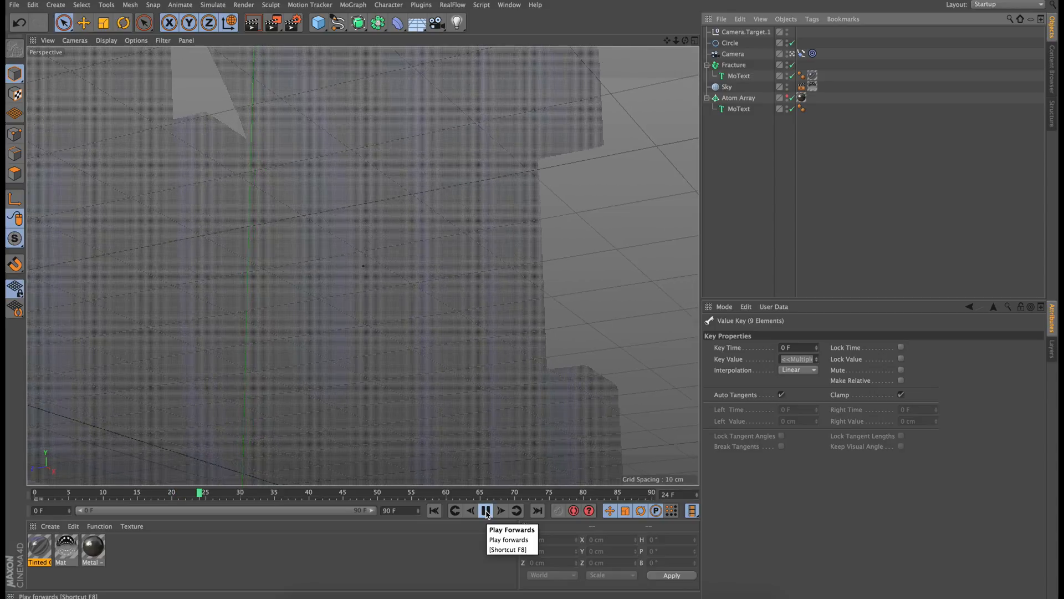
{"action": "left_click", "coordinate": [487, 511]}
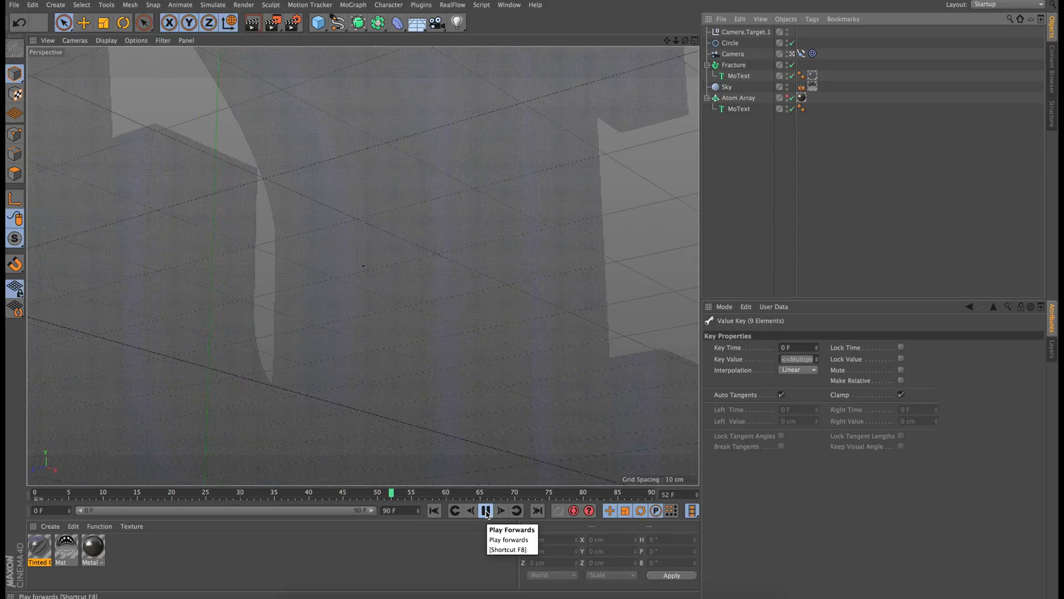
{"action": "left_click", "coordinate": [485, 510]}
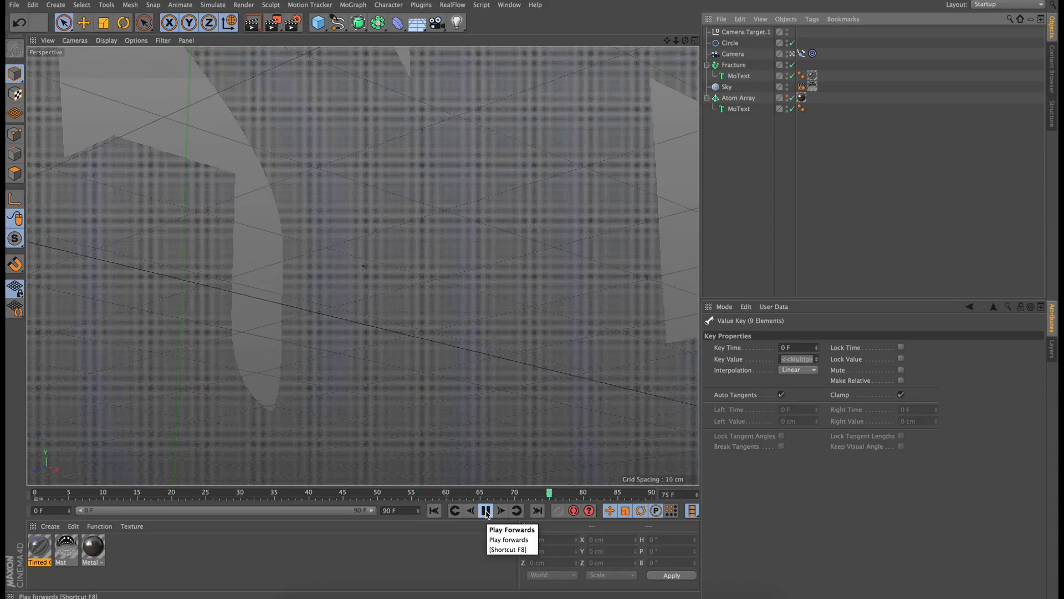
{"action": "left_click", "coordinate": [485, 510]}
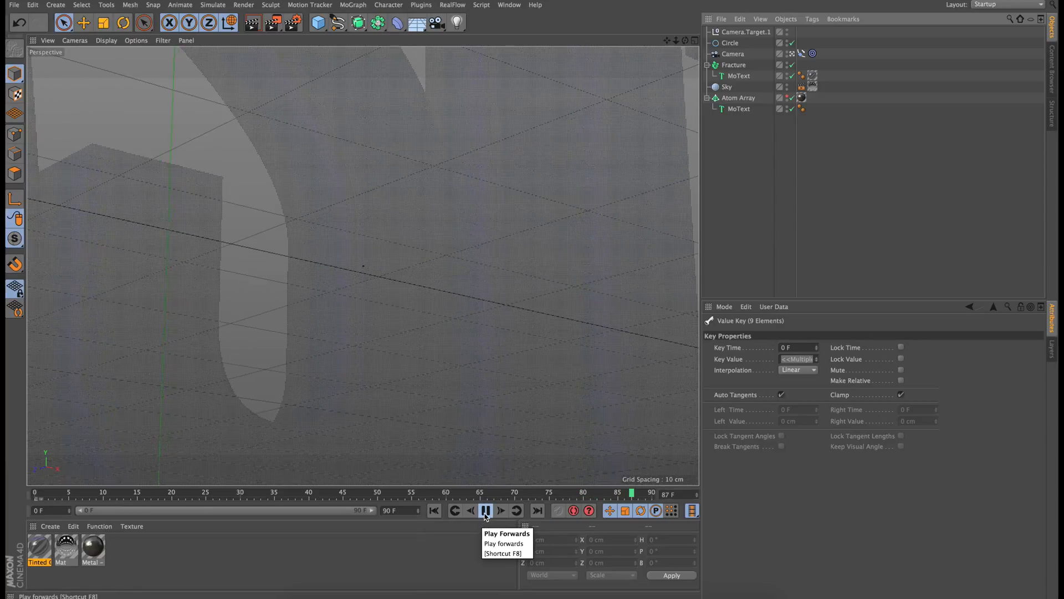
{"action": "left_click", "coordinate": [434, 510]}
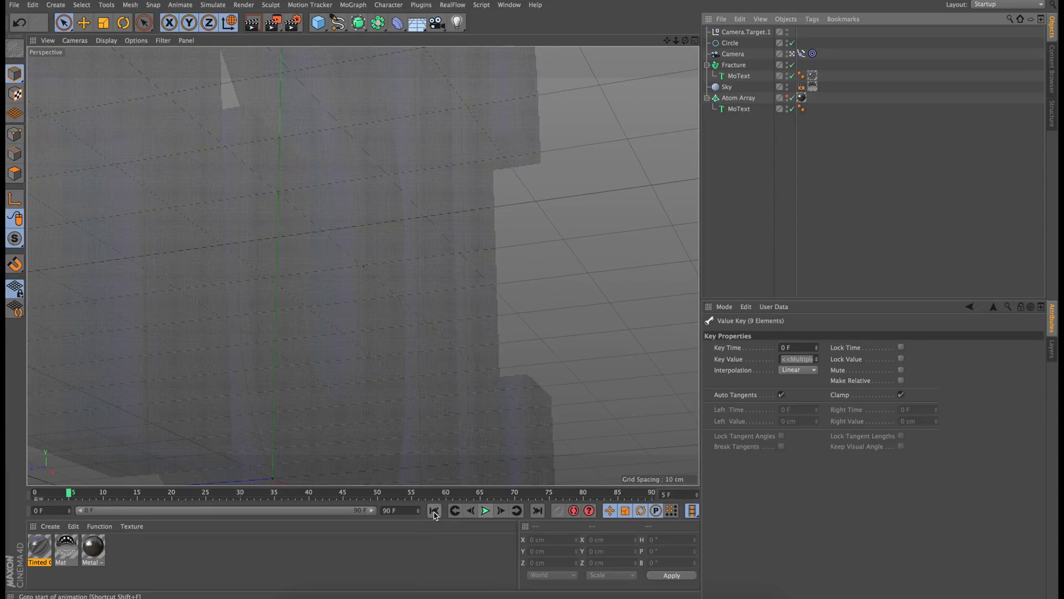
{"action": "left_click", "coordinate": [434, 510]}
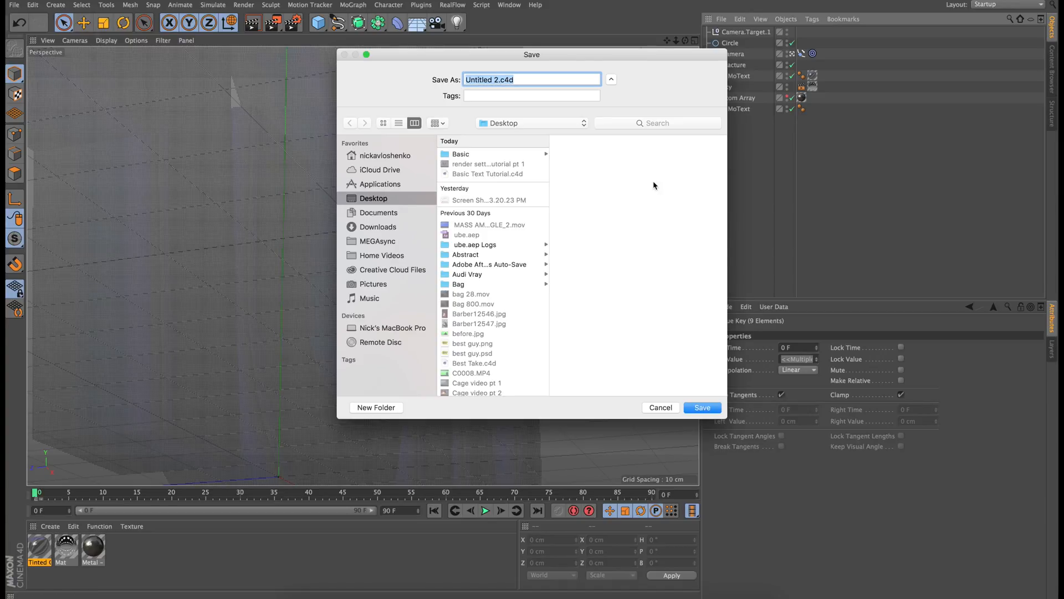
Step: Save the scene to the Desktop under the name 'basic 2'
{"action": "type", "text": "basic 2"}
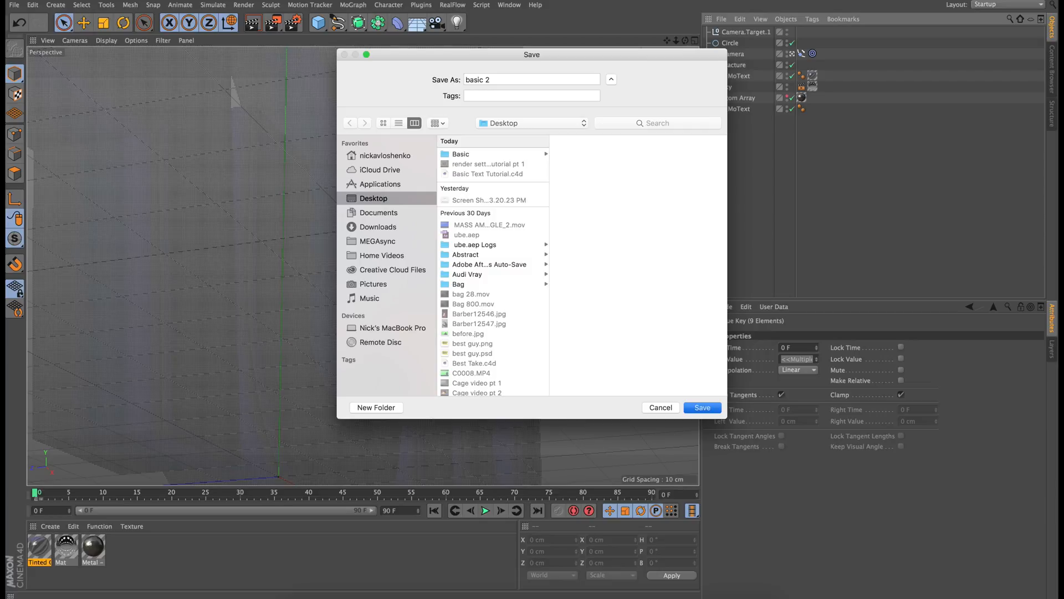
{"action": "left_click", "coordinate": [702, 407]}
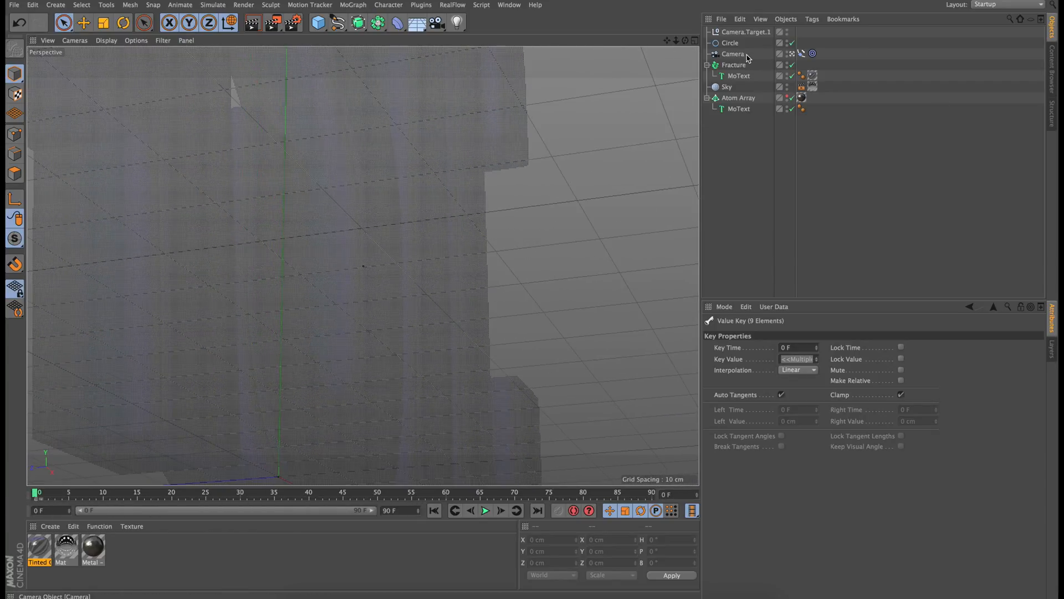
Step: Select the camera and enter a focal length of 105 mm for the frame 90 keyframe
{"action": "left_click", "coordinate": [733, 54]}
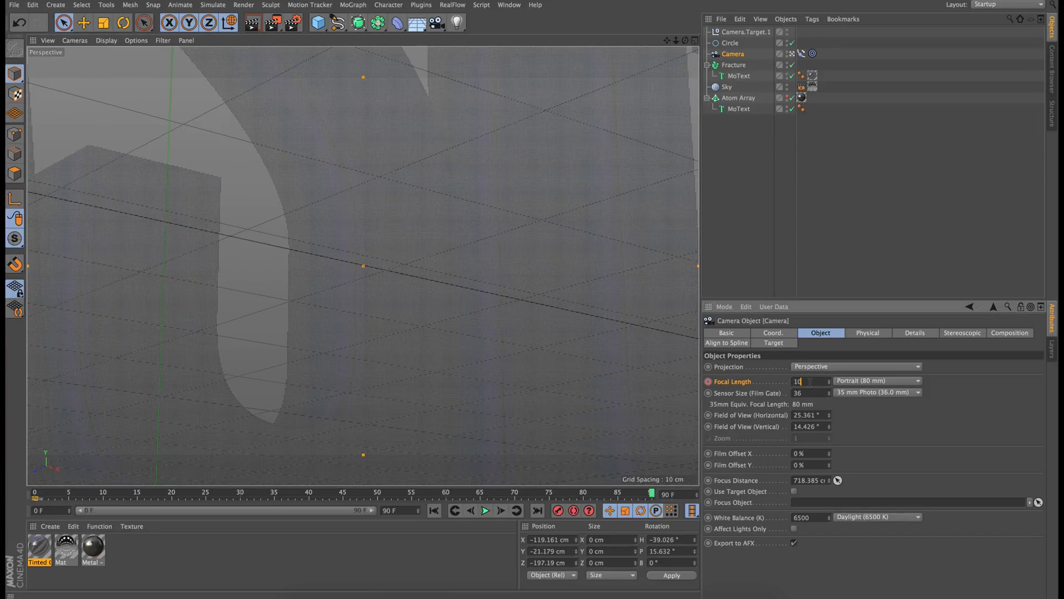
{"action": "type", "text": "105"}
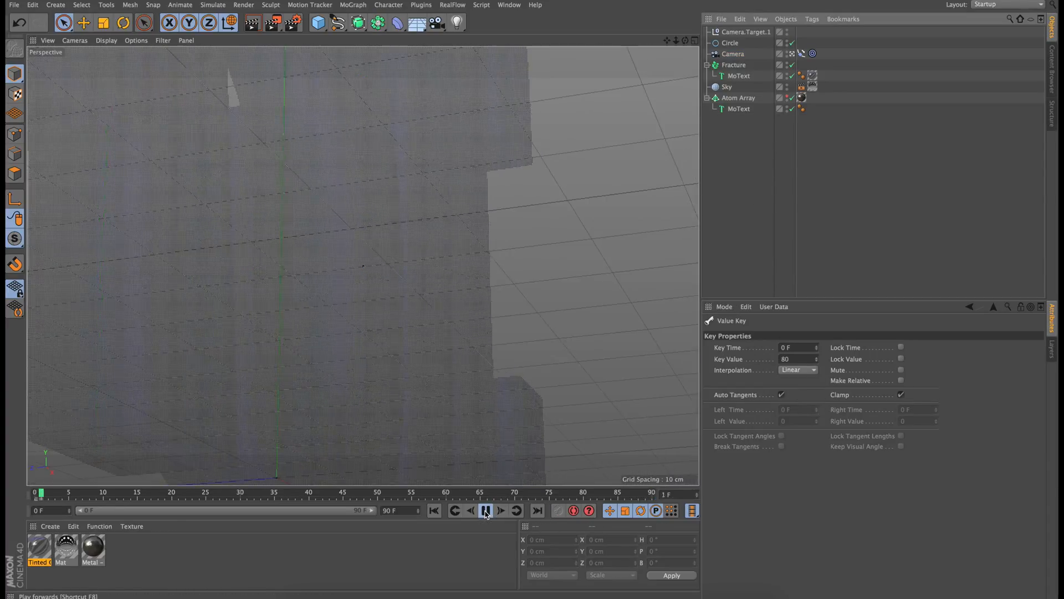
{"action": "left_click", "coordinate": [486, 510]}
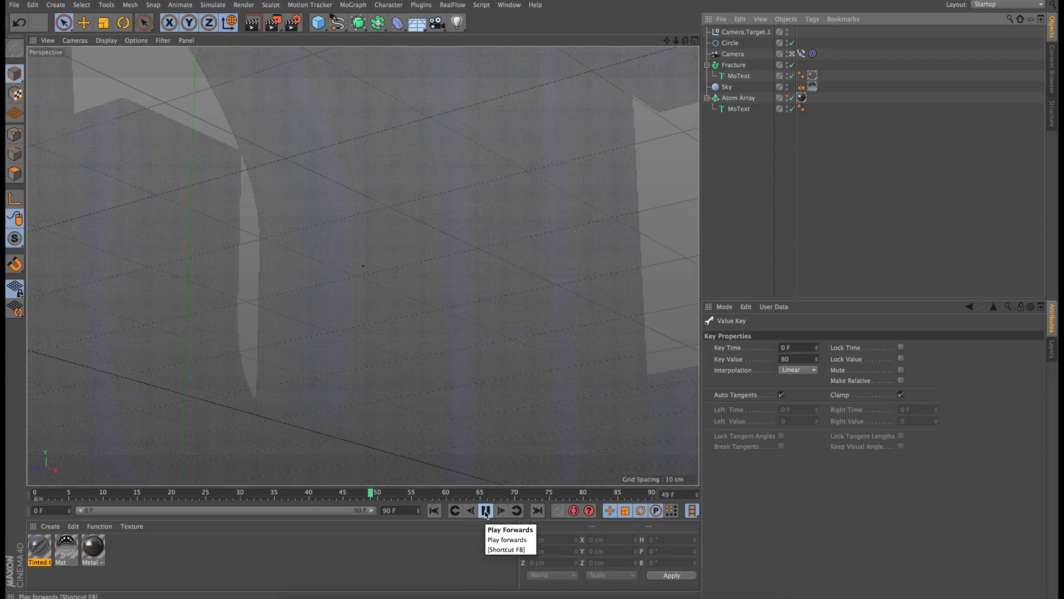
{"action": "left_click", "coordinate": [486, 510]}
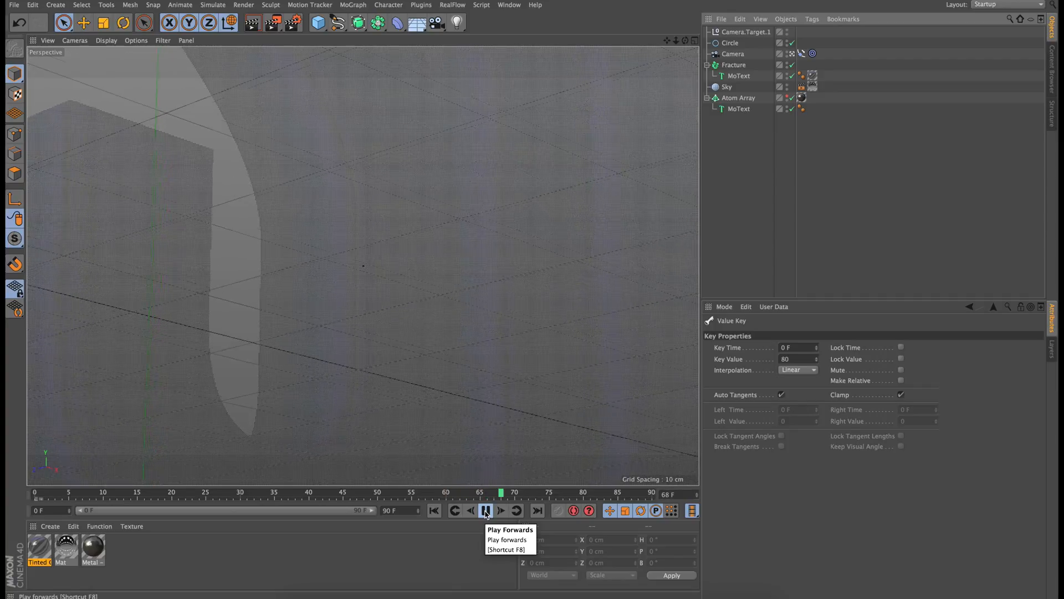
{"action": "left_click", "coordinate": [486, 510]}
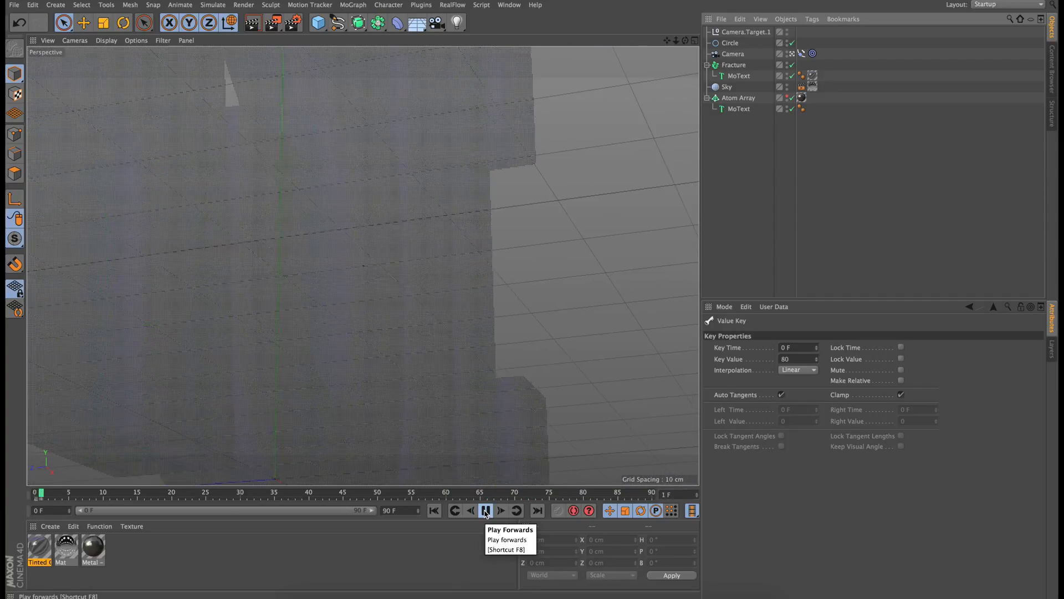
{"action": "left_click", "coordinate": [486, 510]}
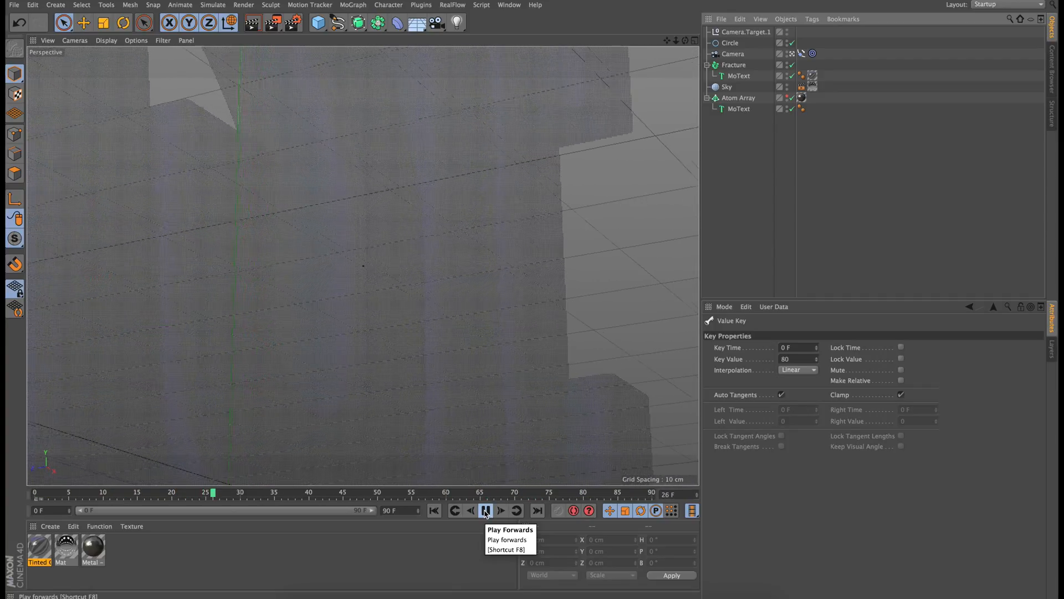
{"action": "left_click", "coordinate": [486, 510]}
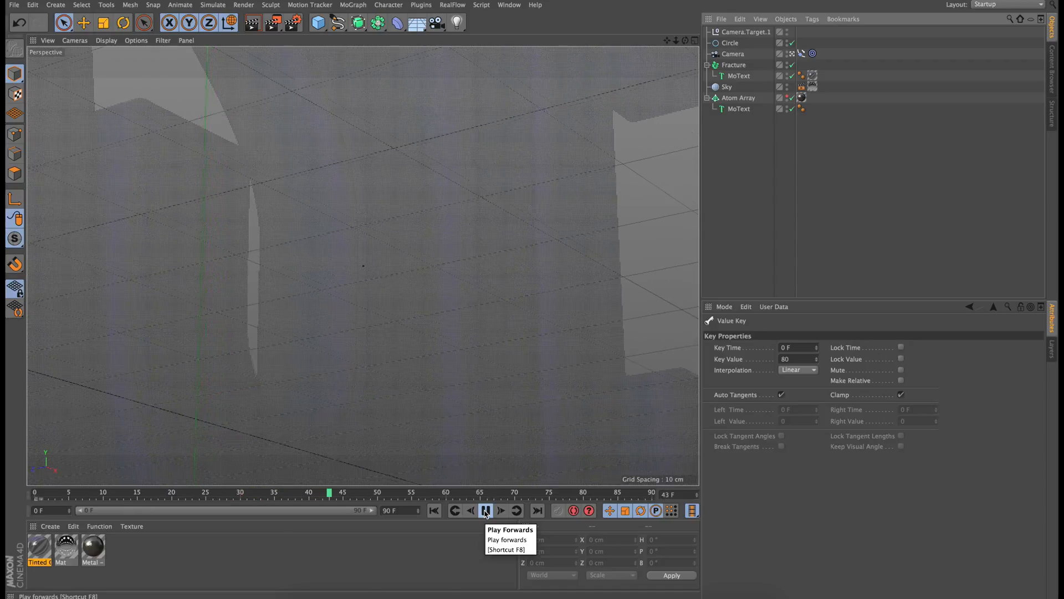
{"action": "left_click", "coordinate": [485, 510]}
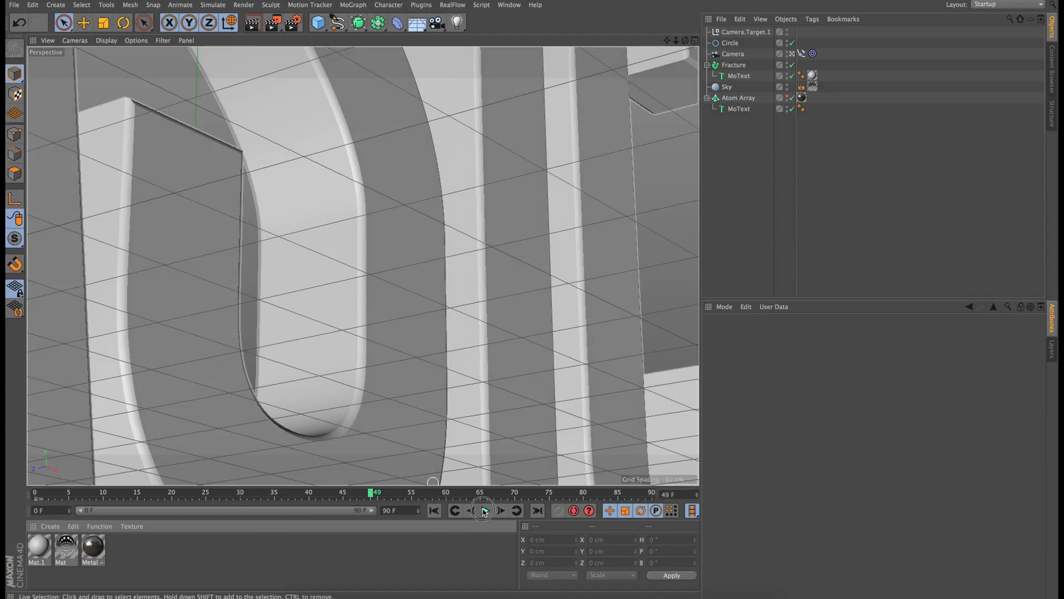
{"action": "left_click", "coordinate": [485, 510]}
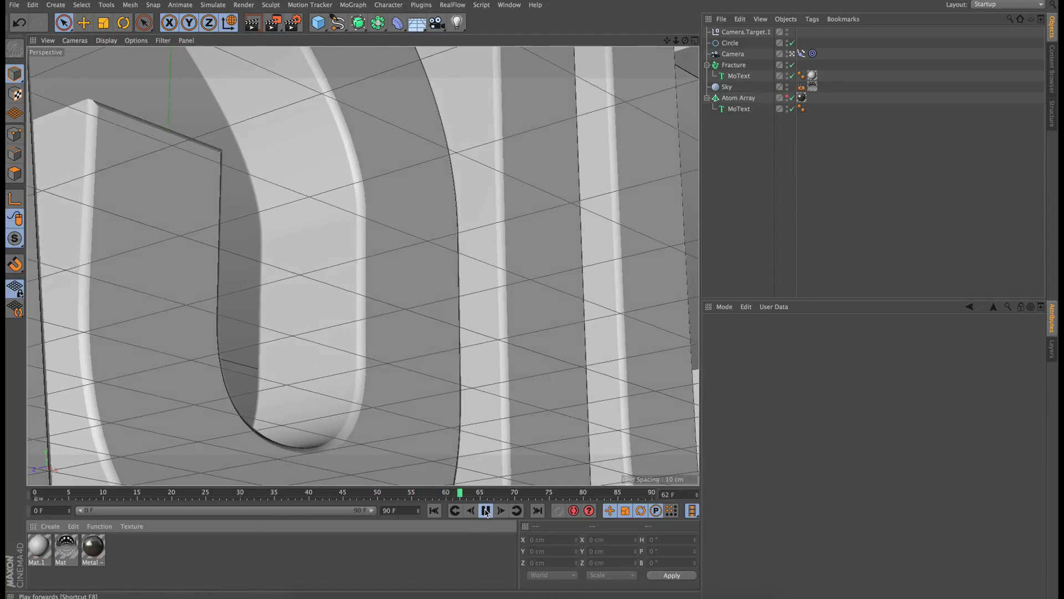
{"action": "left_click", "coordinate": [485, 510]}
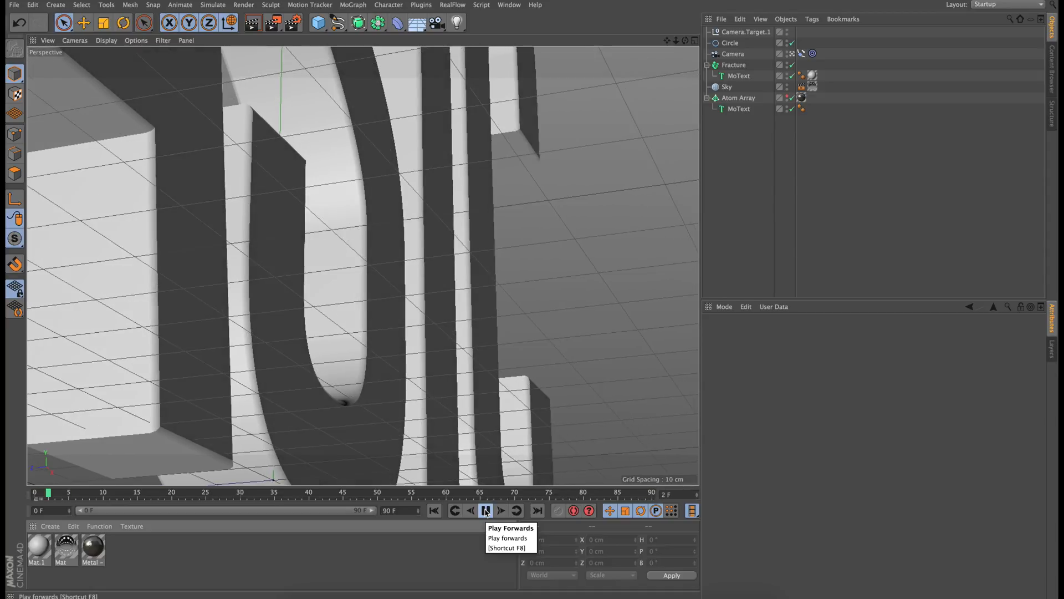
{"action": "left_click", "coordinate": [485, 510]}
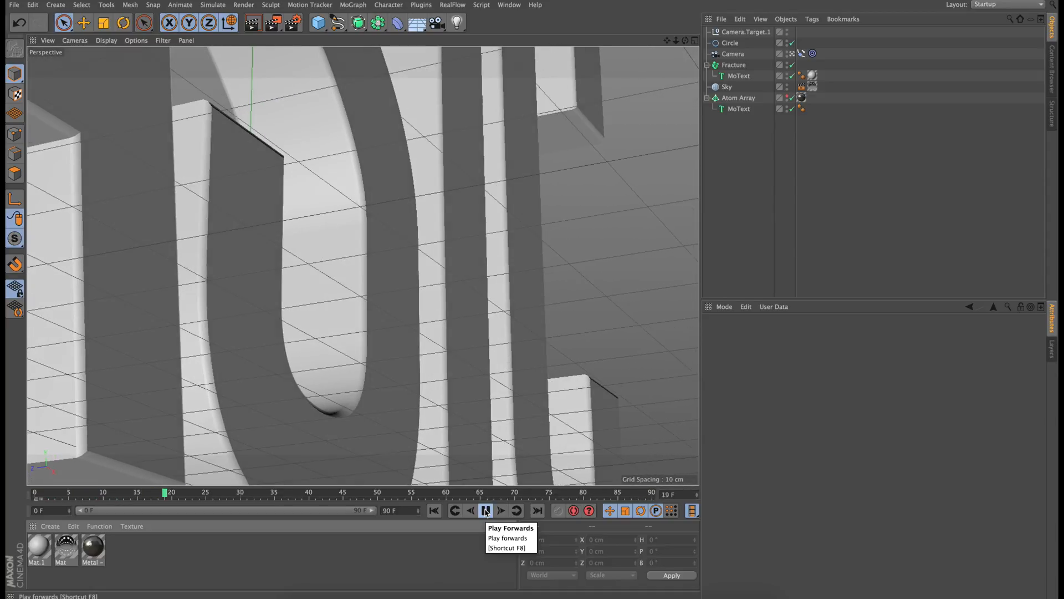
{"action": "left_click", "coordinate": [486, 510]}
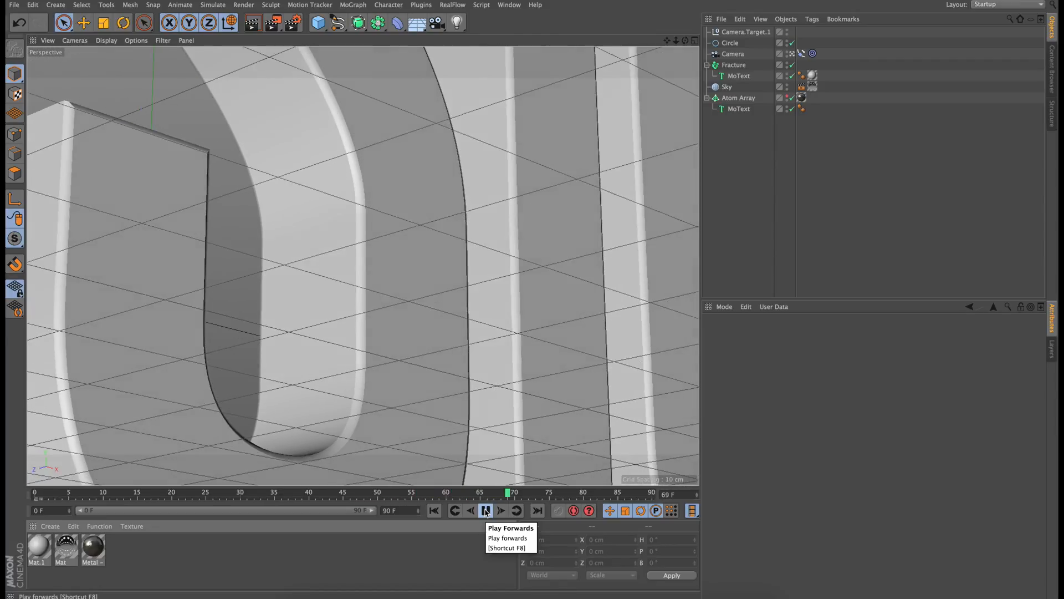
{"action": "left_click", "coordinate": [485, 510]}
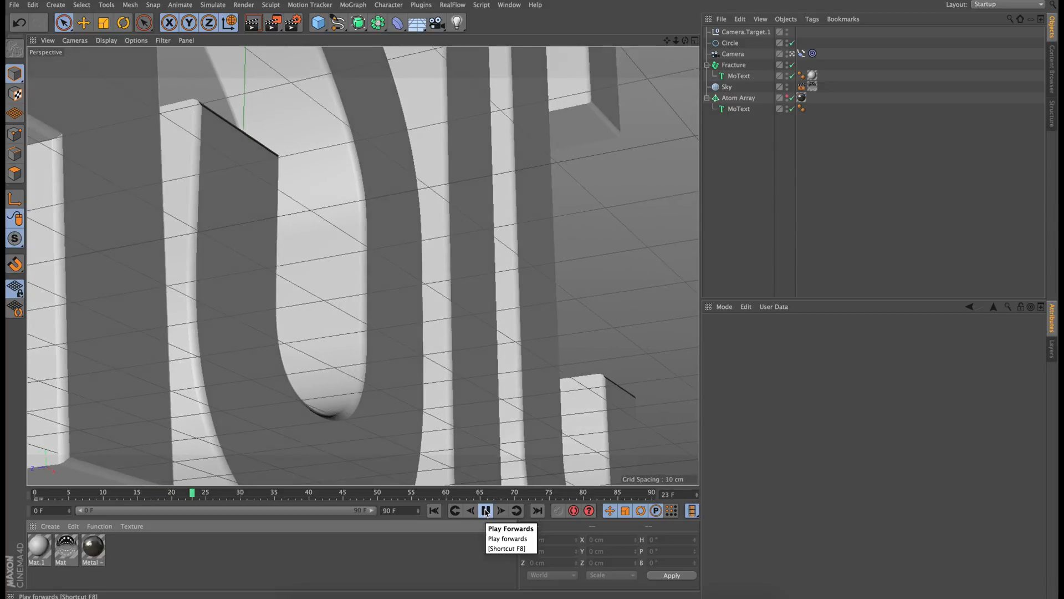
{"action": "left_click", "coordinate": [484, 510]}
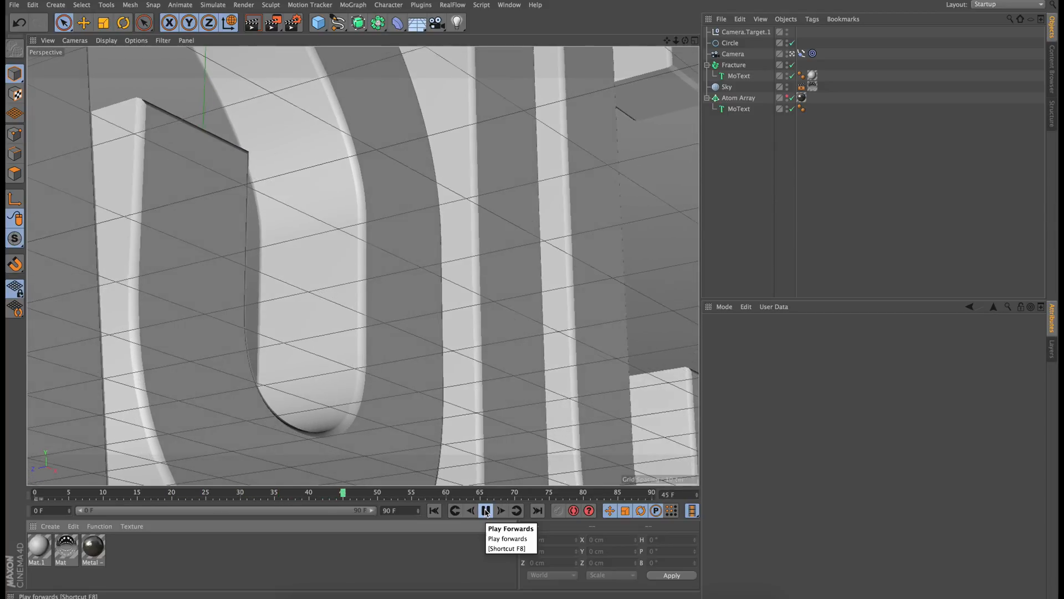
{"action": "left_click", "coordinate": [486, 510]}
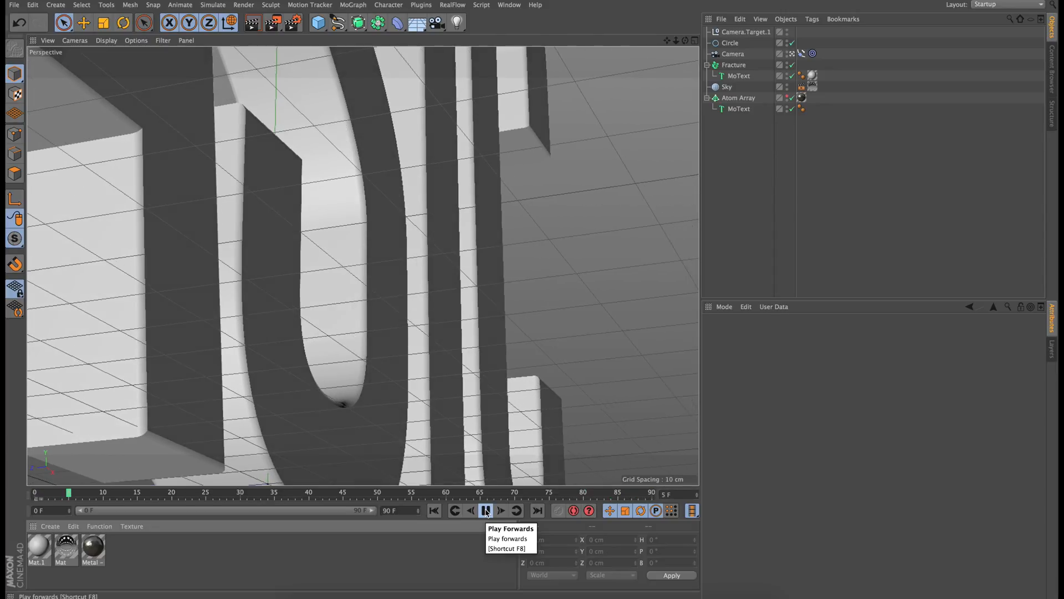
{"action": "left_click", "coordinate": [486, 510]}
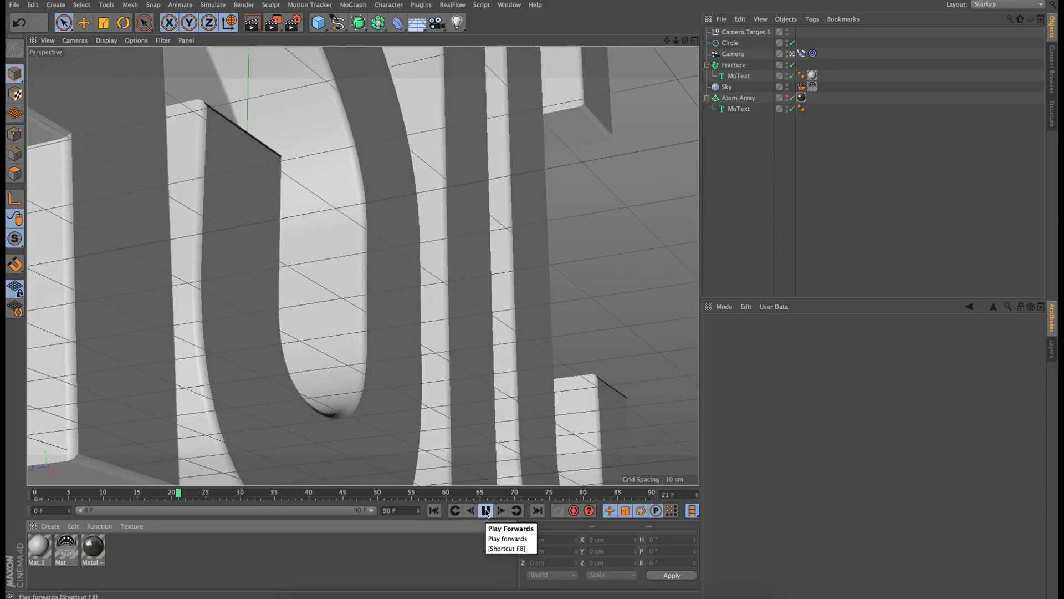
{"action": "left_click", "coordinate": [485, 510]}
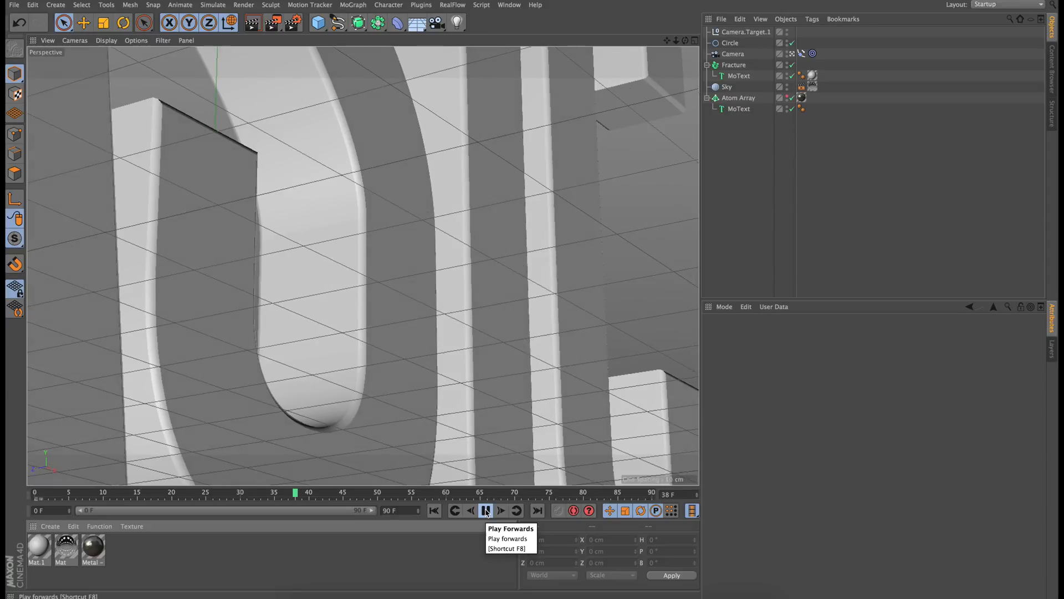
{"action": "left_click", "coordinate": [486, 510]}
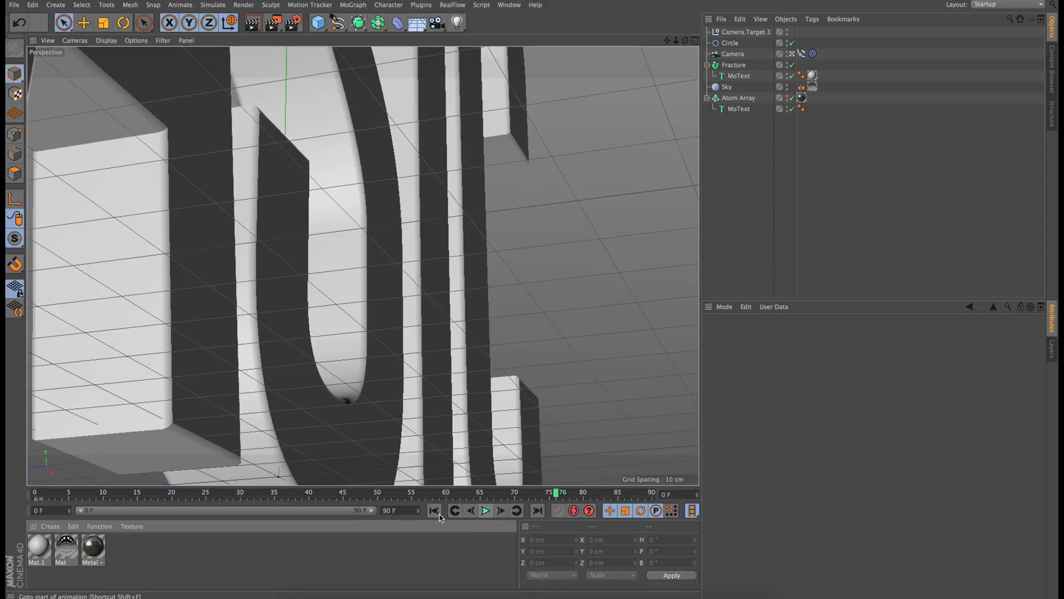
{"action": "left_click", "coordinate": [733, 54]}
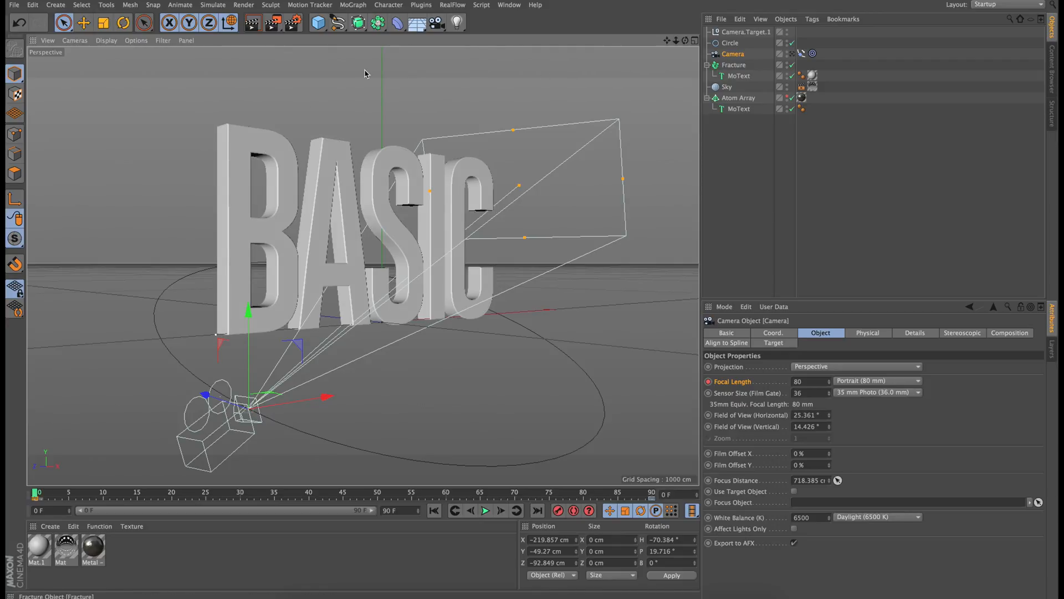
Step: Roll the camera to a −4° bank with the Rotate tool and keyframe R.B in its Coord. properties
{"action": "left_click", "coordinate": [124, 23]}
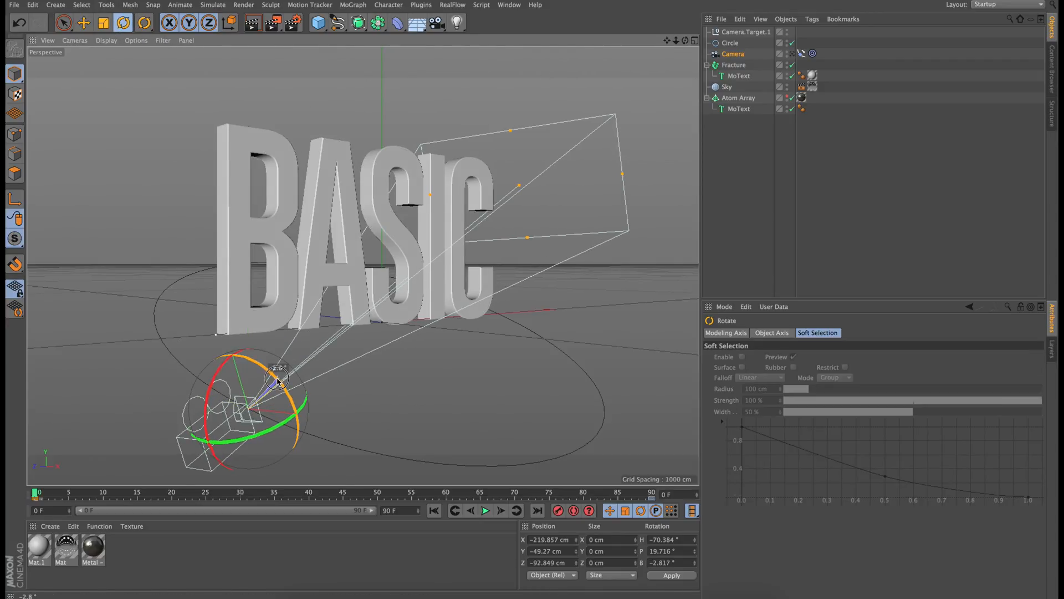
{"action": "left_click_drag", "start_coordinate": [278, 377], "coordinate": [272, 370]}
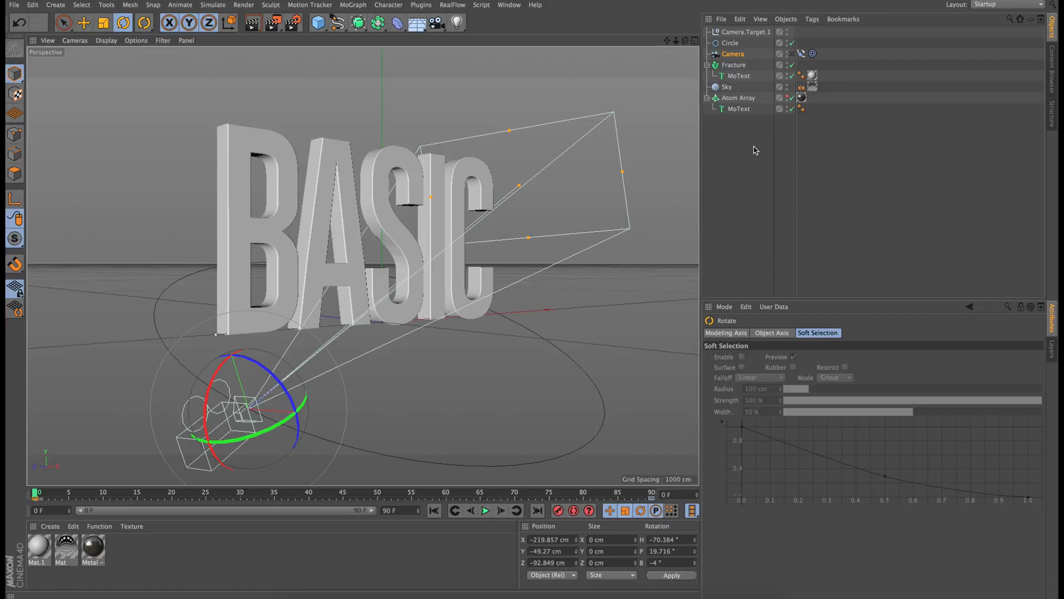
{"action": "left_click", "coordinate": [733, 54]}
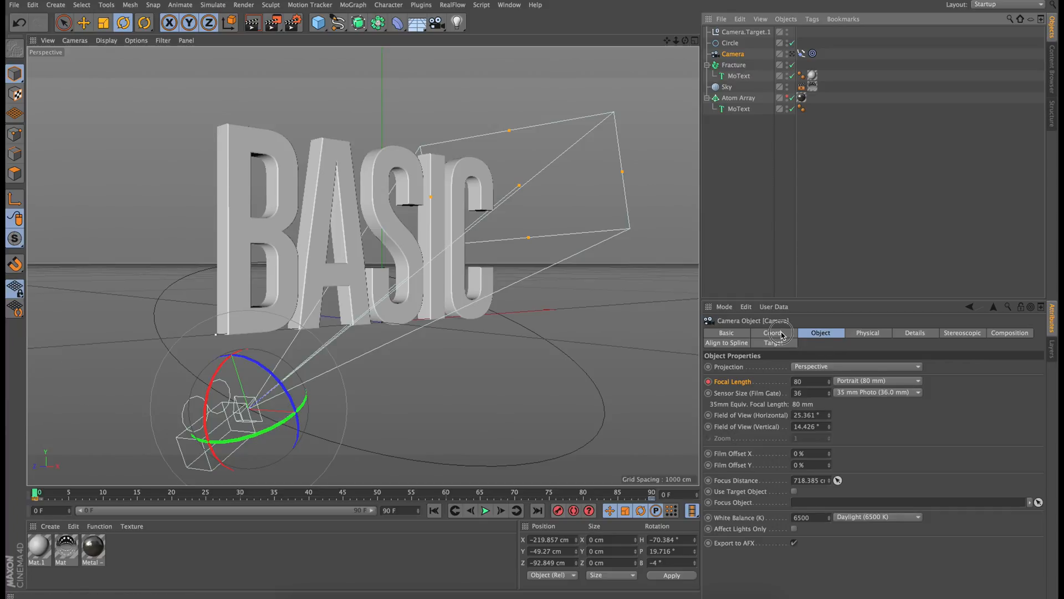
{"action": "left_click", "coordinate": [772, 333]}
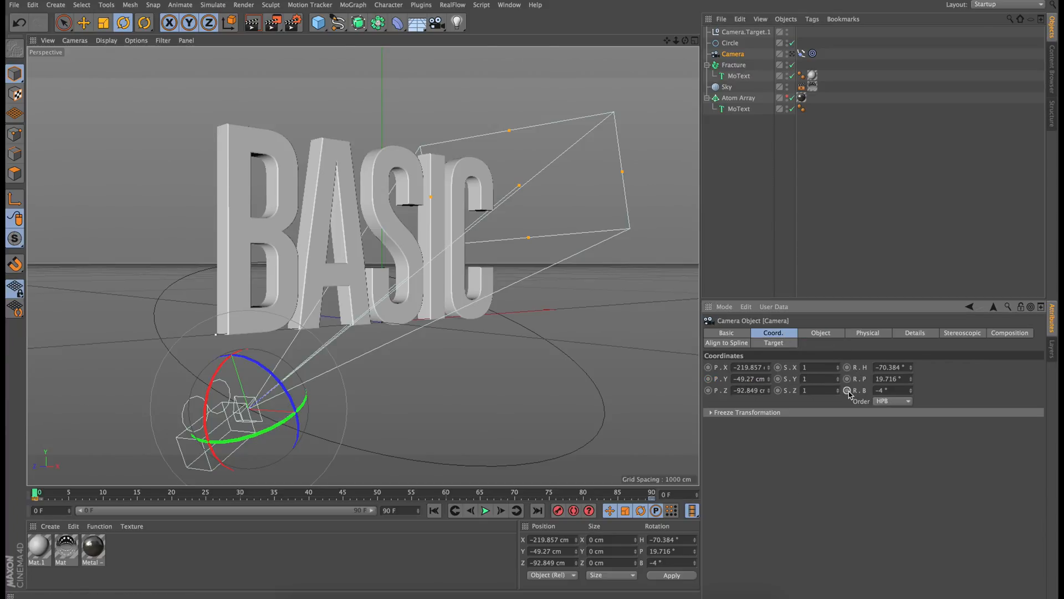
{"action": "left_click", "coordinate": [846, 389]}
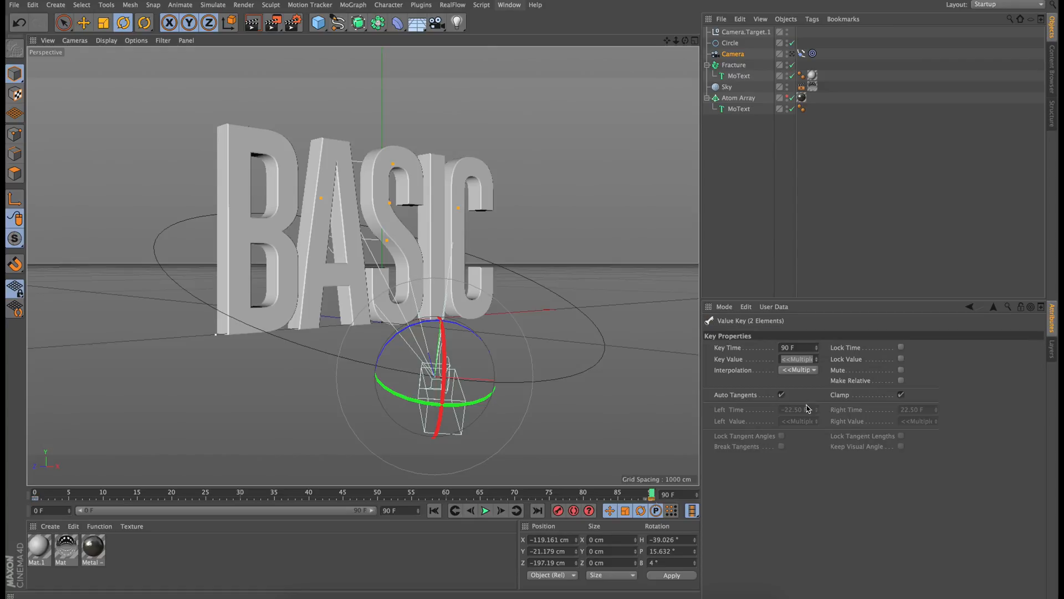
Step: Set the camera's banking rotation keys to linear interpolation
{"action": "left_click", "coordinate": [799, 370]}
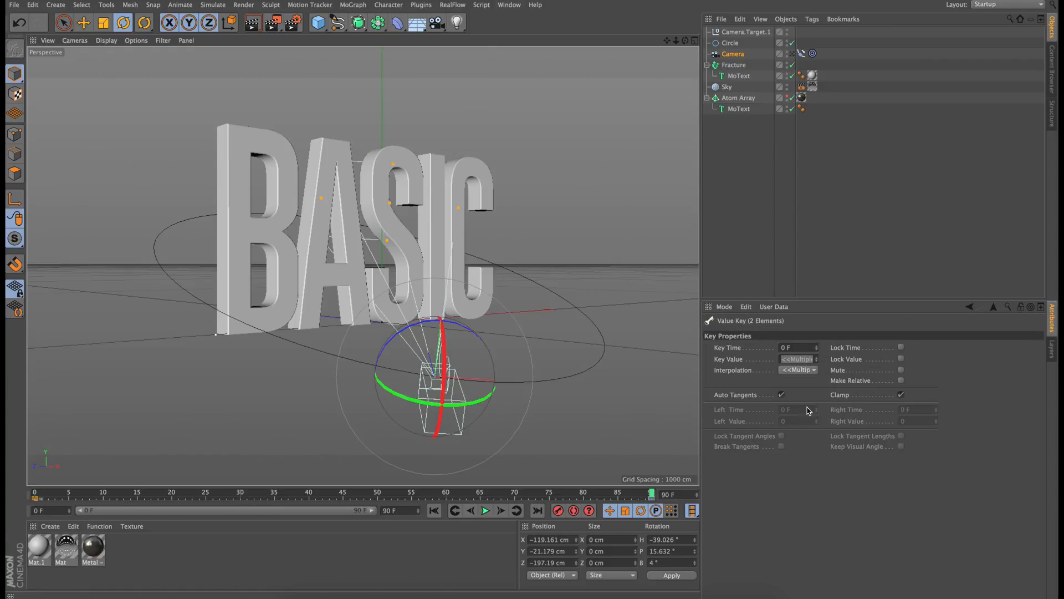
{"action": "left_click", "coordinate": [800, 370]}
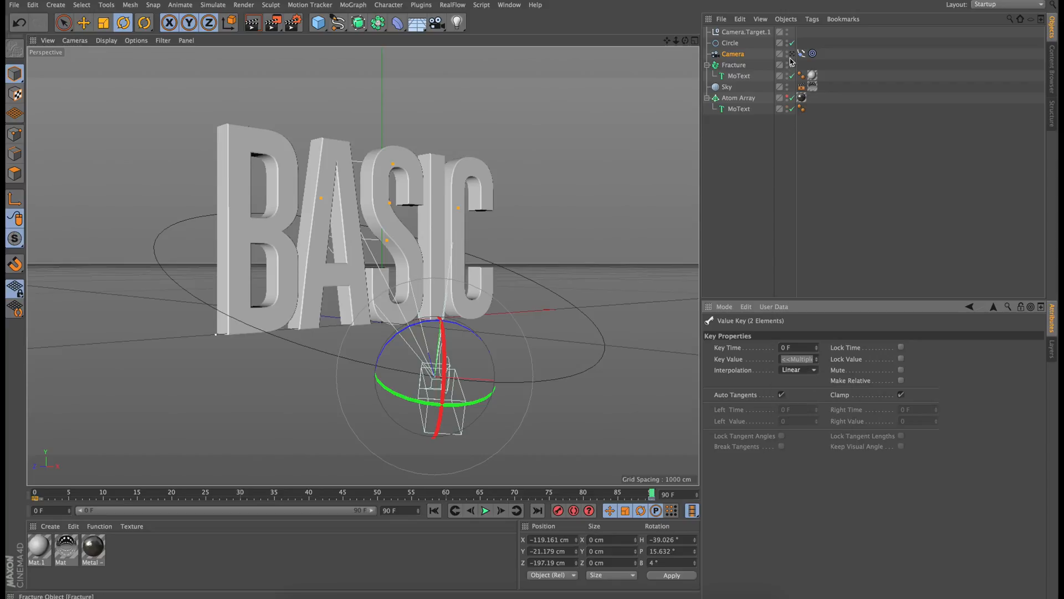
{"action": "left_click", "coordinate": [485, 511]}
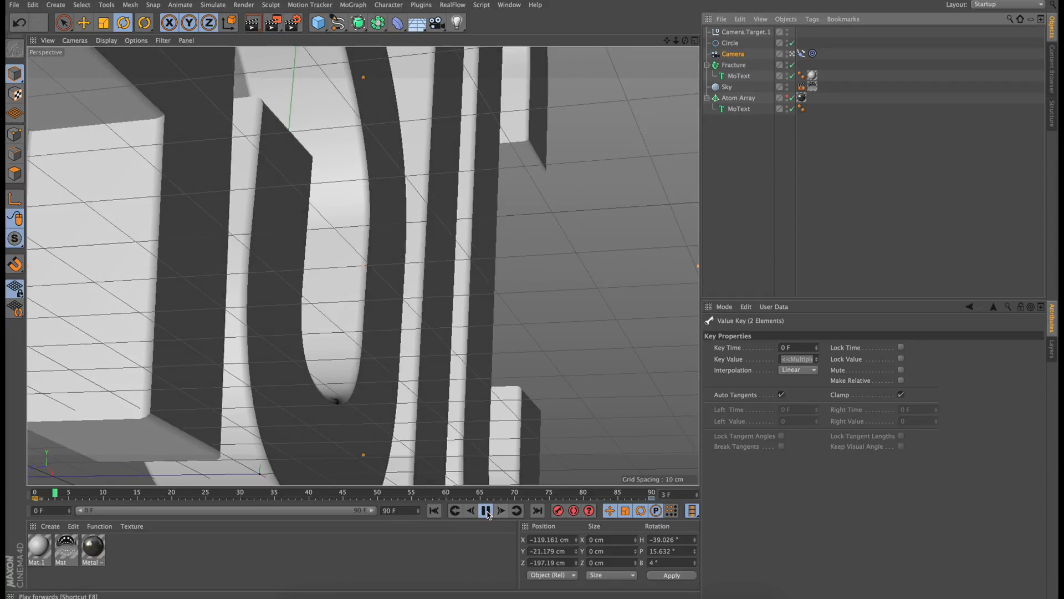
{"action": "left_click", "coordinate": [485, 510]}
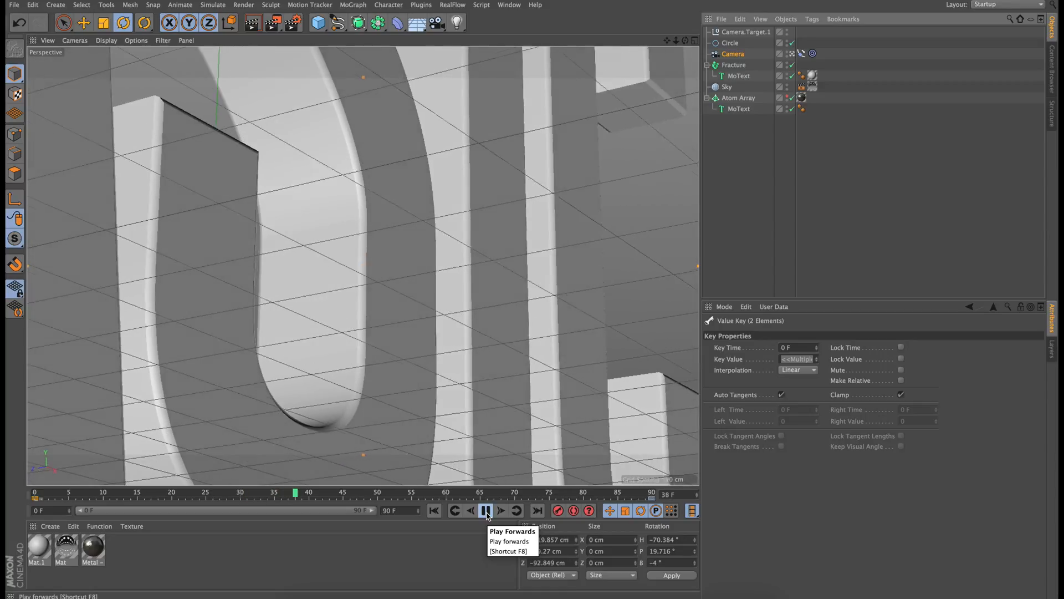
{"action": "left_click", "coordinate": [485, 510]}
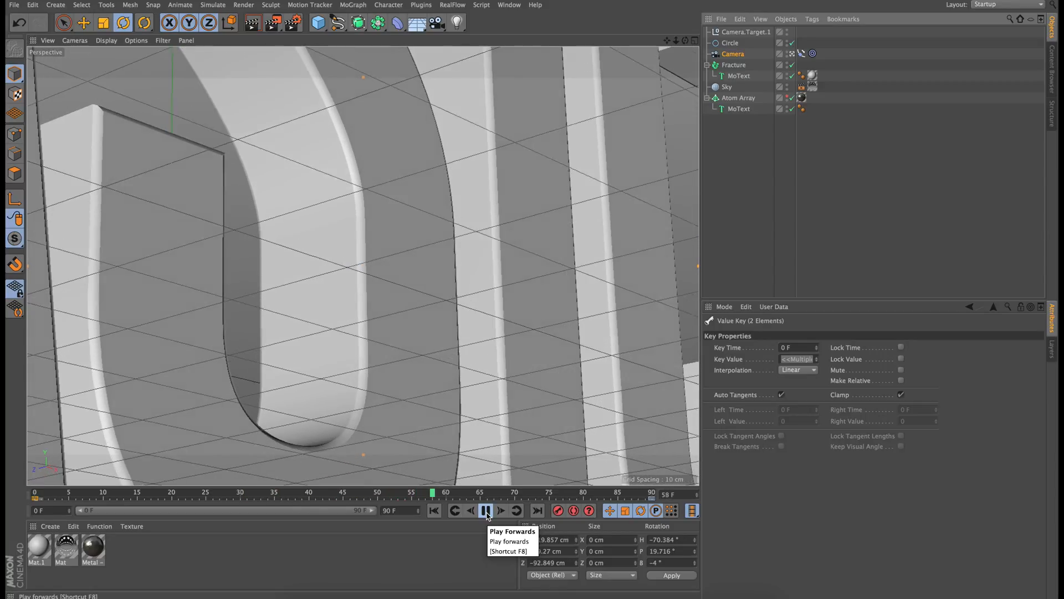
{"action": "left_click", "coordinate": [485, 510]}
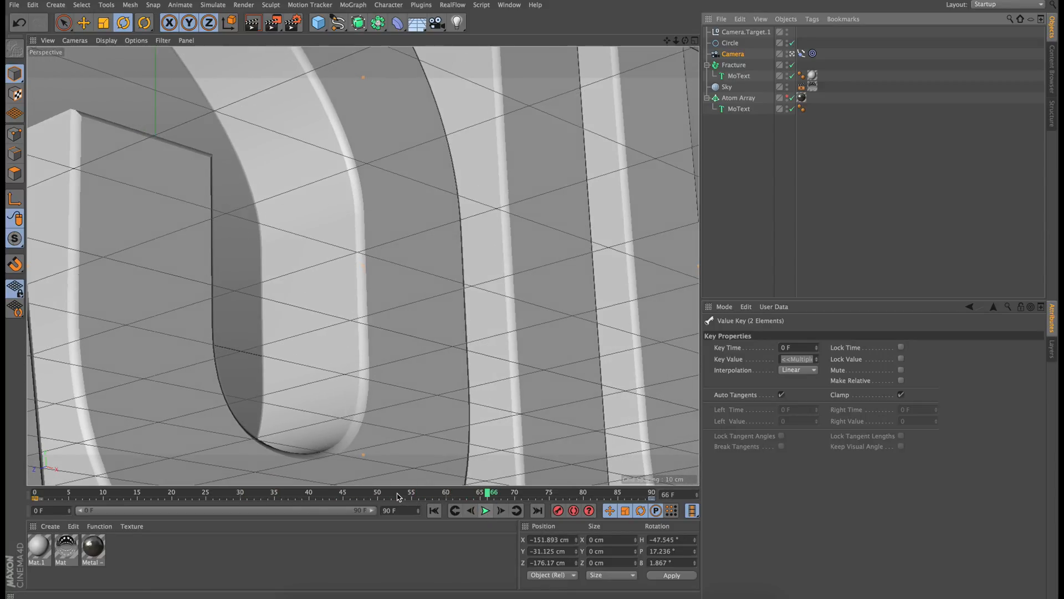
{"action": "left_click_drag", "start_coordinate": [492, 492], "coordinate": [550, 491]}
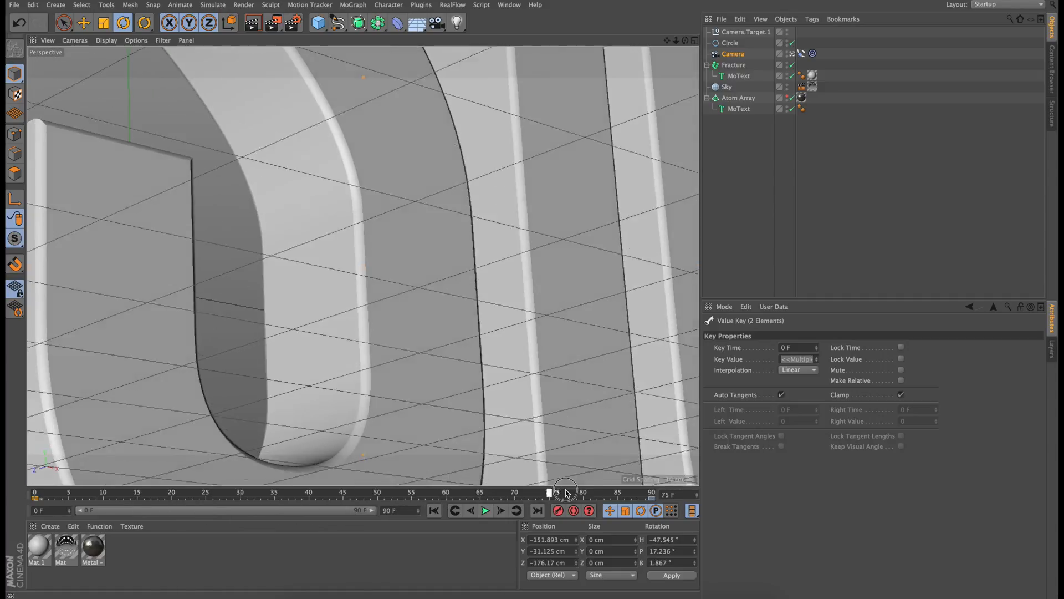
{"action": "left_click_drag", "start_coordinate": [549, 491], "coordinate": [594, 491]}
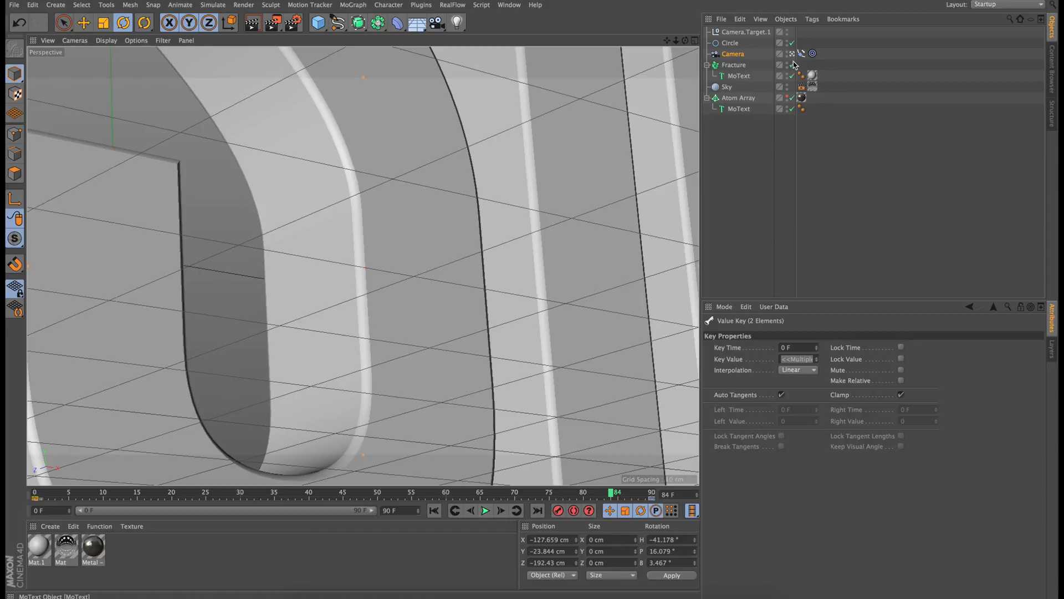
{"action": "left_click", "coordinate": [685, 41]}
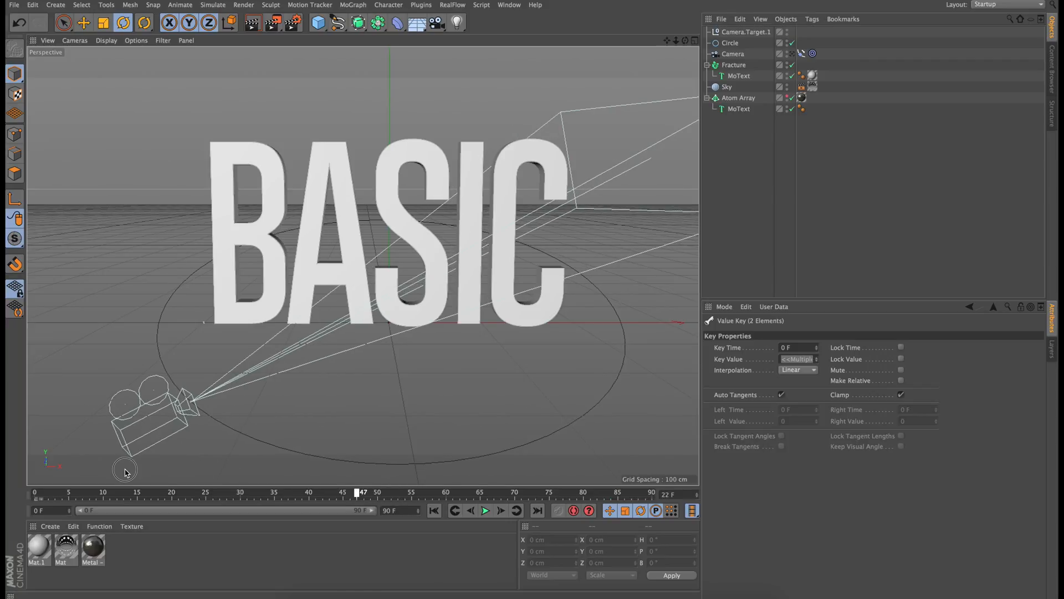
{"action": "left_click_drag", "start_coordinate": [361, 491], "coordinate": [652, 491]}
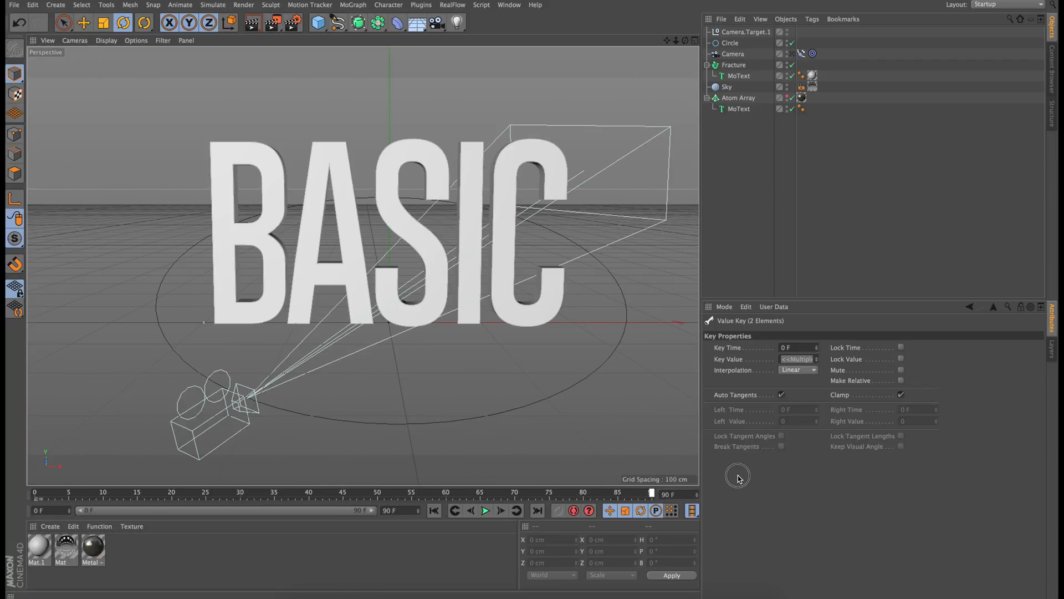